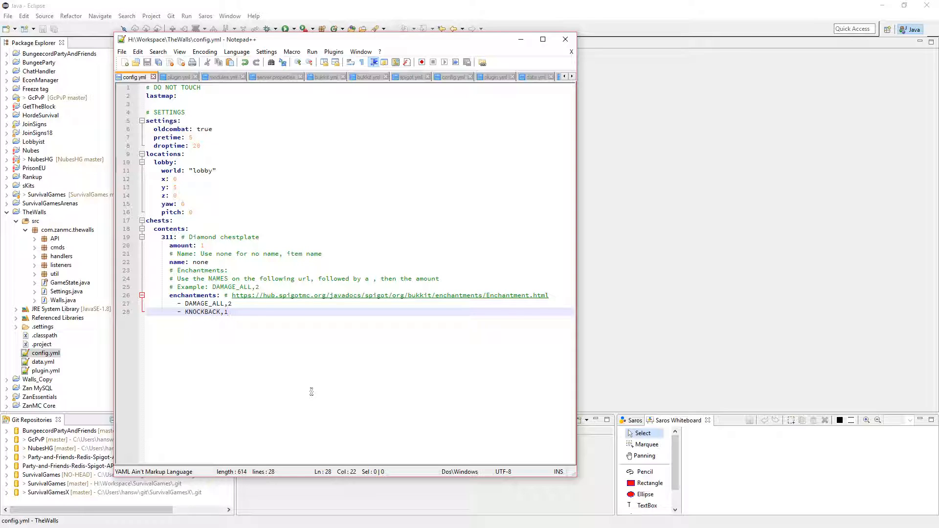
# In Eclipse, briefly expand and collapse the listeners package.
pyautogui.click(565, 39)
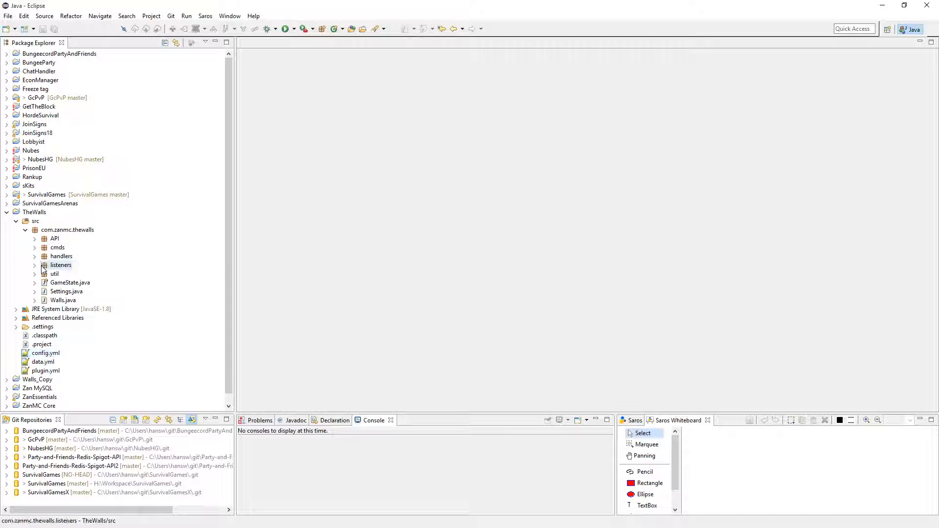
pyautogui.doubleClick(60, 264)
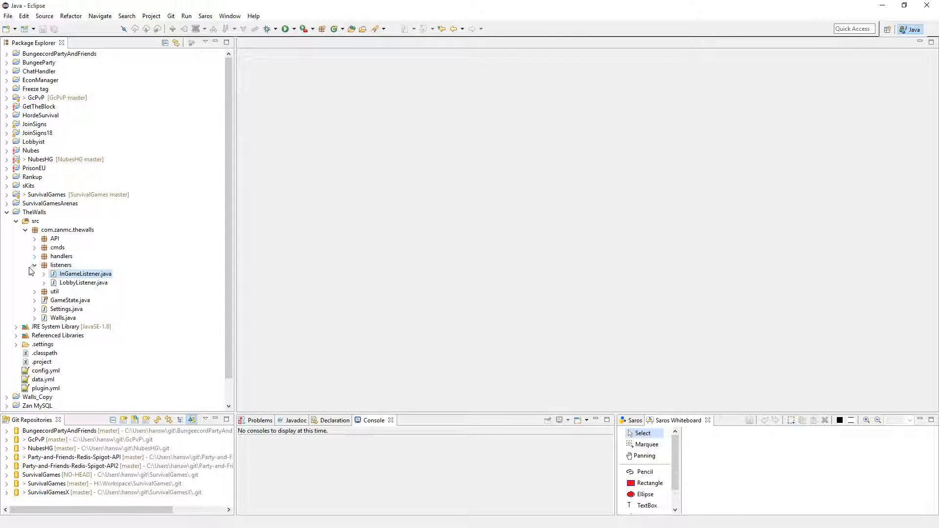
pyautogui.click(34, 265)
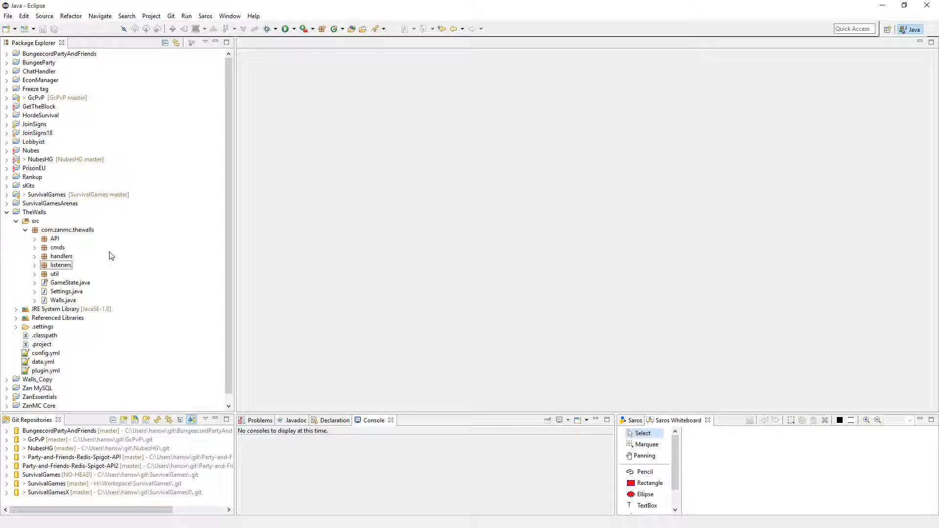
pyautogui.moveTo(94, 248)
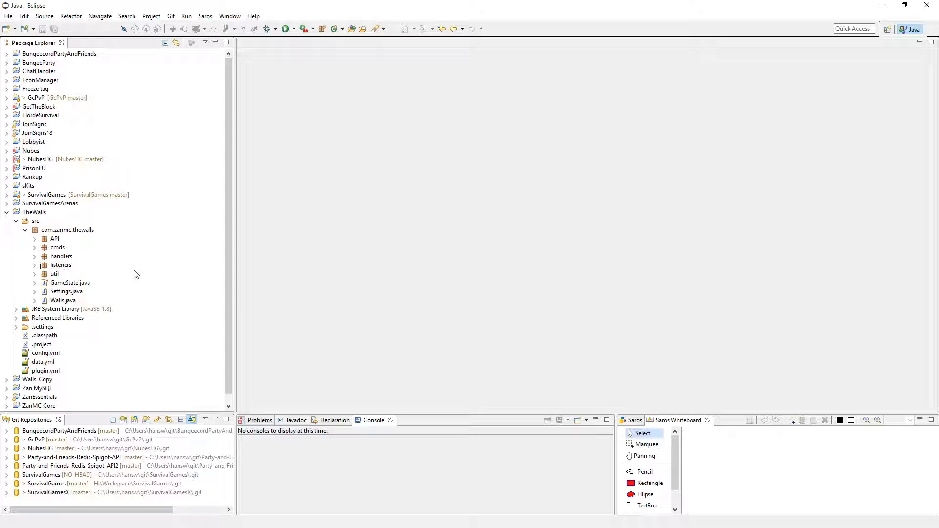
pyautogui.moveTo(122, 279)
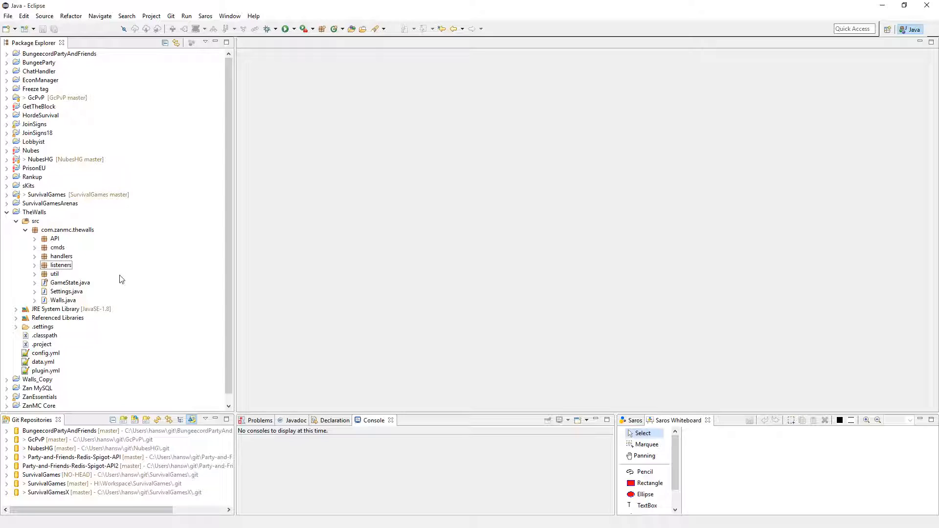
pyautogui.moveTo(101, 275)
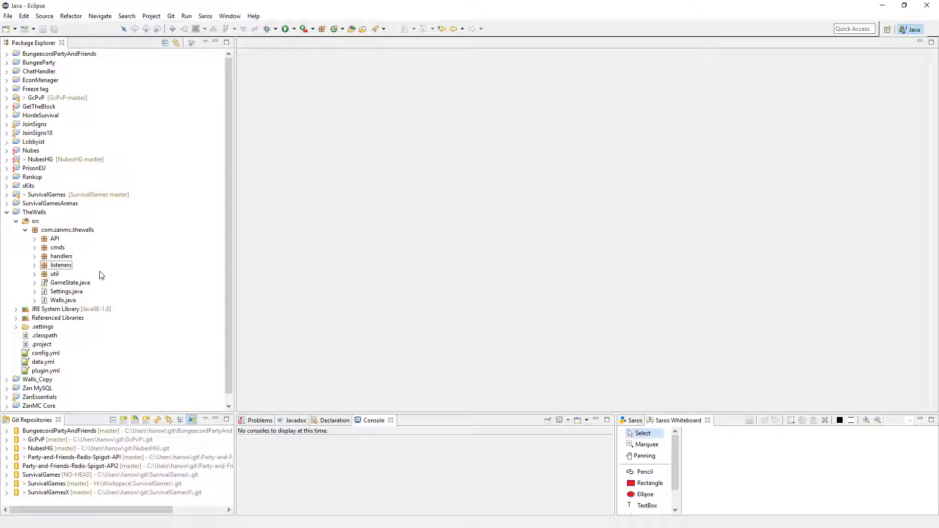
pyautogui.moveTo(74, 277)
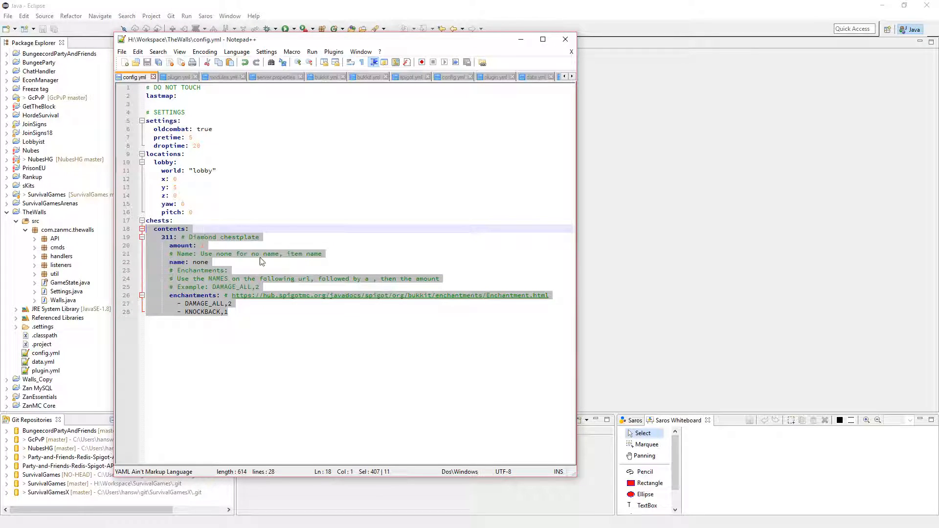
# Add a 'lore:' list of three lines below the Diamond chestplate's name in config.yml.
pyautogui.click(229, 312)
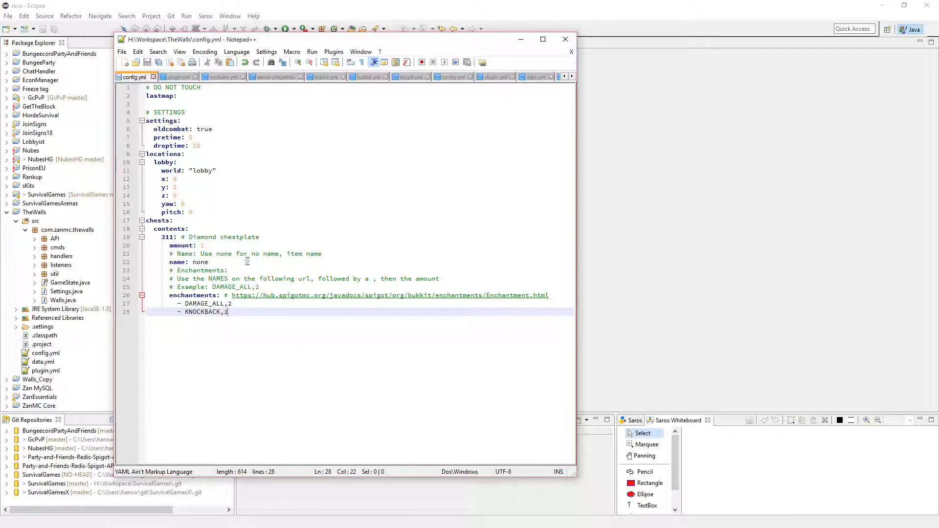
pyautogui.write('lore:')
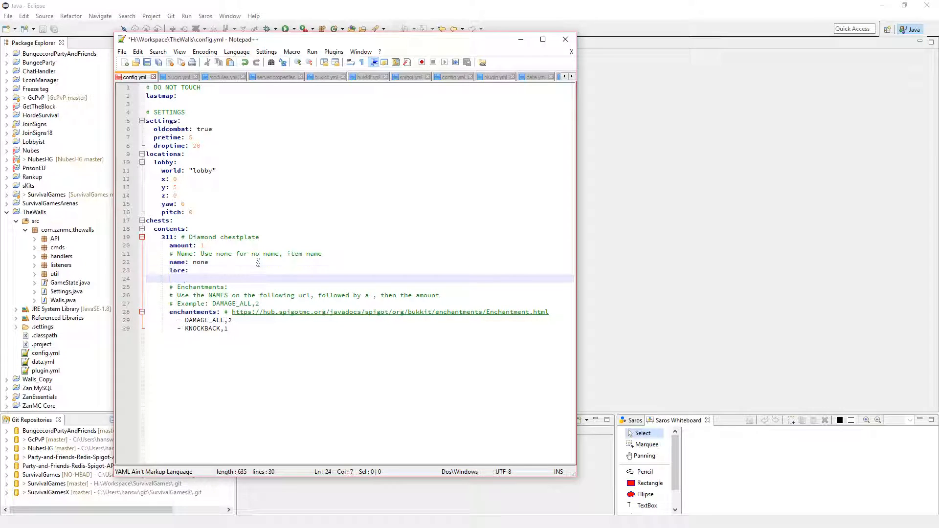
pyautogui.write('-')
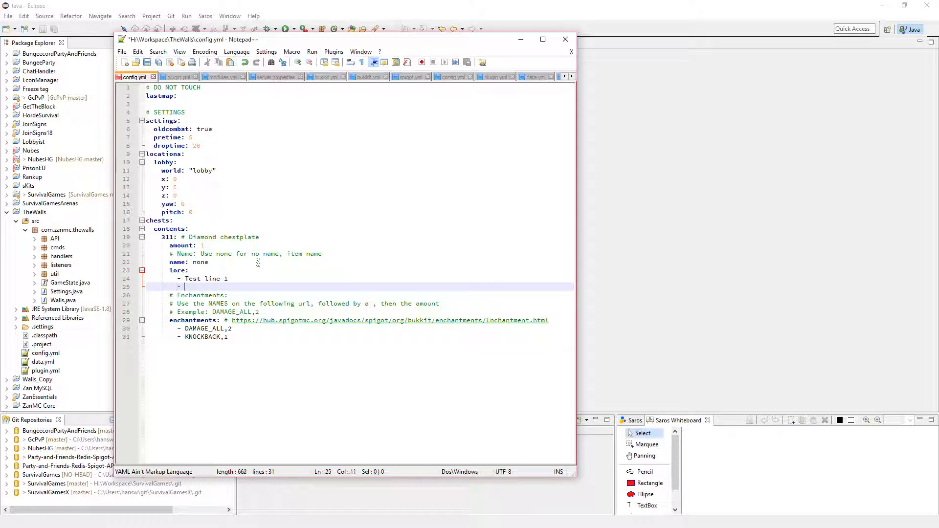
pyautogui.write('Test line 20')
pyautogui.write('- Awesome')
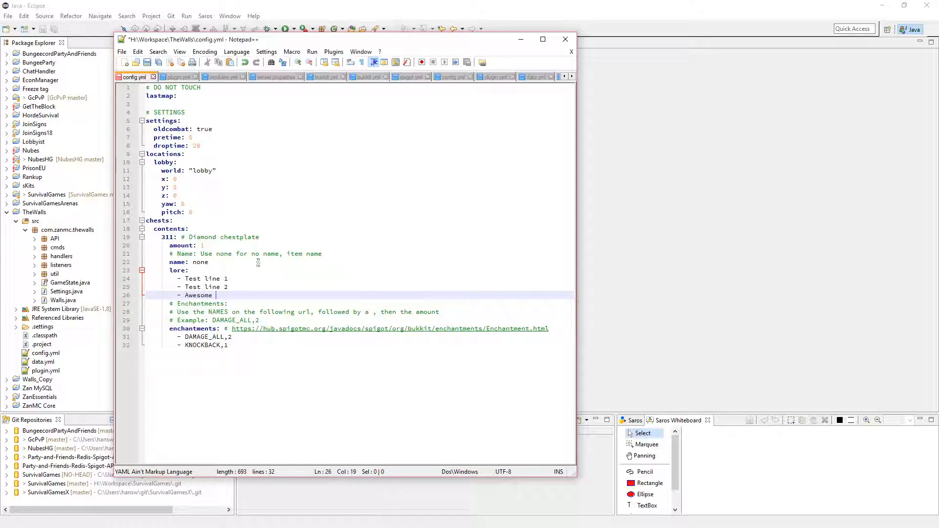
pyautogui.write('kit!')
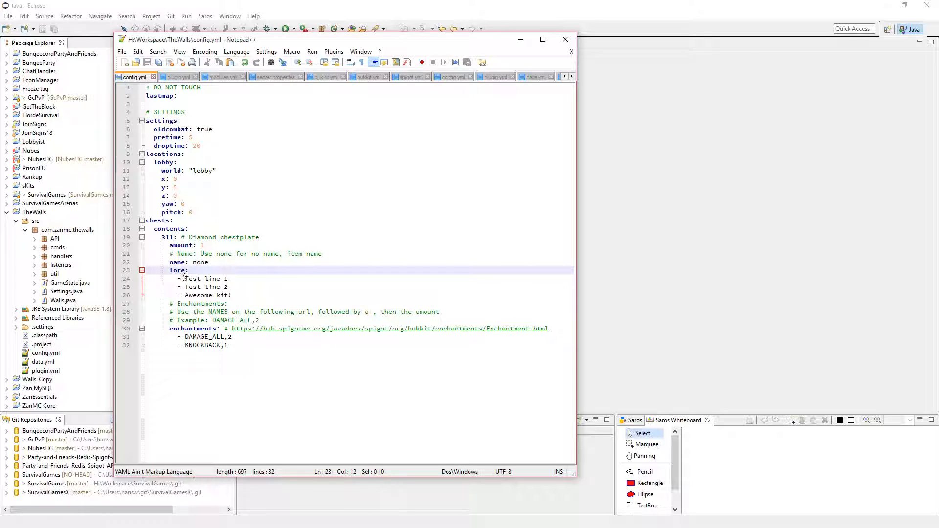
# Add quoted colour codes &e and &l to the first and third lore lines.
pyautogui.click(214, 278)
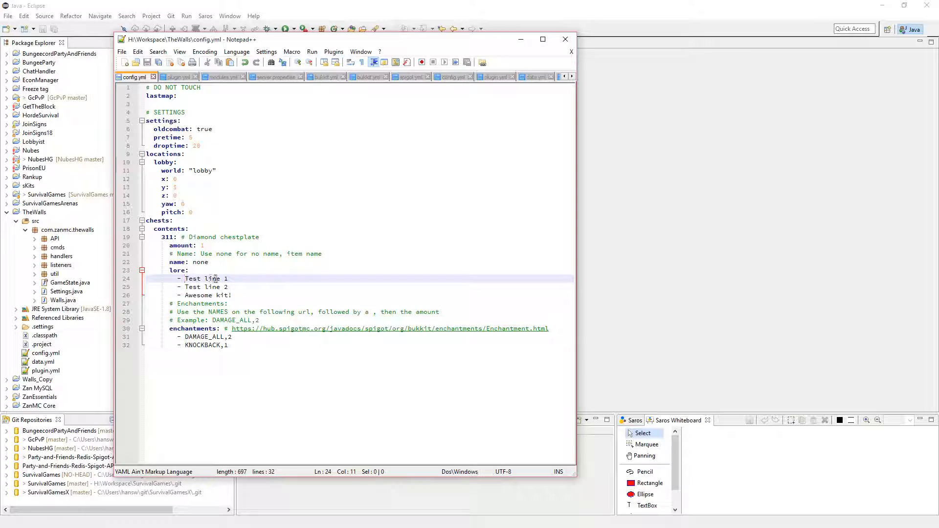
pyautogui.write('&c')
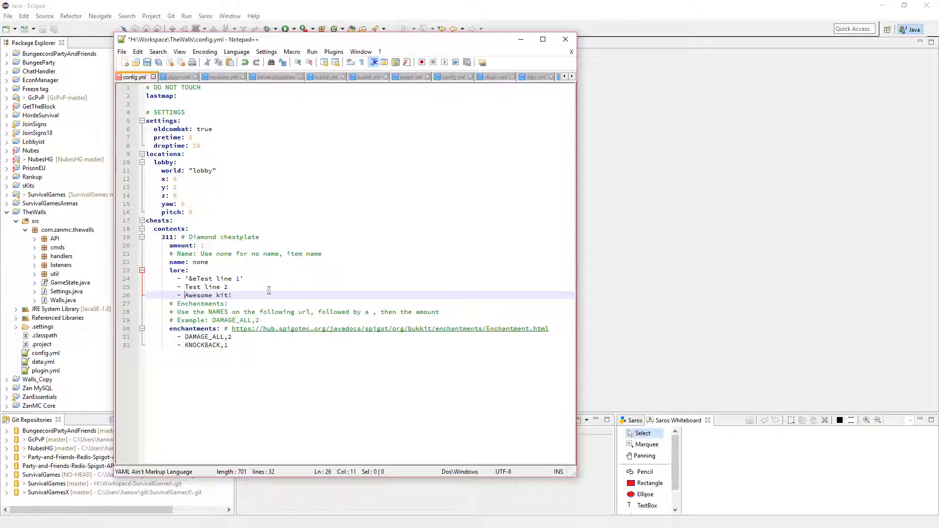
pyautogui.write("'&")
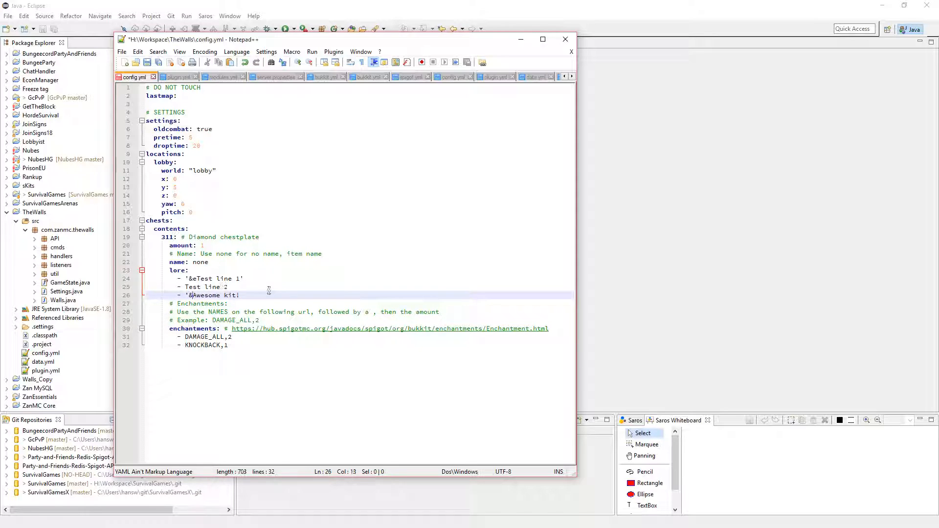
pyautogui.write('l')
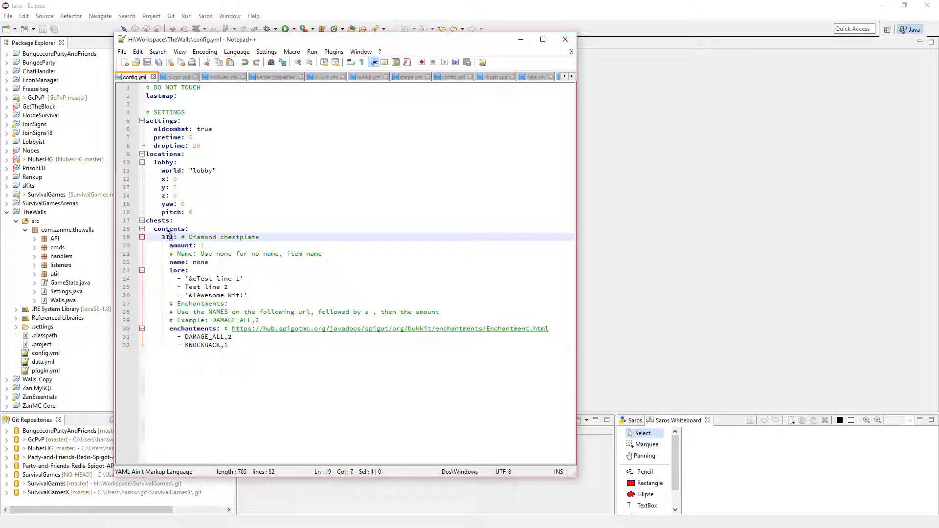
# Change the item id 311 to 276 and the comment's 'chestplate' to 'sword'.
pyautogui.moveTo(187, 237); pyautogui.dragTo(259, 237)
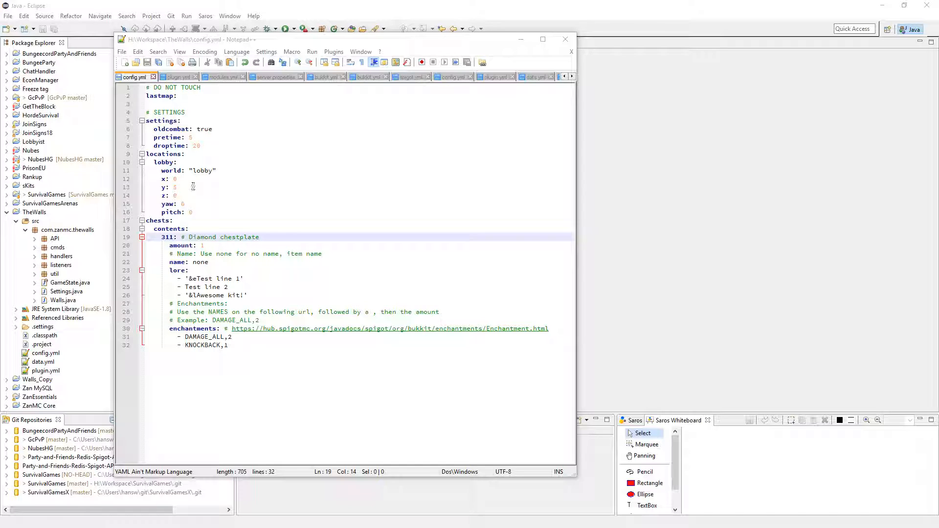
pyautogui.doubleClick(166, 238)
pyautogui.write('276')
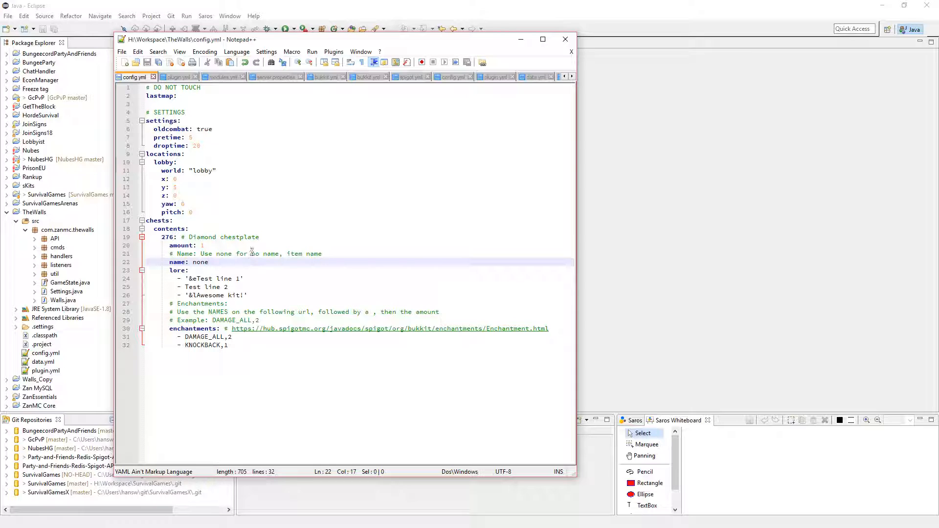
pyautogui.doubleClick(240, 237)
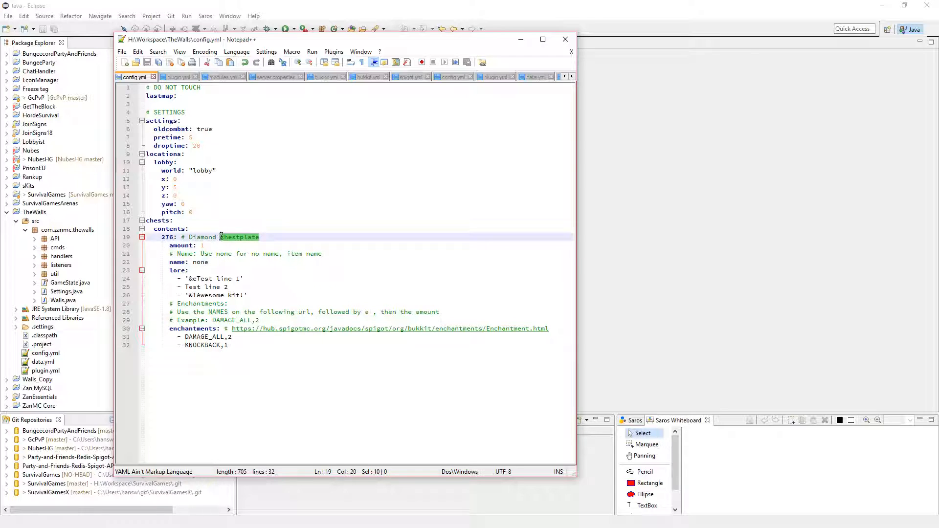
pyautogui.write('sword')
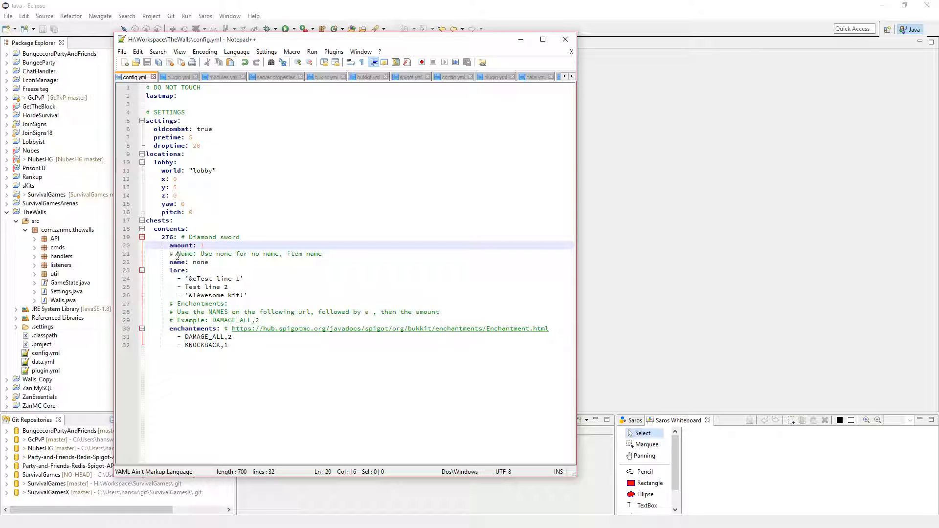
pyautogui.moveTo(217, 254)
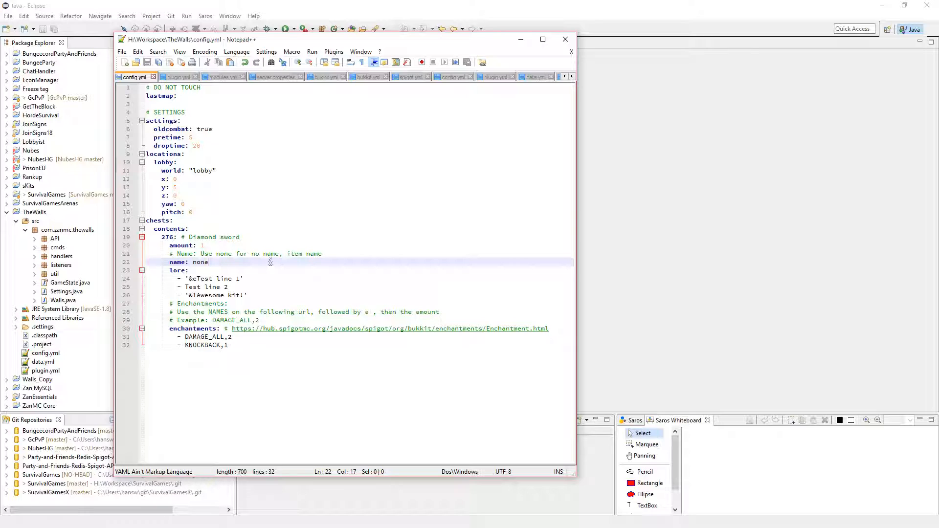
# Inspect the name value 'none', then move the Notepad++ window right.
pyautogui.doubleClick(200, 262)
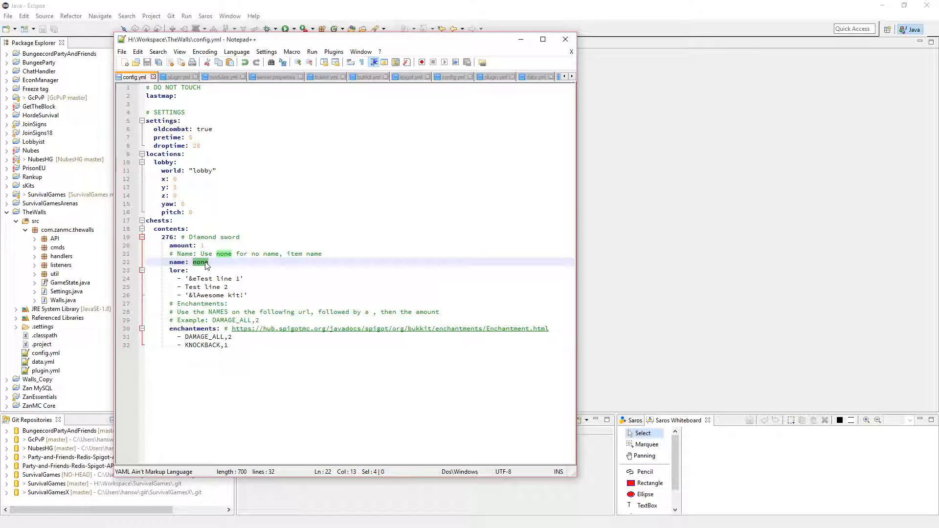
pyautogui.click(208, 262)
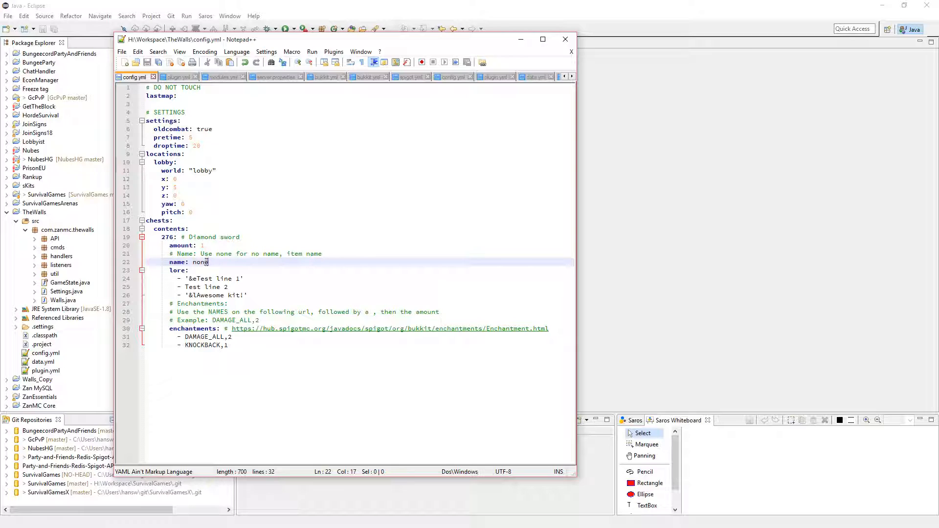
pyautogui.doubleClick(200, 262)
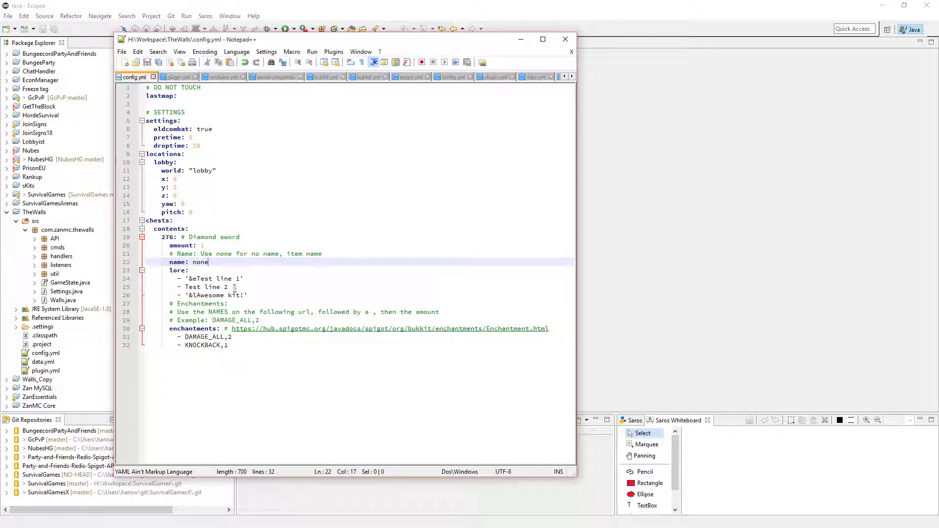
pyautogui.moveTo(411, 44)
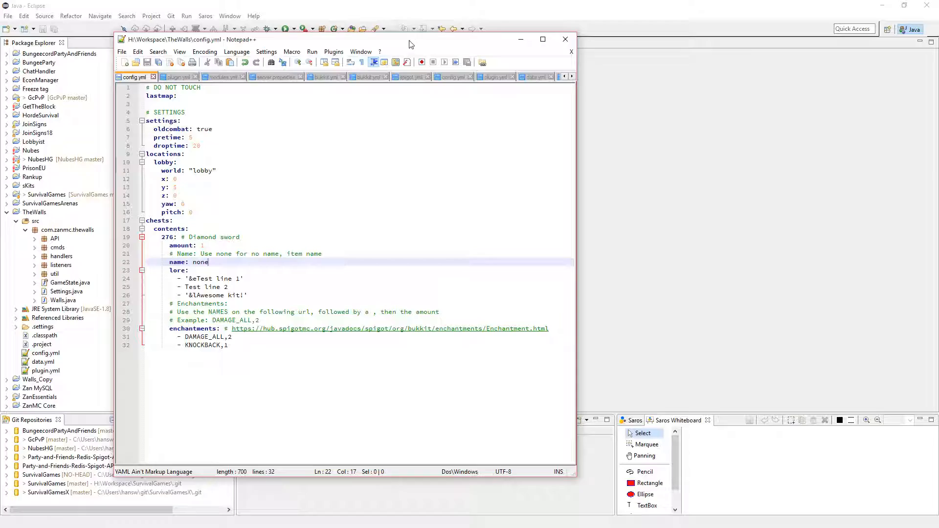
pyautogui.click(564, 39)
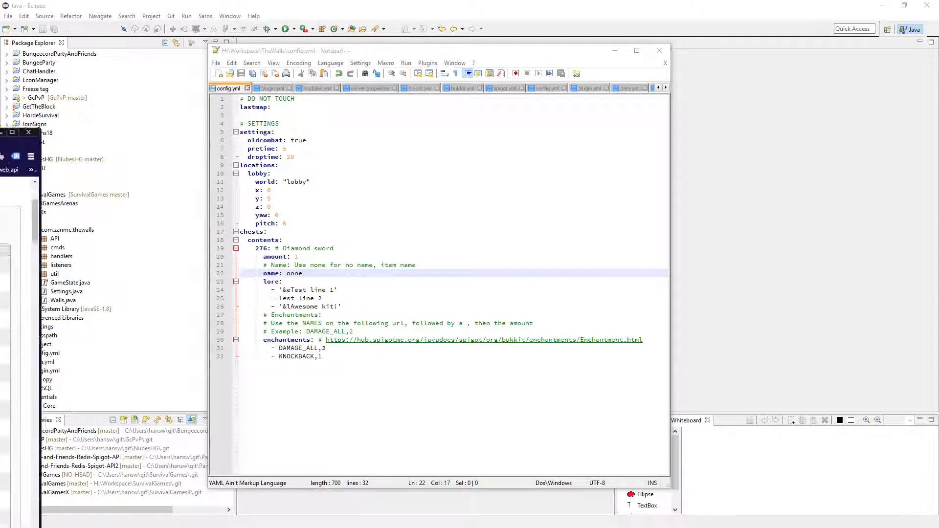
# Read through the Field Summary of enchantment names on Spigot's Enchantment Javadoc.
pyautogui.click(484, 340)
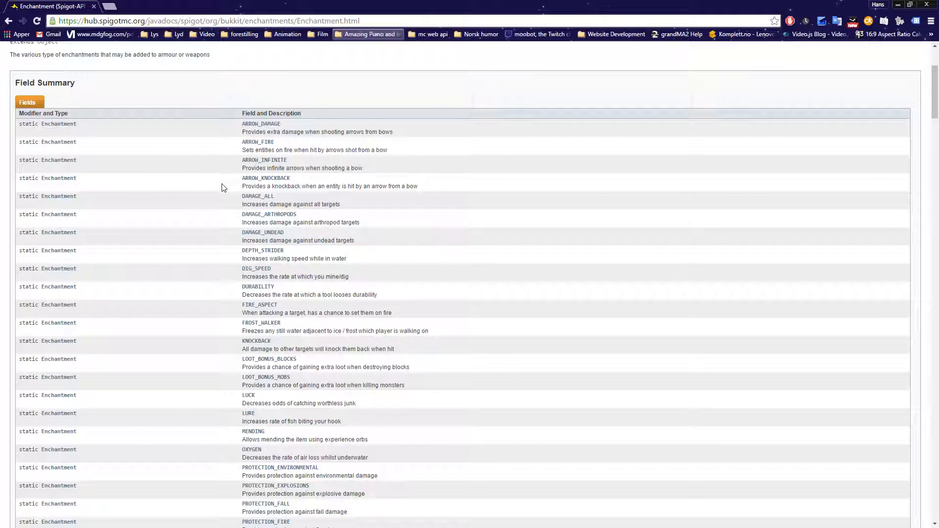
pyautogui.scroll(-3)
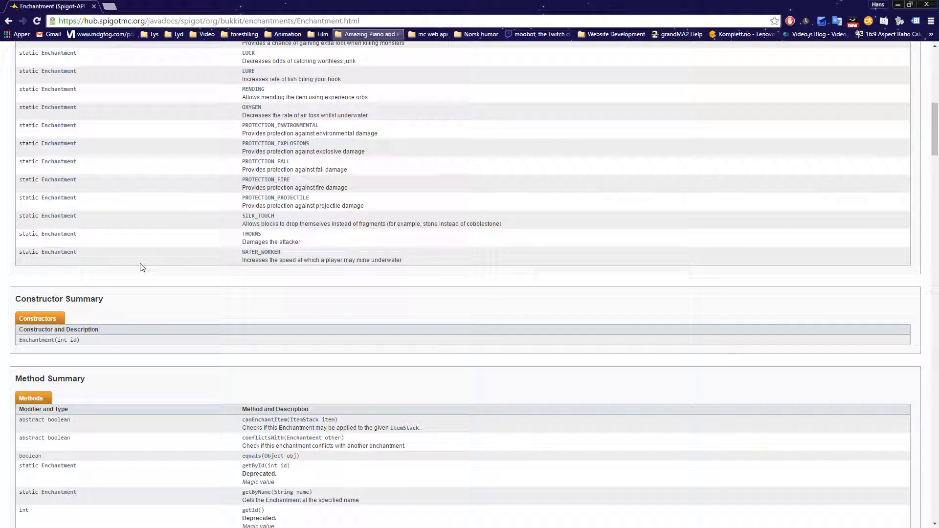
pyautogui.scroll(-3)
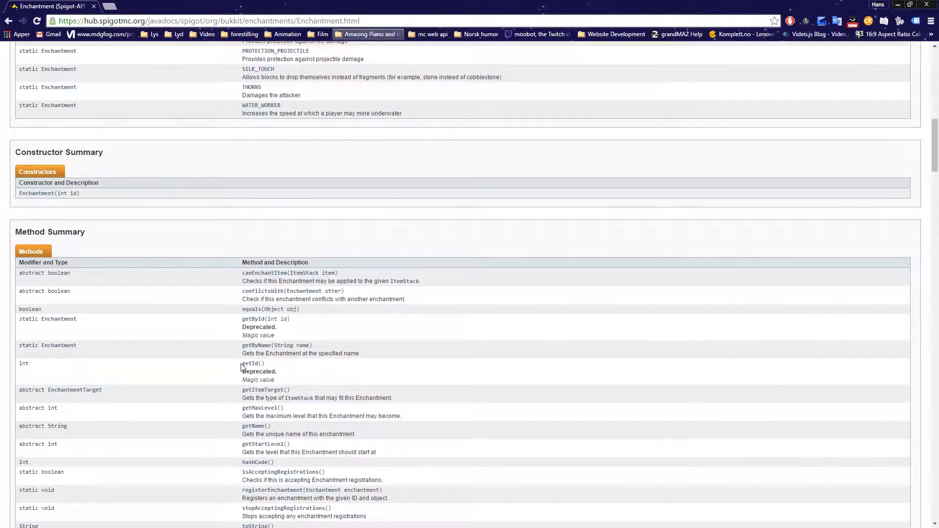
pyautogui.scroll(3)
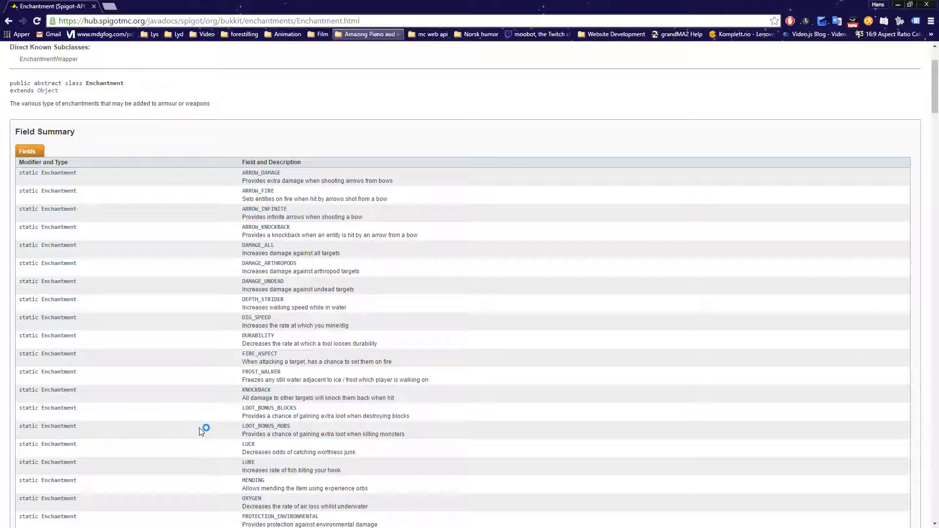
pyautogui.scroll(-3)
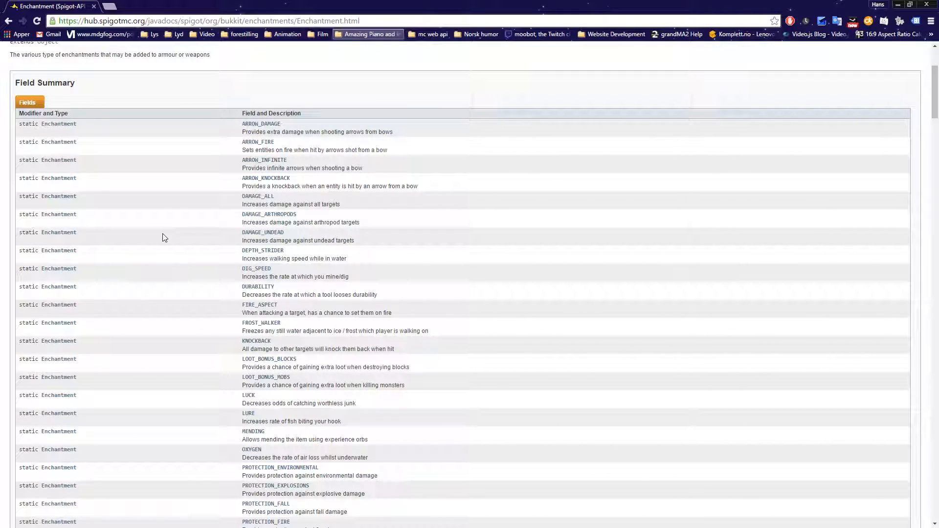
pyautogui.moveTo(151, 235)
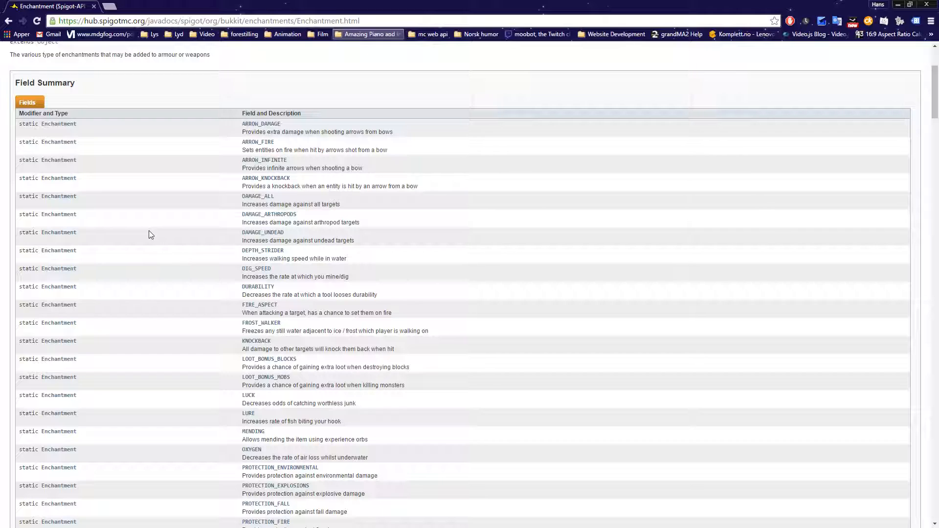
pyautogui.moveTo(258, 167)
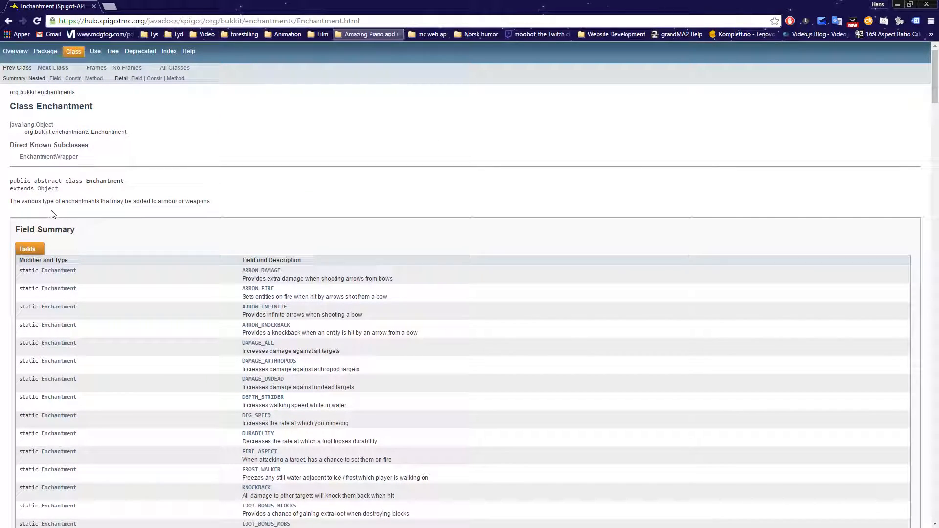
pyautogui.scroll(-3)
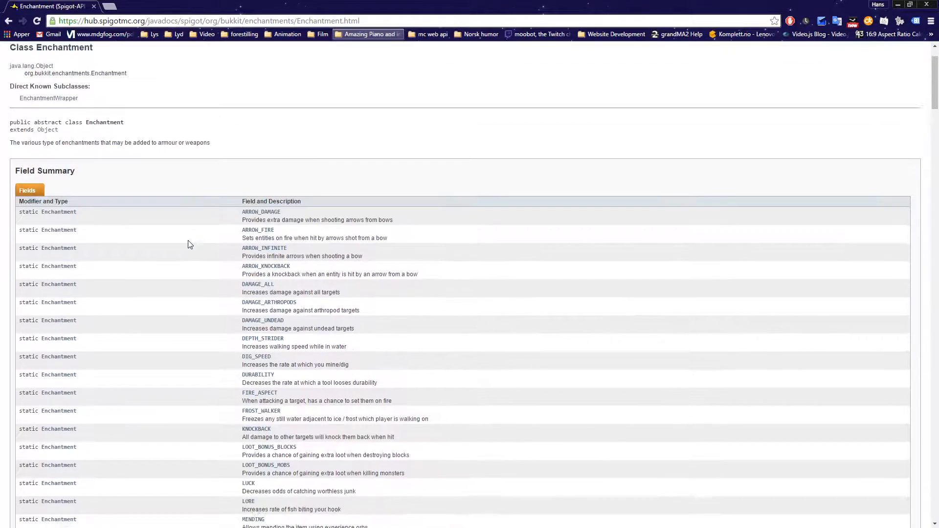
pyautogui.scroll(-3)
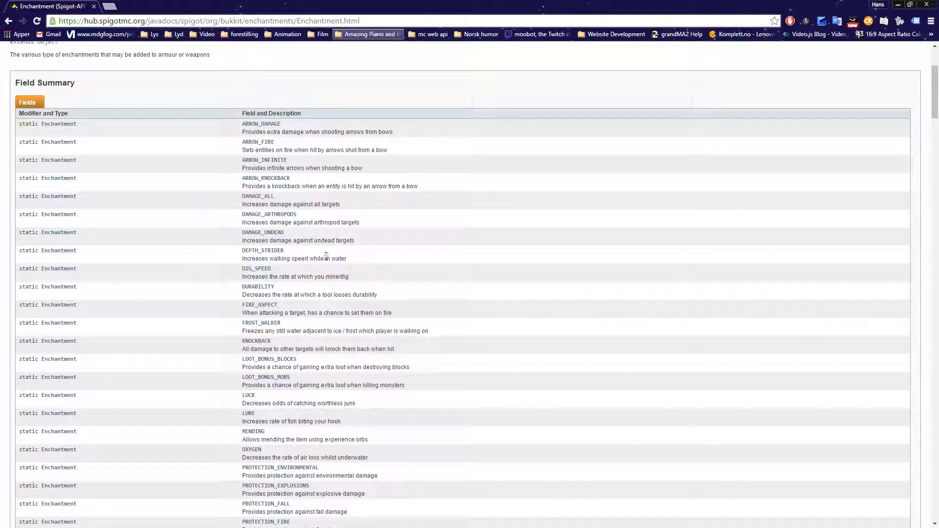
pyautogui.scroll(-3)
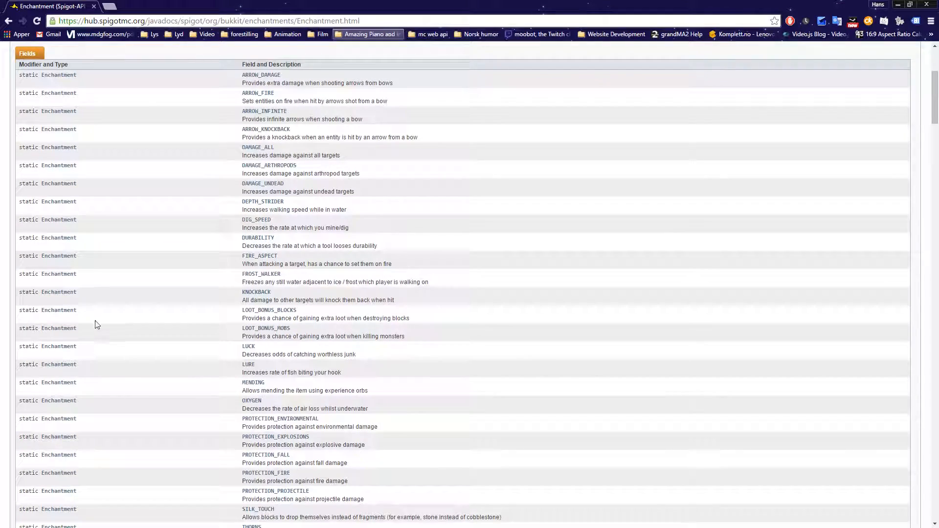
pyautogui.scroll(-3)
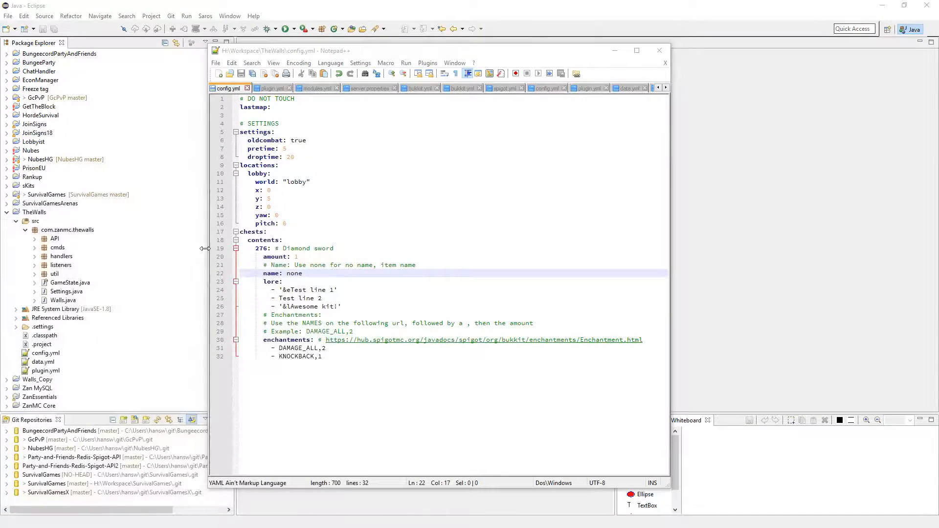
pyautogui.moveTo(117, 272)
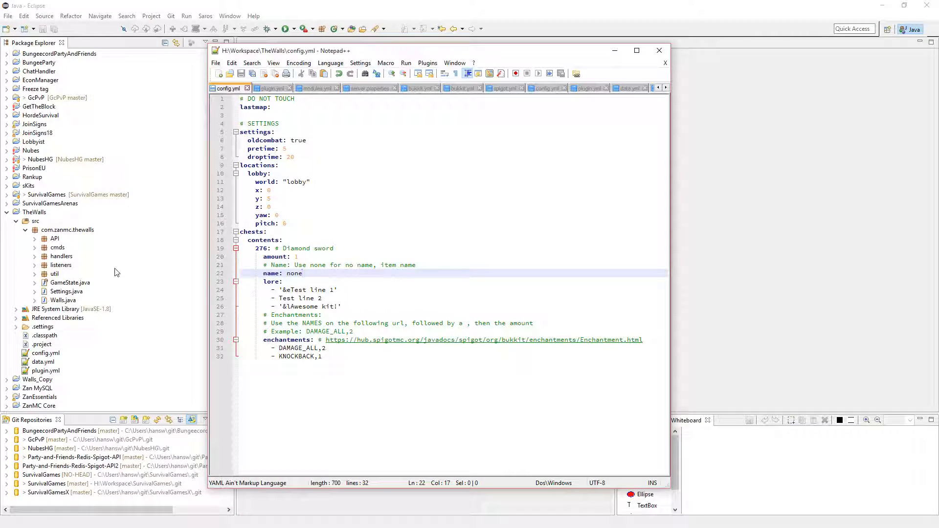
# Minimize Notepad++ and expand the SurvivalGames packages down to handlers.
pyautogui.click(659, 50)
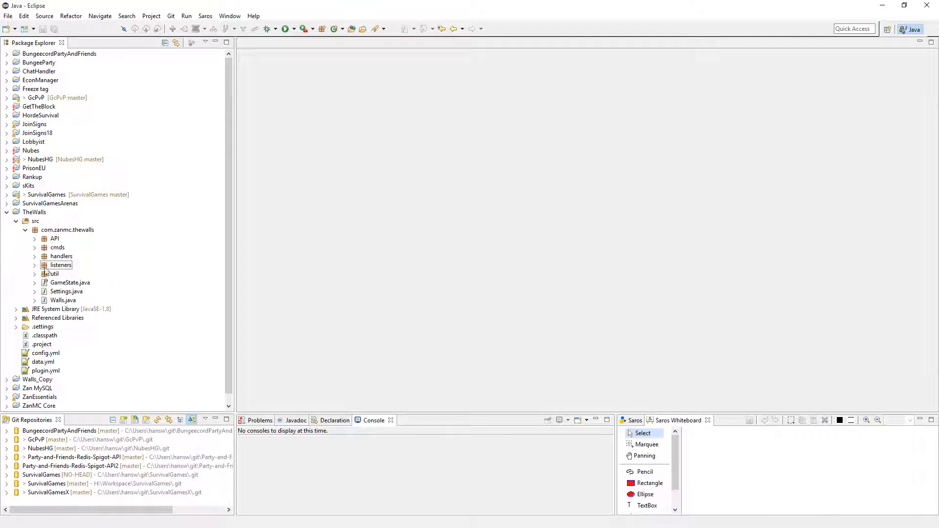
pyautogui.click(35, 274)
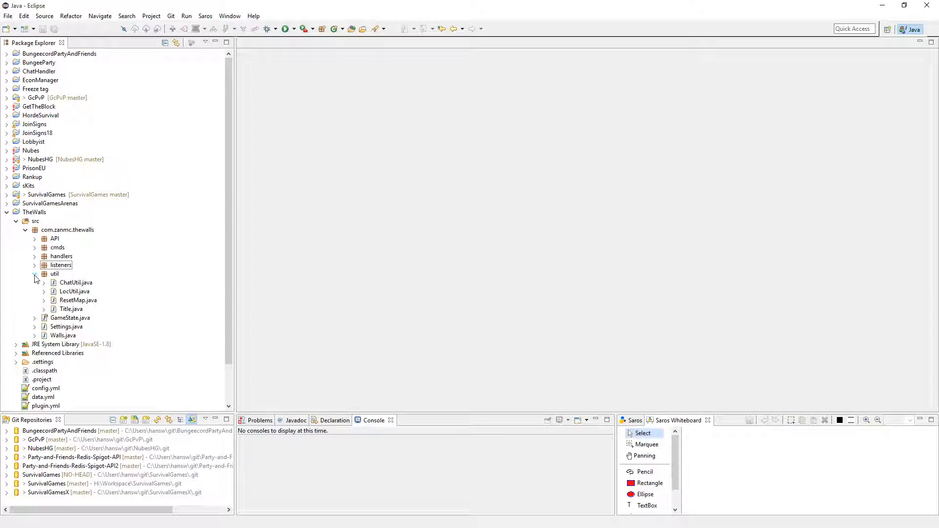
pyautogui.click(34, 274)
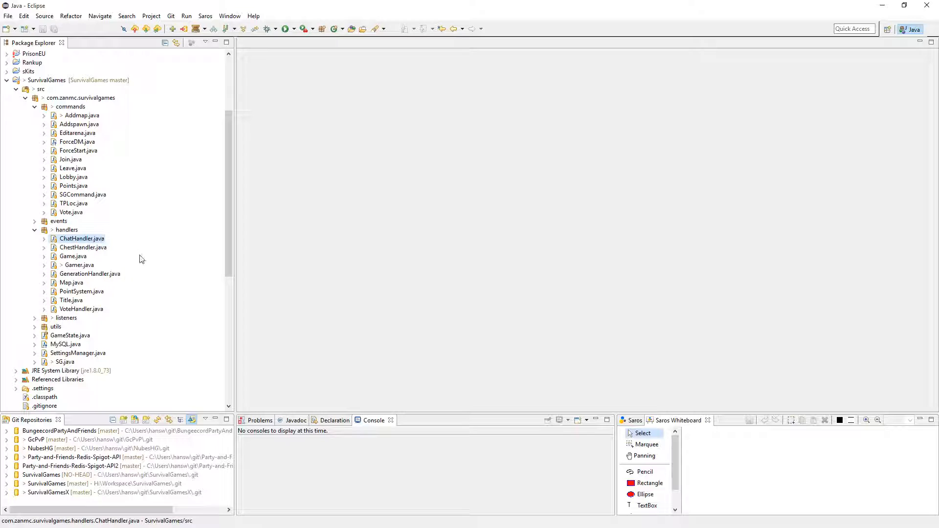
# Open SurvivalGames' ChestHandler.java, copy fillAllChests and fillChests, then close it.
pyautogui.doubleClick(83, 246)
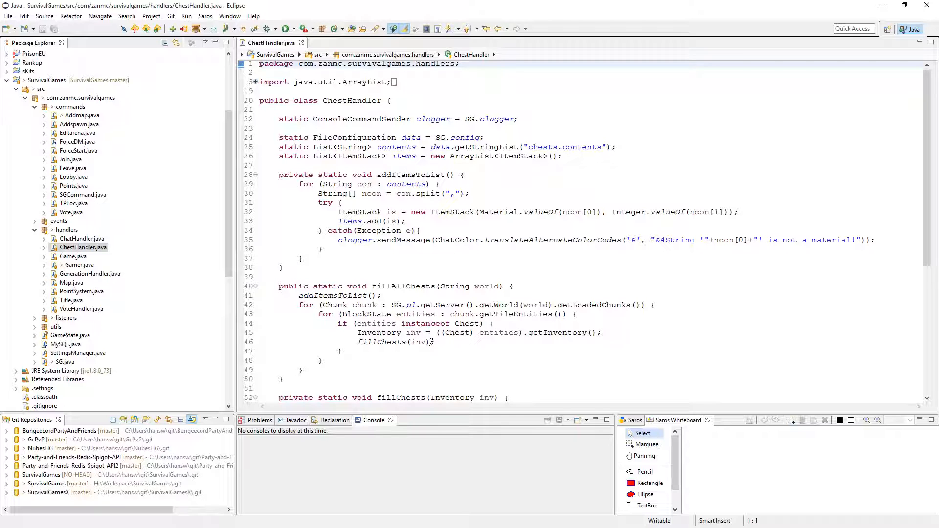
pyautogui.scroll(-3)
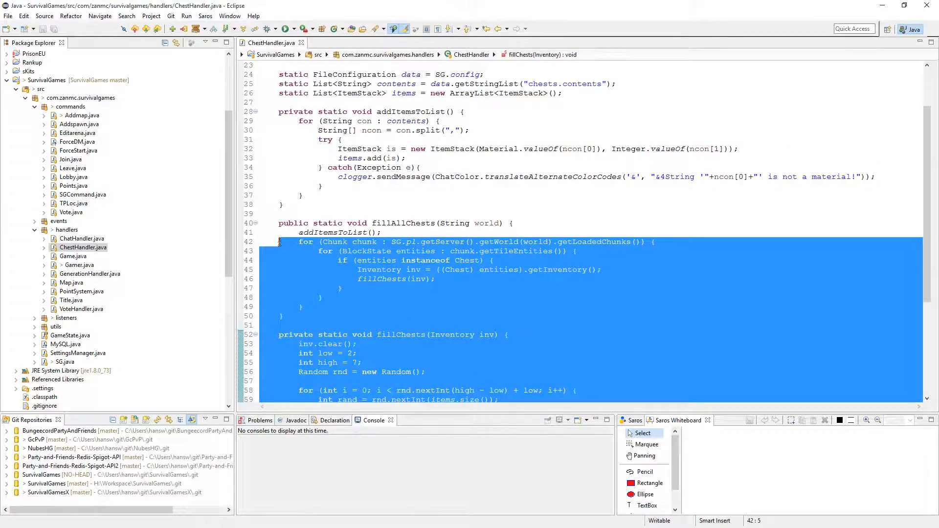
pyautogui.click(301, 42)
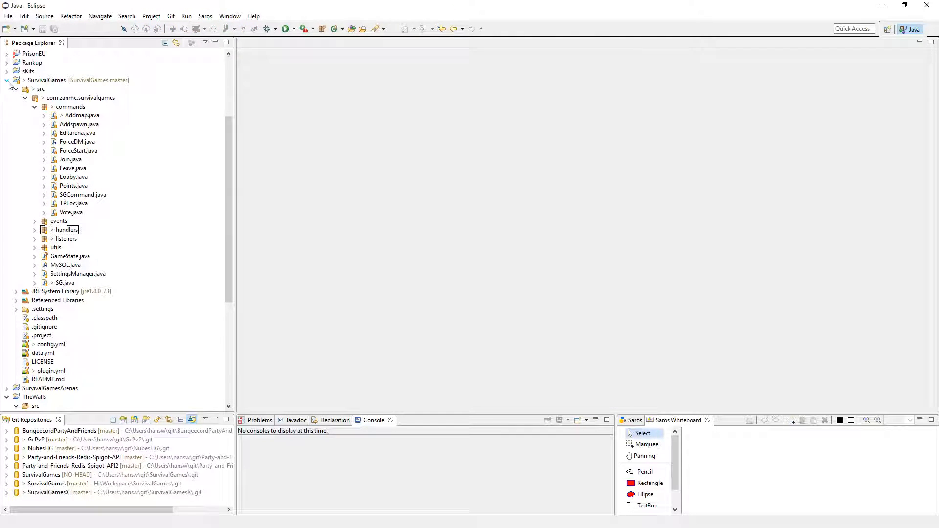
# Collapse the SurvivalGames handlers package and then the whole SurvivalGames project.
pyautogui.click(35, 230)
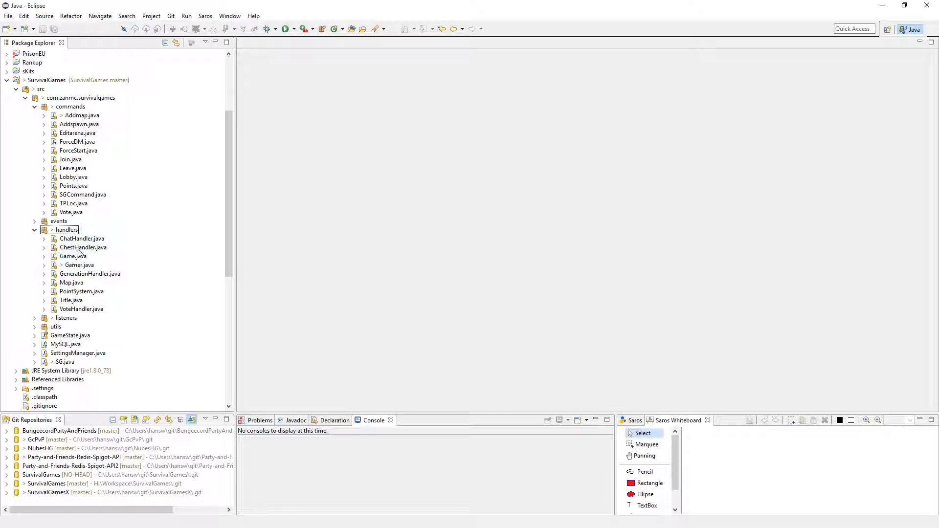
pyautogui.click(35, 230)
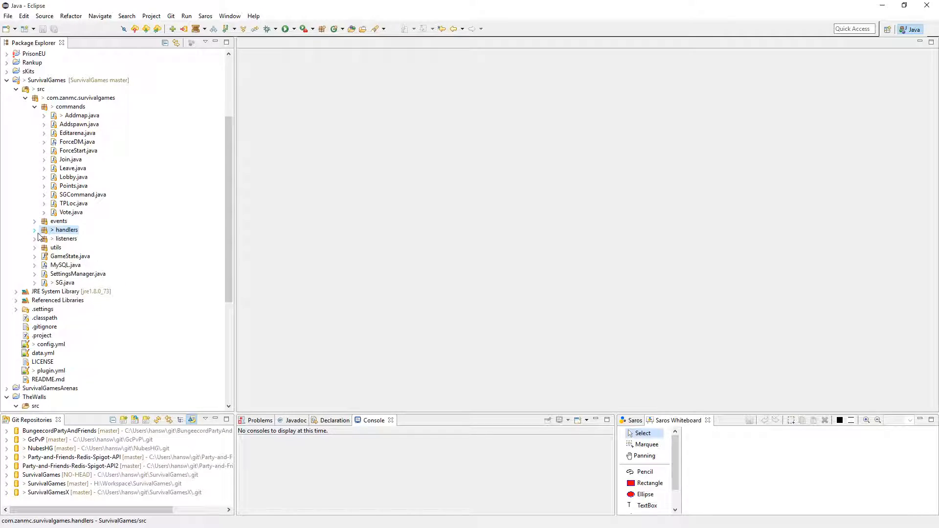
pyautogui.click(28, 98)
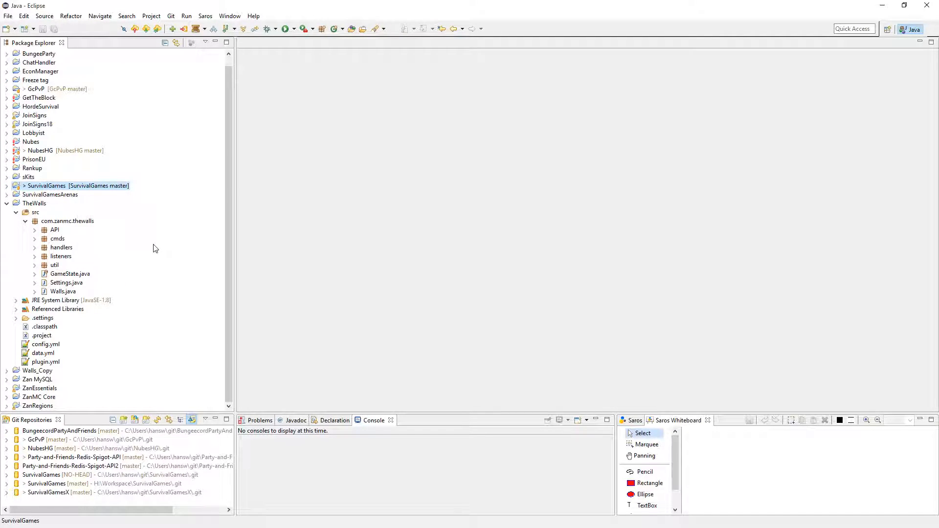
pyautogui.moveTo(126, 281)
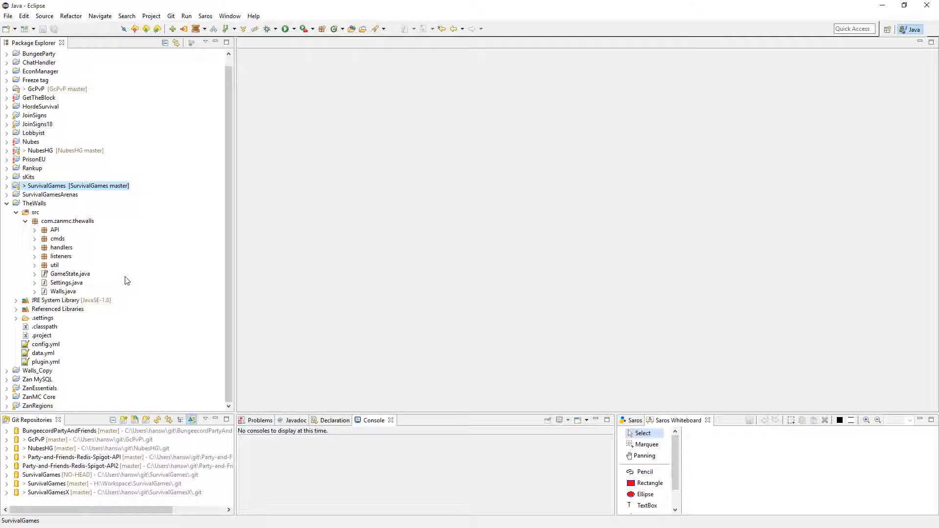
pyautogui.moveTo(108, 273)
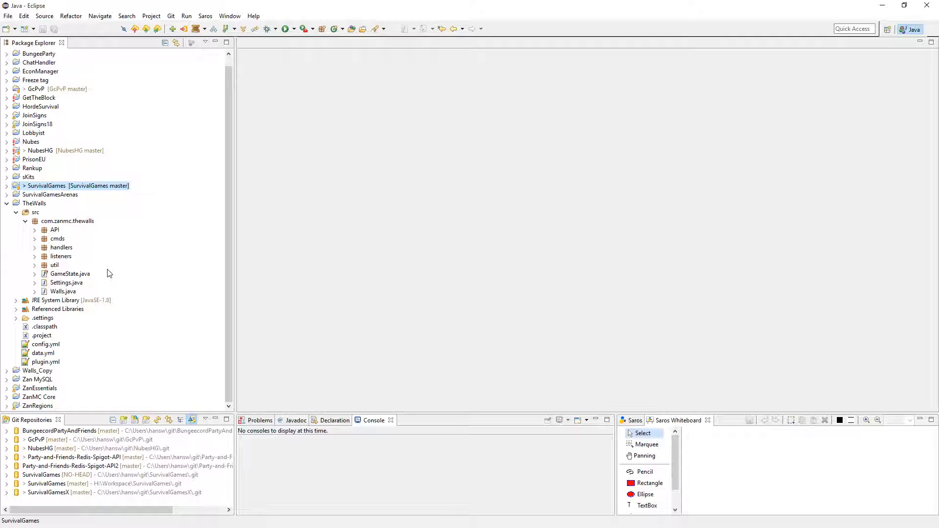
pyautogui.moveTo(86, 278)
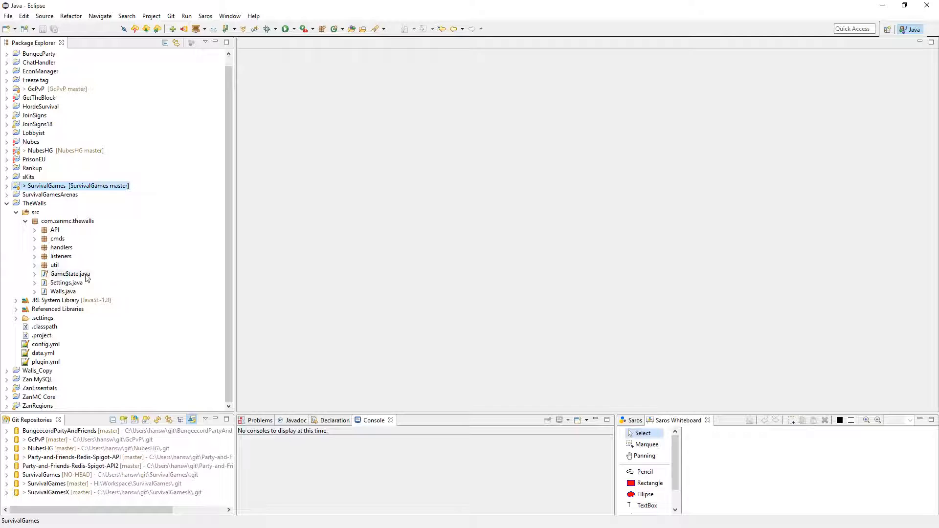
pyautogui.moveTo(79, 266)
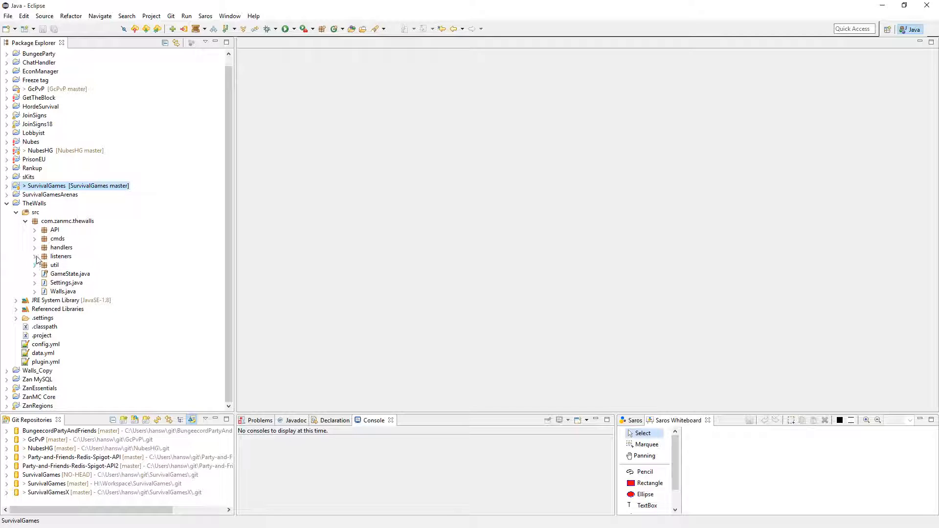
# Create a ChestHandler class in TheWalls' handlers package with the pasted chest-filling code.
pyautogui.rightClick(61, 247)
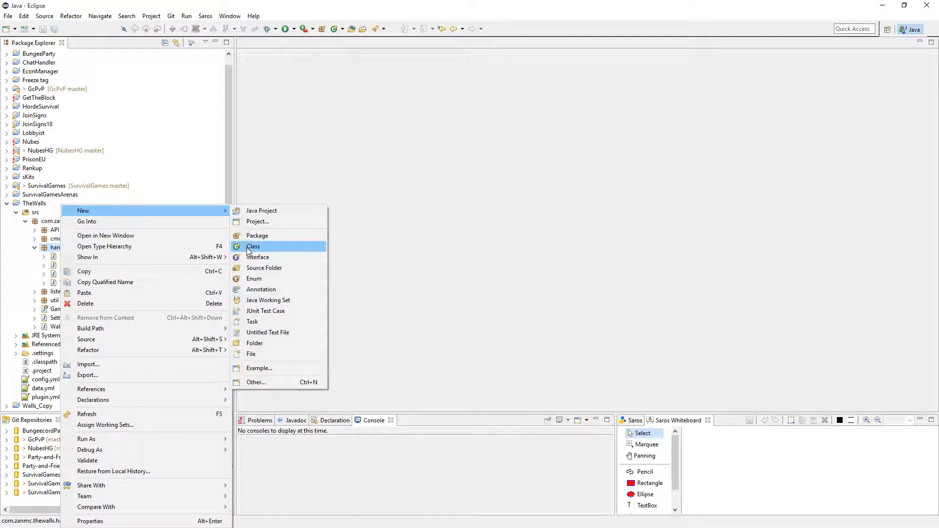
pyautogui.click(253, 246)
pyautogui.write('ChestHand')
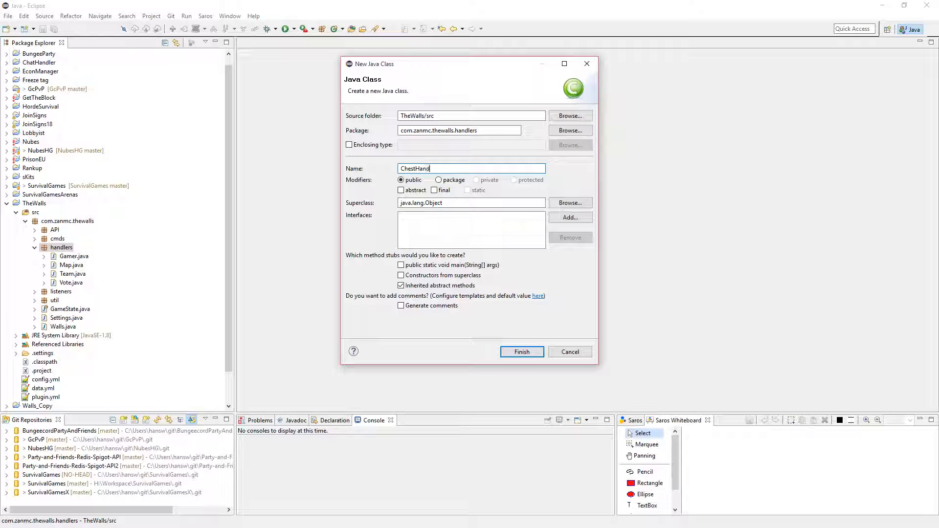
pyautogui.click(522, 351)
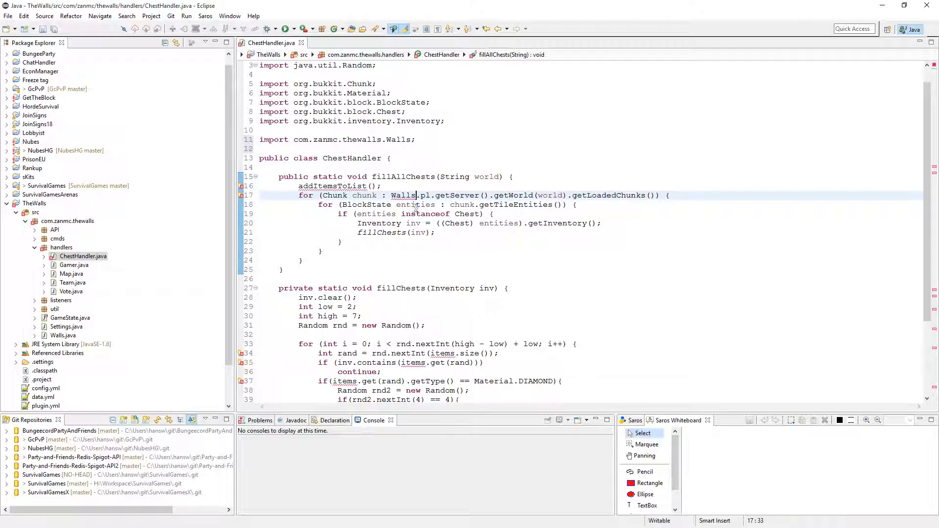
# Expand the SurvivalGames project into its source packages.
pyautogui.scroll(-3)
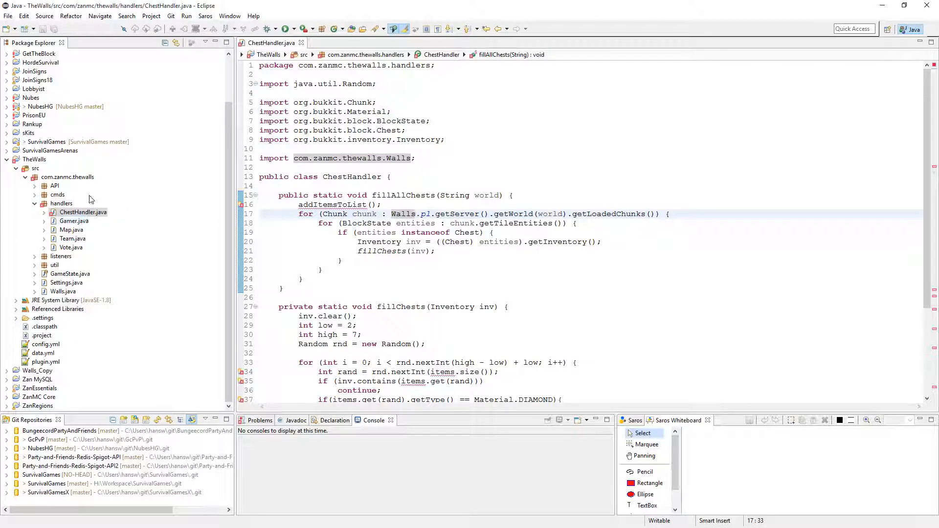
pyautogui.click(8, 142)
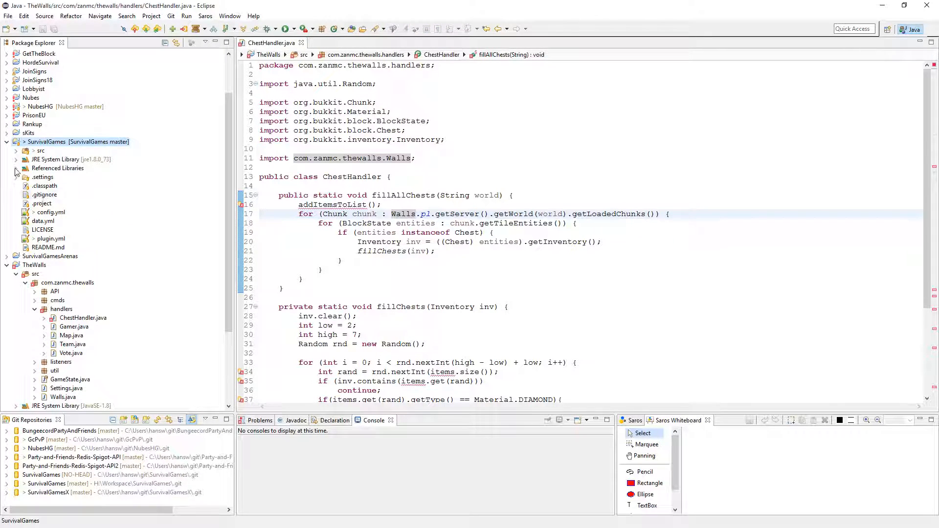
pyautogui.click(16, 150)
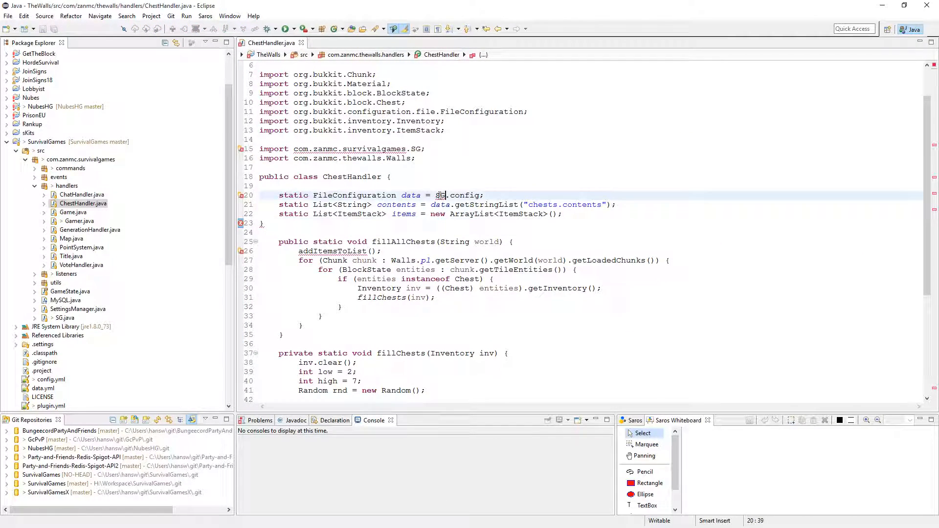
# Point TheWalls ChestHandler at Walls config and review SurvivalGames' addItemsToList method.
pyautogui.write('Walls')
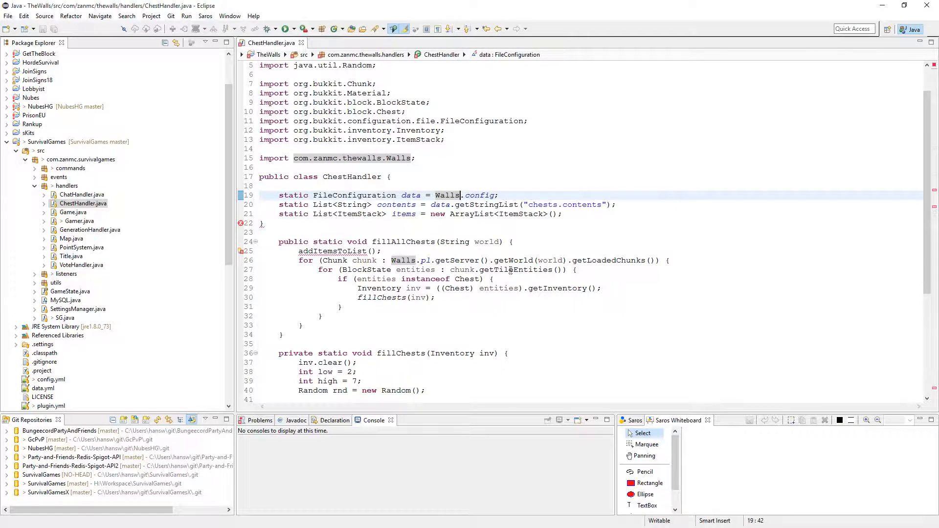
pyautogui.scroll(-3)
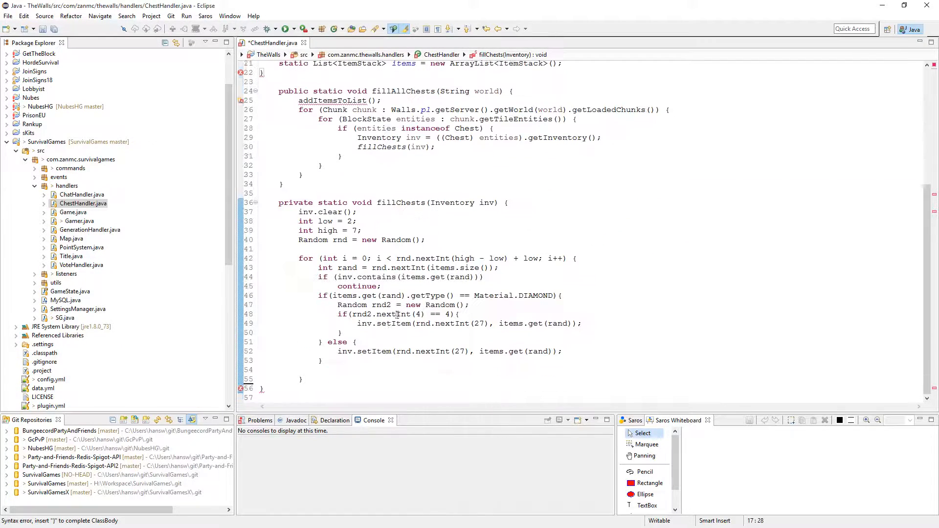
pyautogui.write('}')
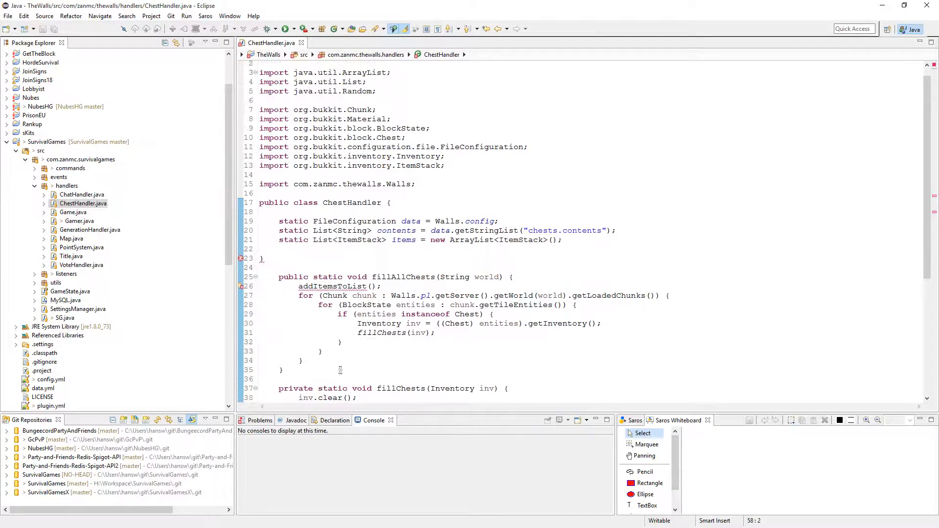
pyautogui.click(406, 286)
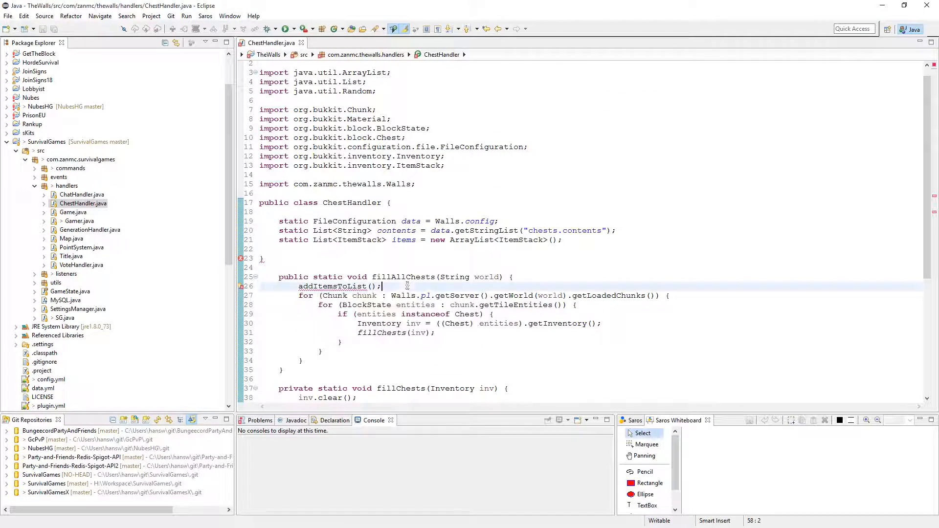
pyautogui.scroll(-3)
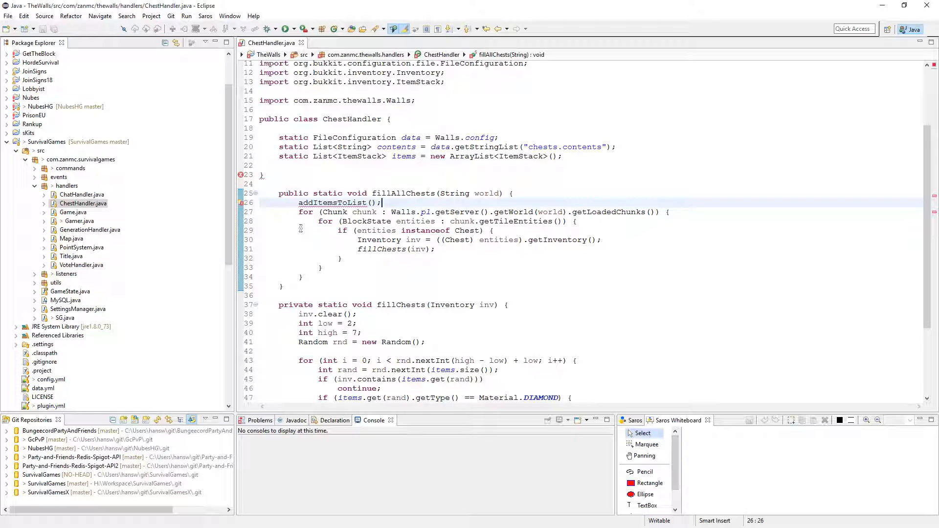
pyautogui.scroll(-3)
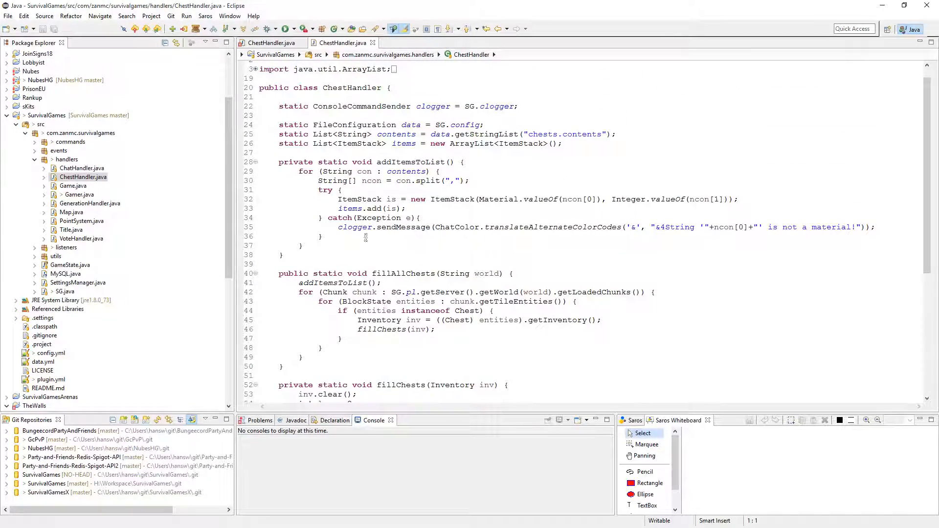
# Paste addItemsToList from the SurvivalGames tab into TheWalls ChestHandler.
pyautogui.click(272, 42)
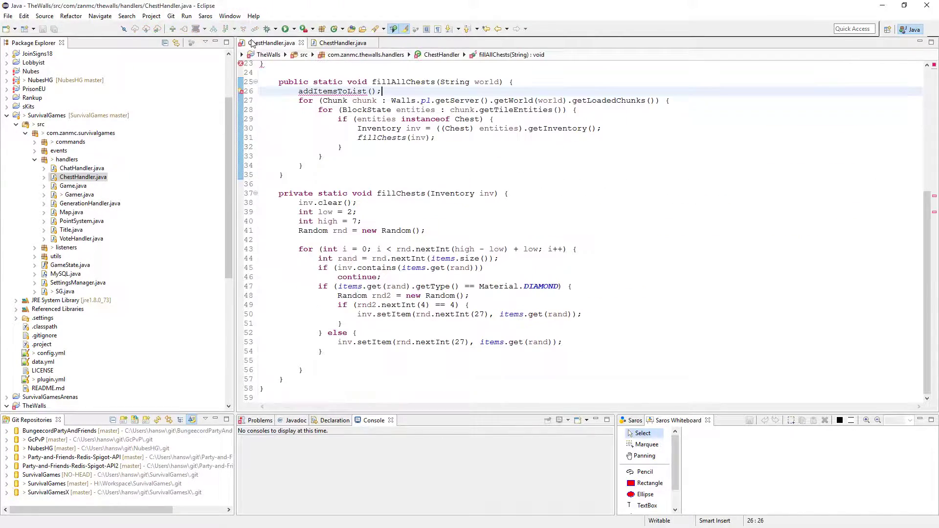
pyautogui.click(341, 43)
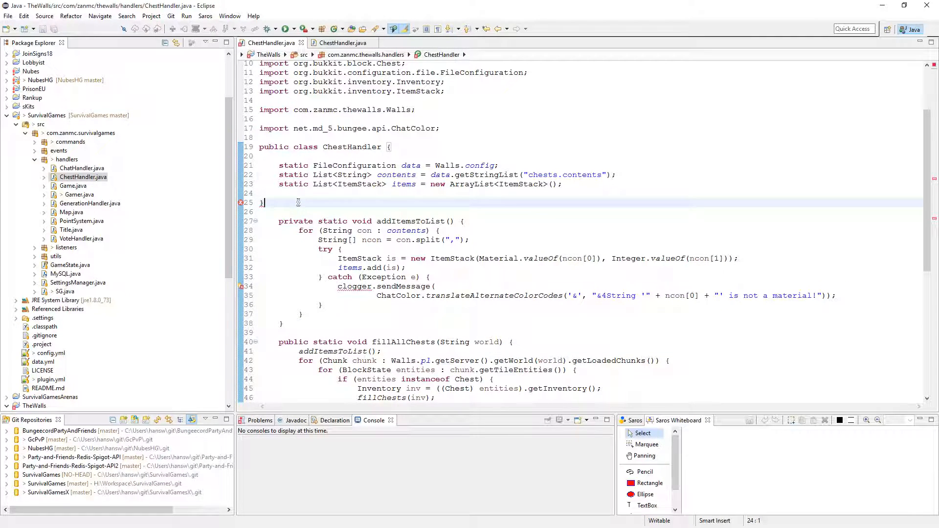
# Replace the catch block's logger message with e.printStackTrace().
pyautogui.scroll(-3)
pyautogui.write('e')
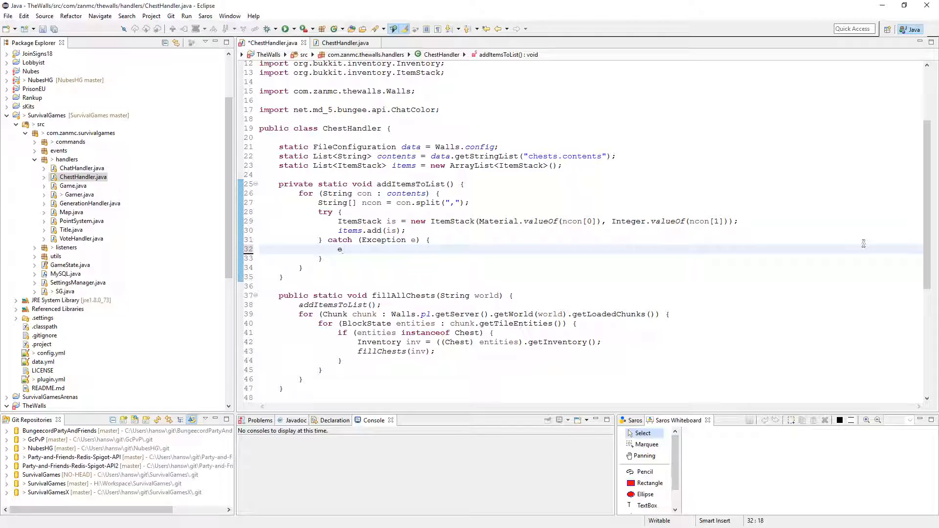
pyautogui.write('.printStackTrace();')
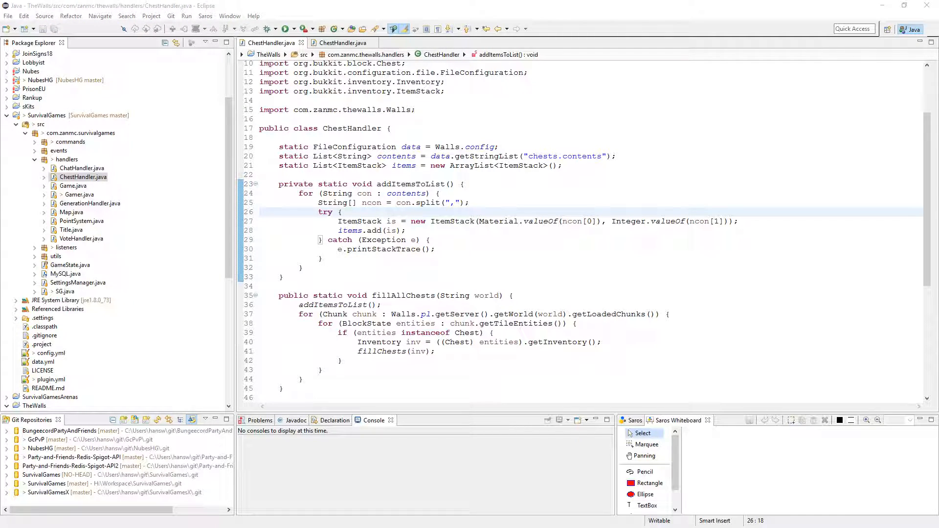
pyautogui.moveTo(131, 266)
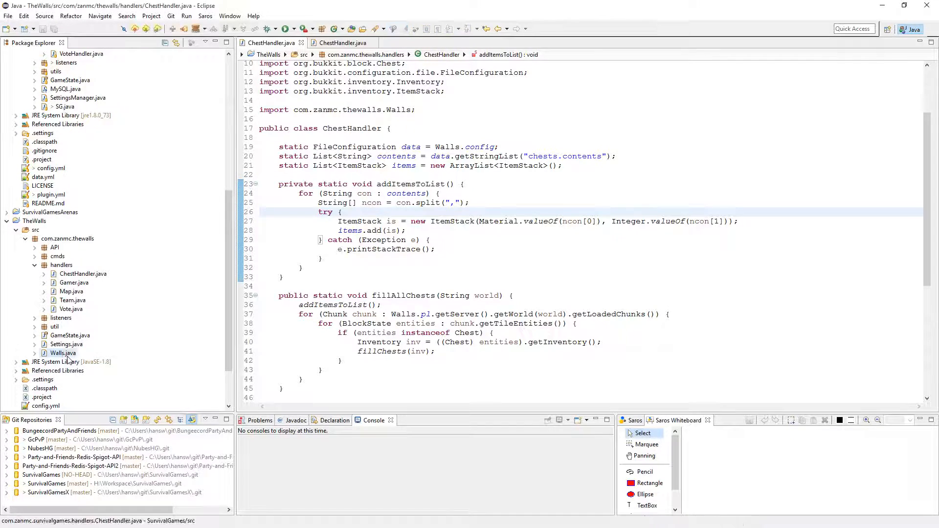
# Briefly open Walls.java to check its fields, then return to ChestHandler.
pyautogui.doubleClick(63, 353)
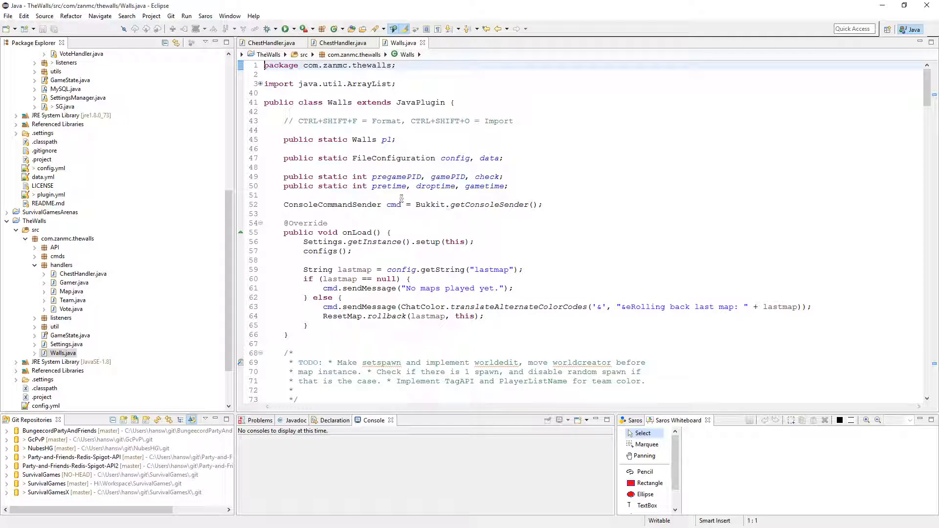
pyautogui.click(272, 42)
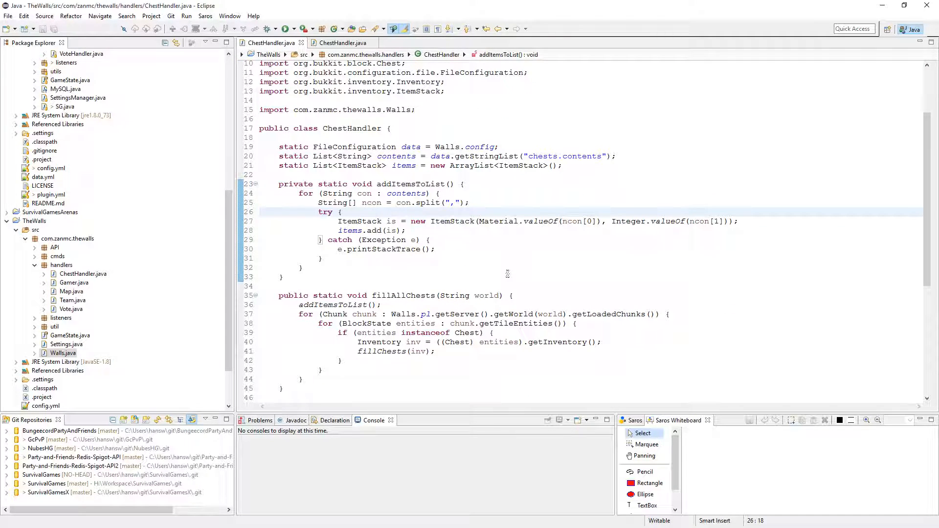
pyautogui.moveTo(456, 236)
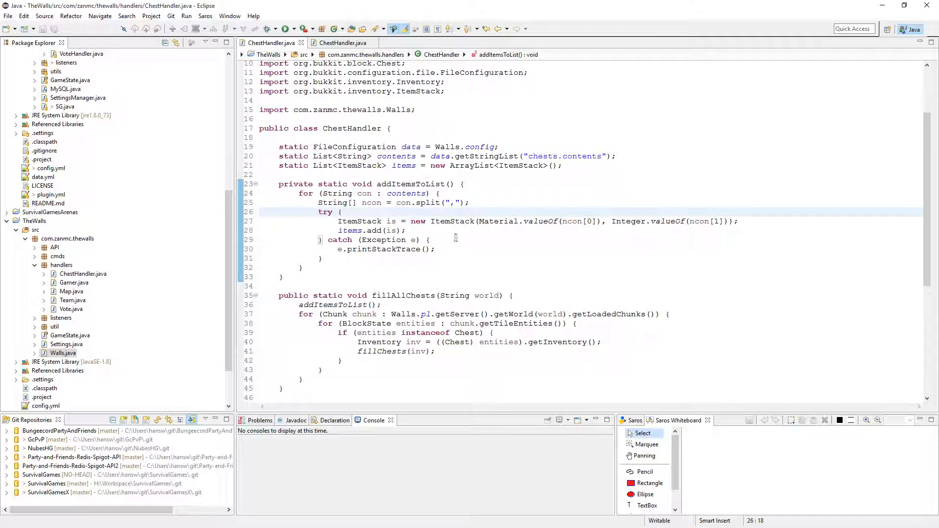
pyautogui.moveTo(449, 226)
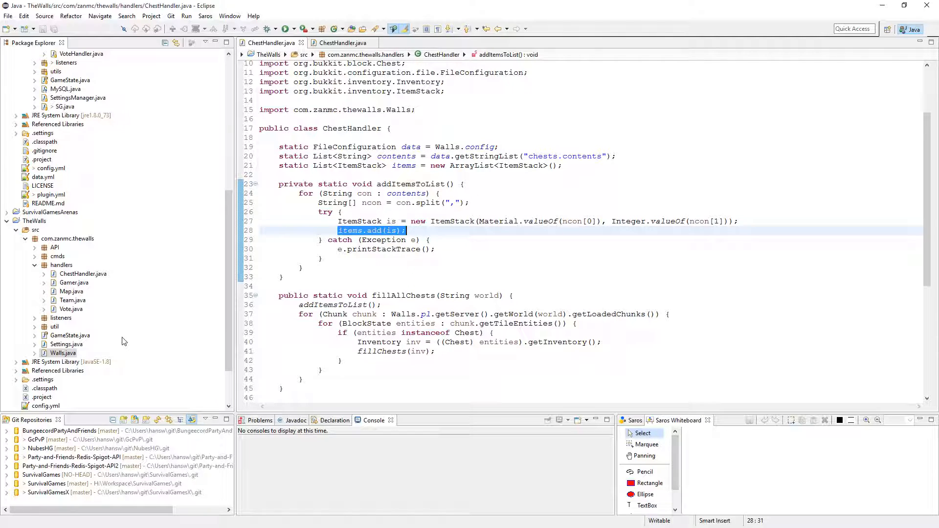
pyautogui.moveTo(489, 209)
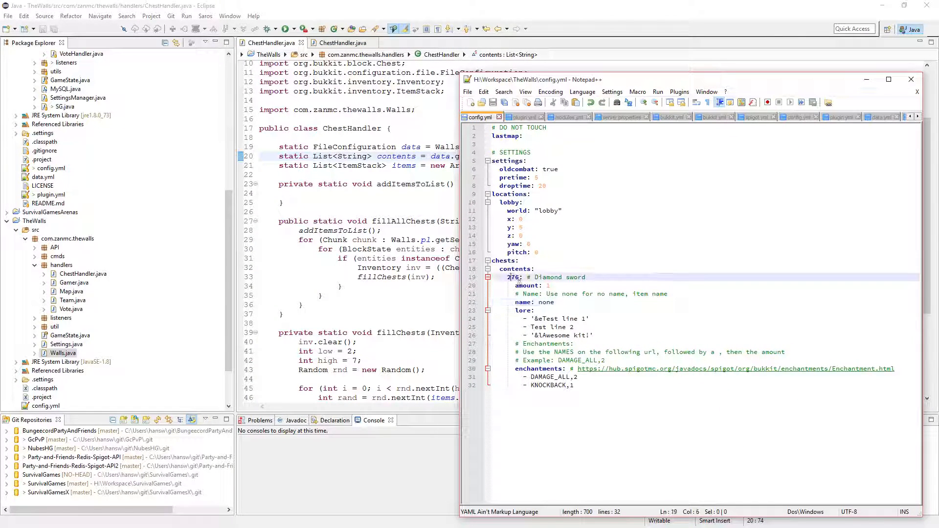
# Make contents the key set from getConfigurationSection("chests.contents").getKeys(false).
pyautogui.click(911, 79)
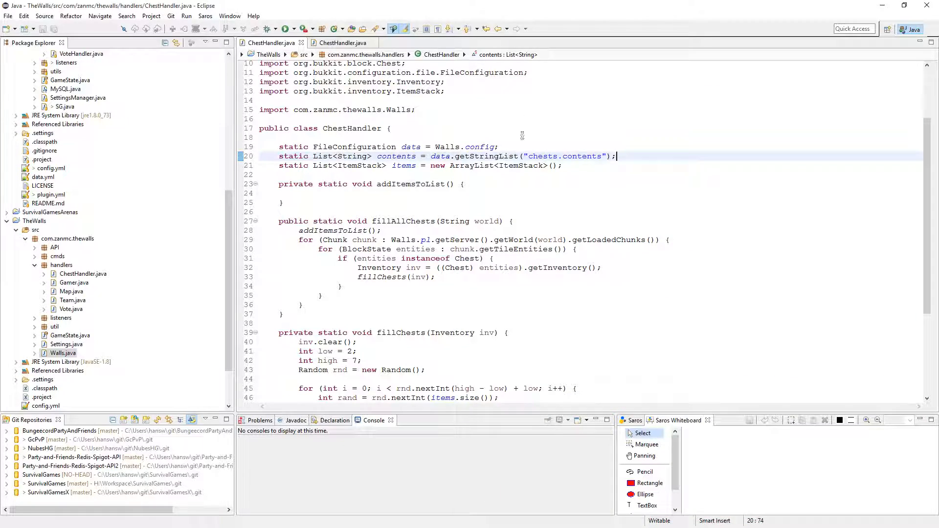
pyautogui.press('BackSpace')
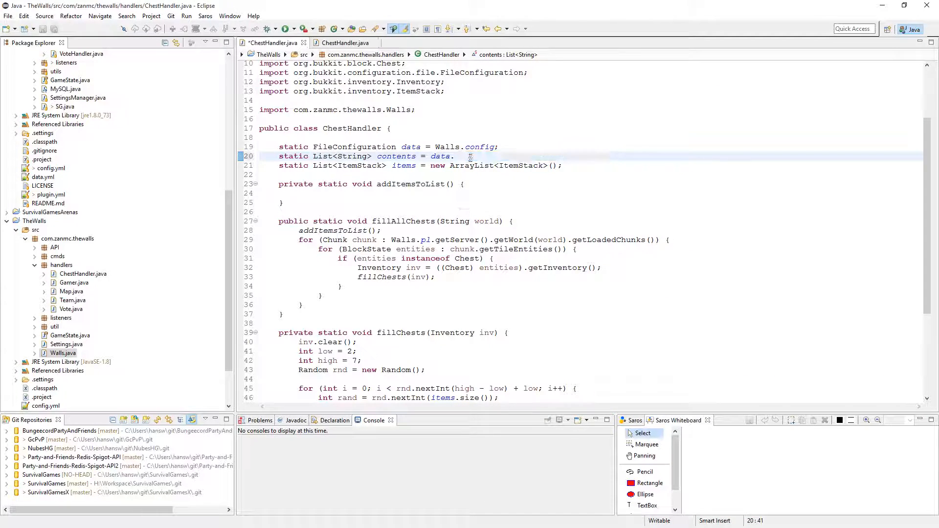
pyautogui.write('getConfigurationSection()')
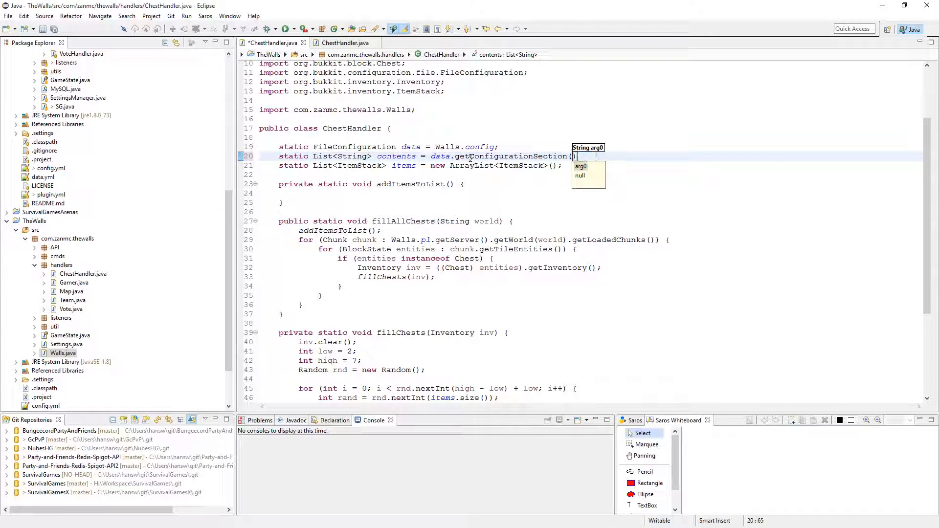
pyautogui.write('"ch')
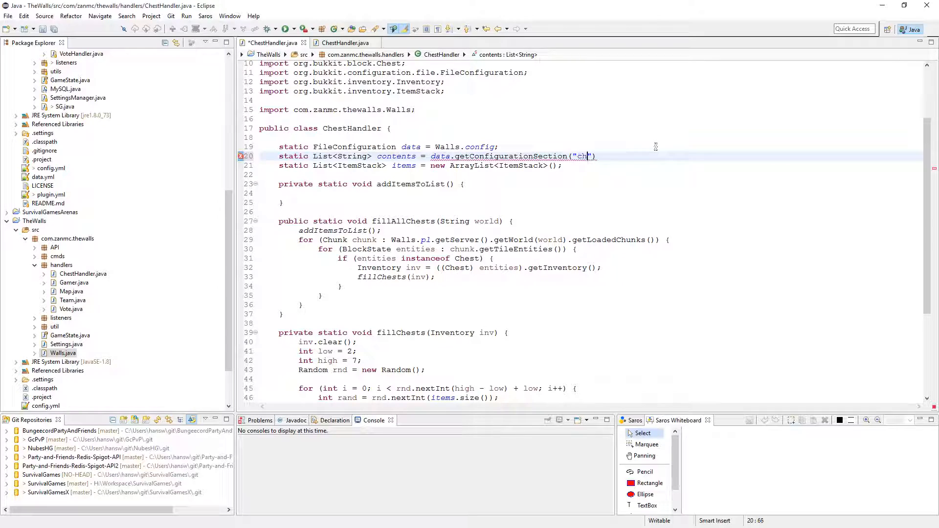
pyautogui.write('ests')
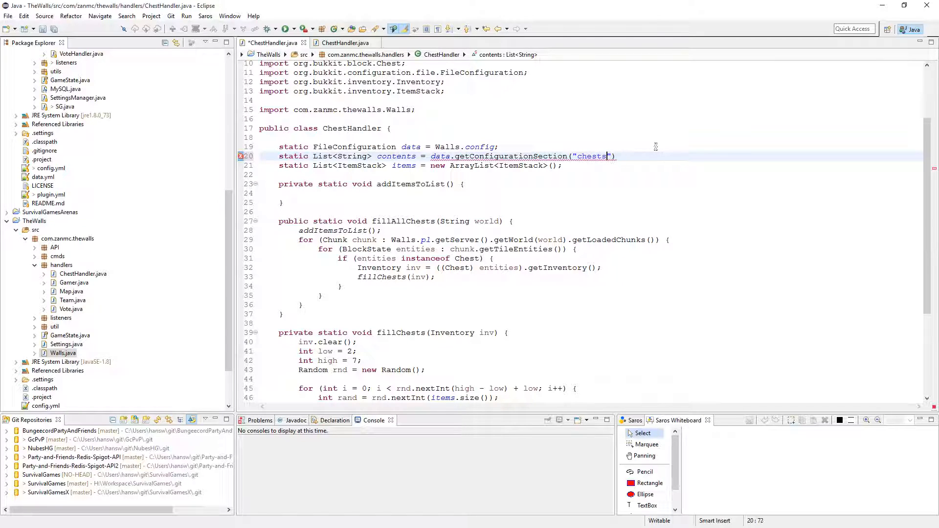
pyautogui.write('.contents").;')
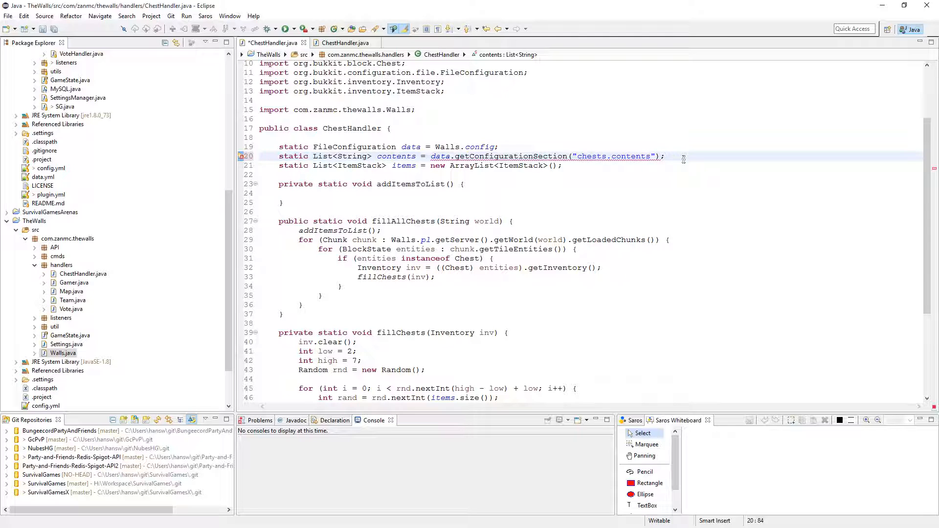
pyautogui.write('.getKeys(false)')
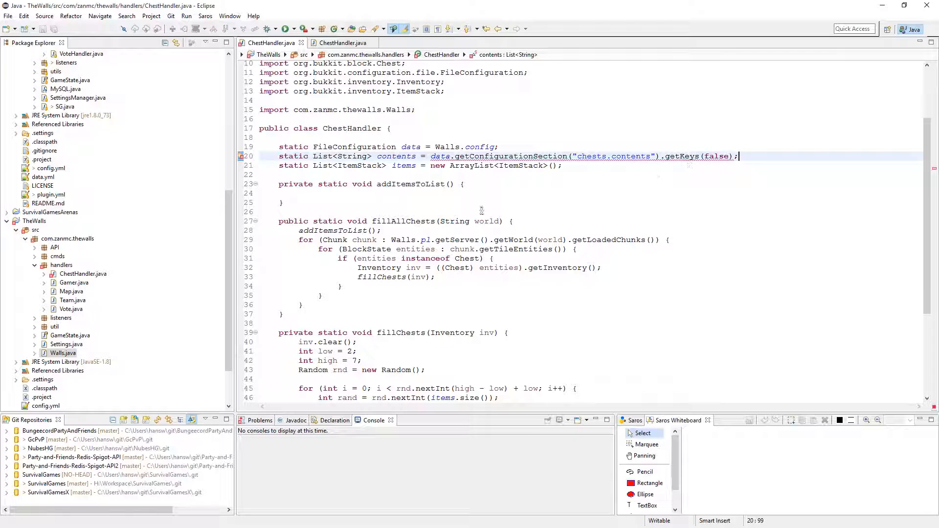
pyautogui.moveTo(521, 156)
pyautogui.write('for(String')
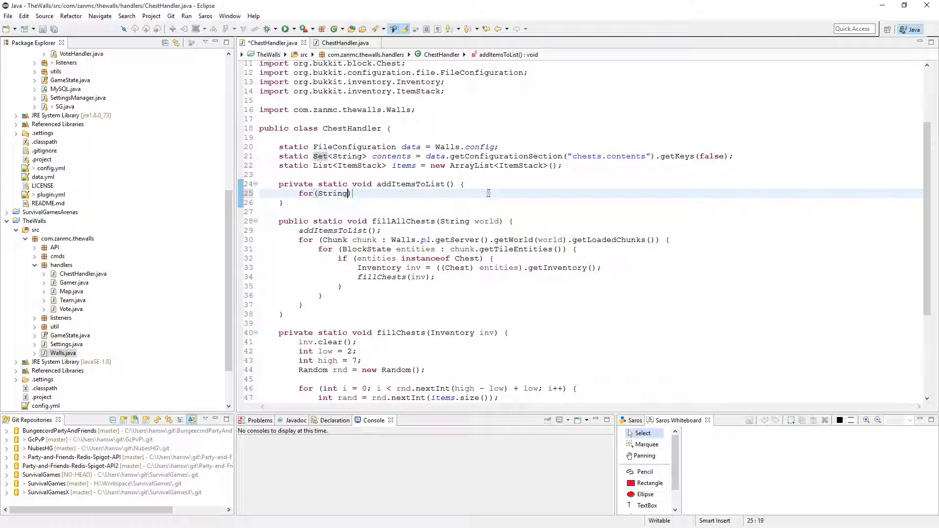
# Add a for loop over contents and declare a ConfigurationSection item inside.
pyautogui.write('content :')
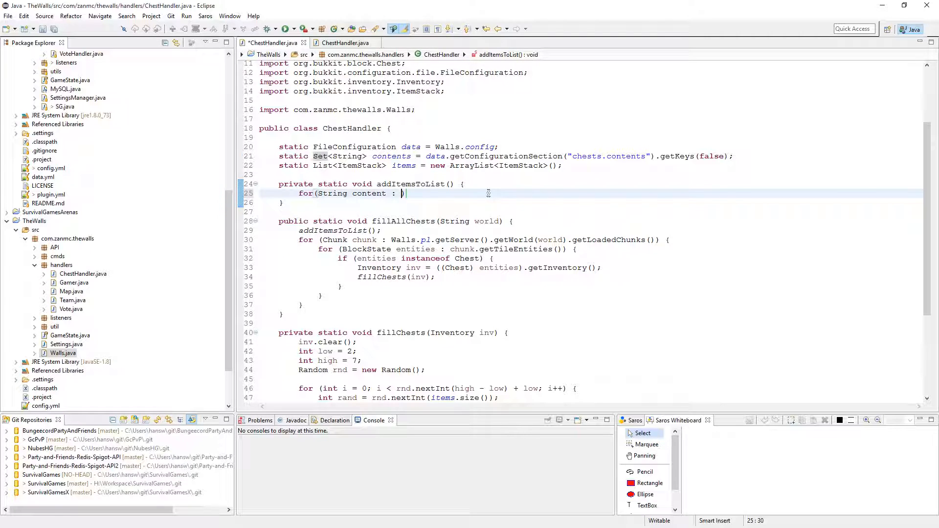
pyautogui.write('contents)')
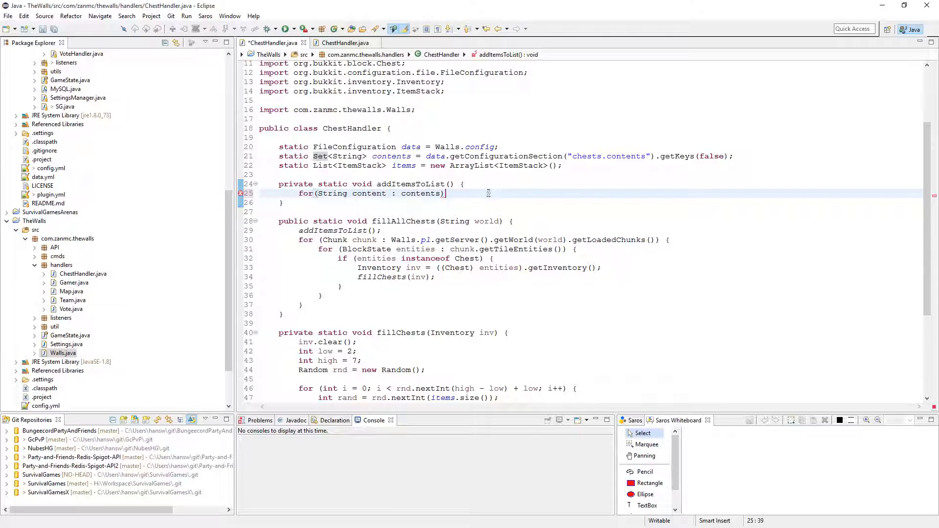
pyautogui.write('{')
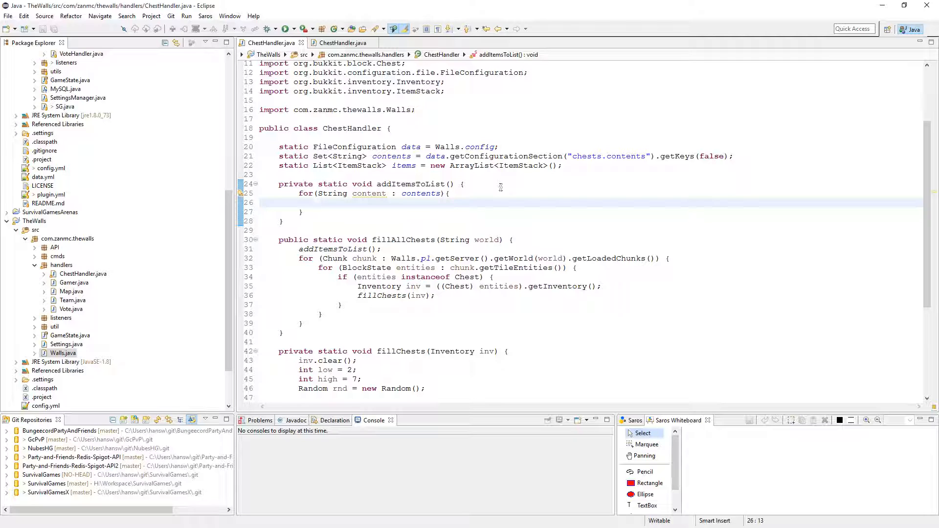
pyautogui.write('ConfigurationSection')
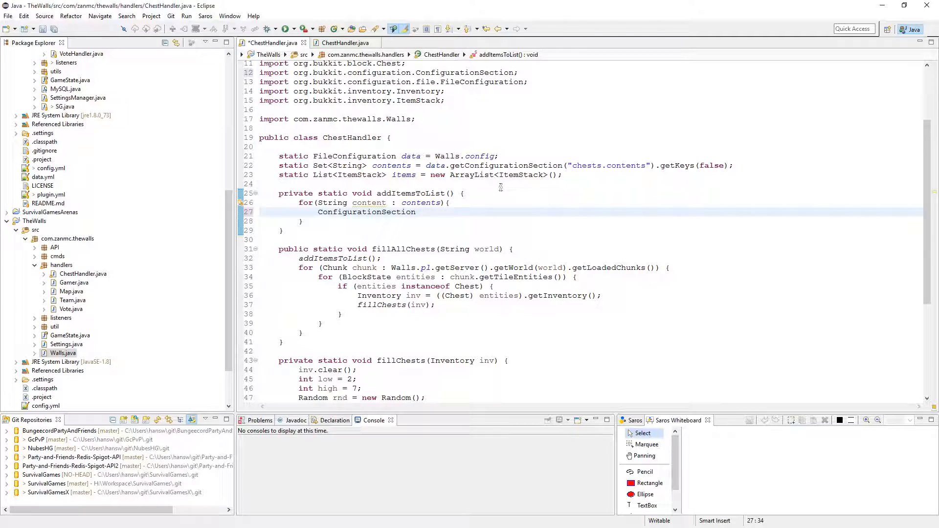
pyautogui.write('item')
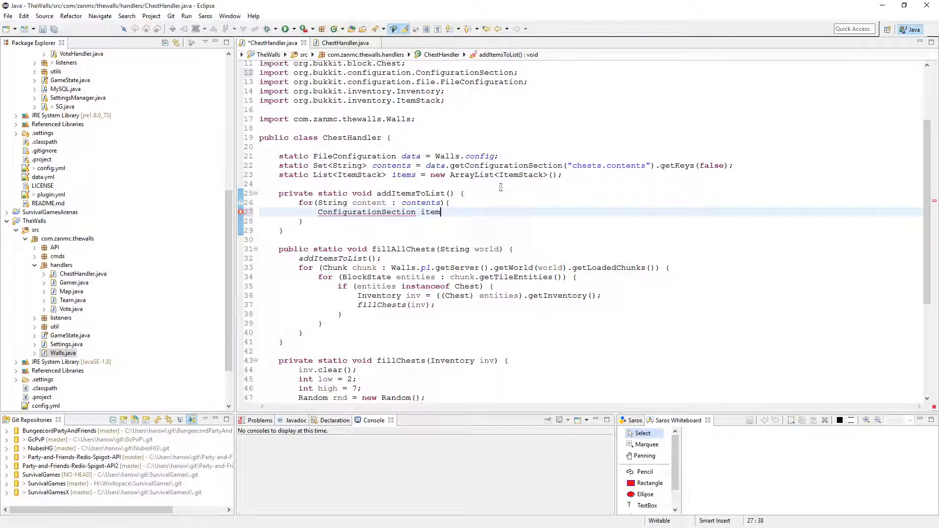
# Assign item = data.getConfigurationSection("chests.contents." + itemid) inside the loop.
pyautogui.write('=')
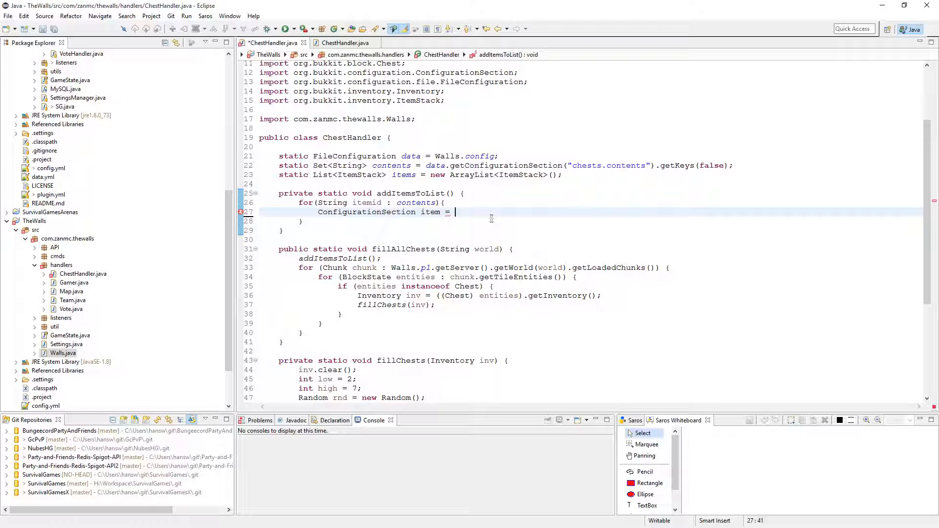
pyautogui.write('dat')
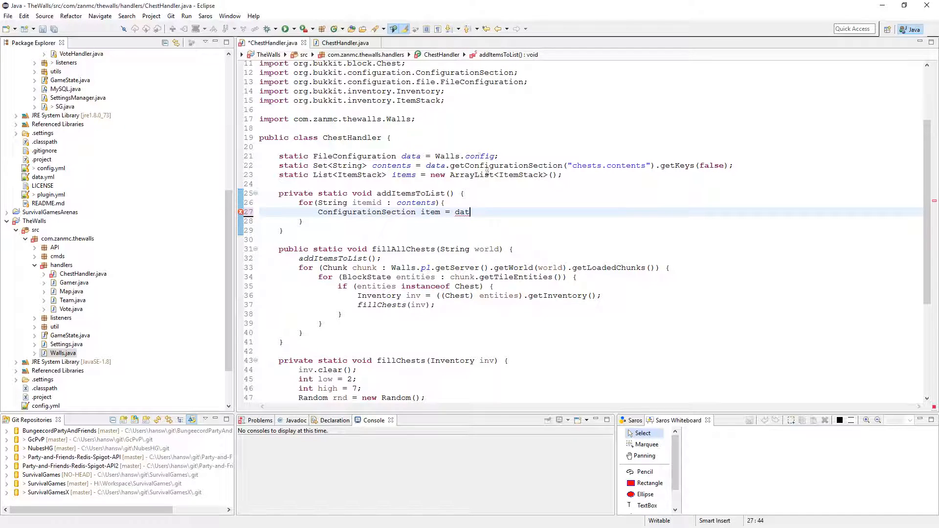
pyautogui.write('a')
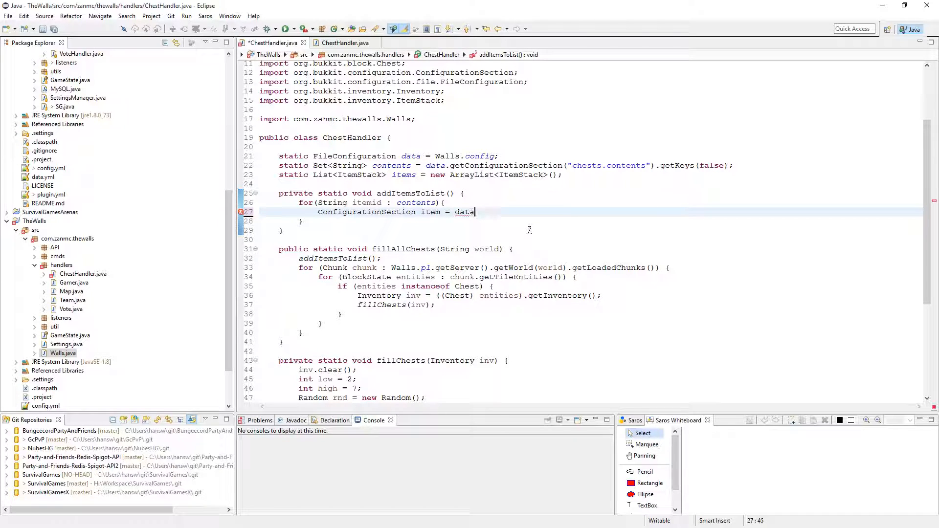
pyautogui.write('.getc')
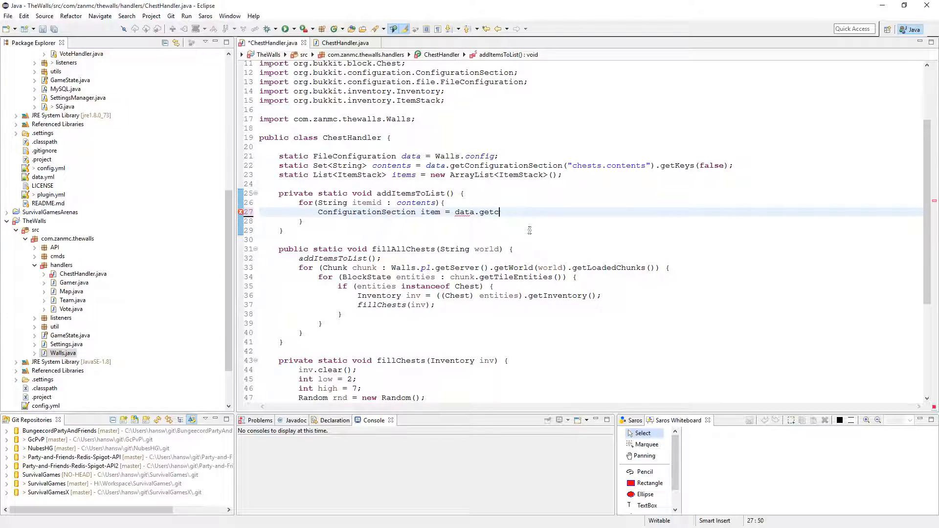
pyautogui.write('onfigurationSection("chest")')
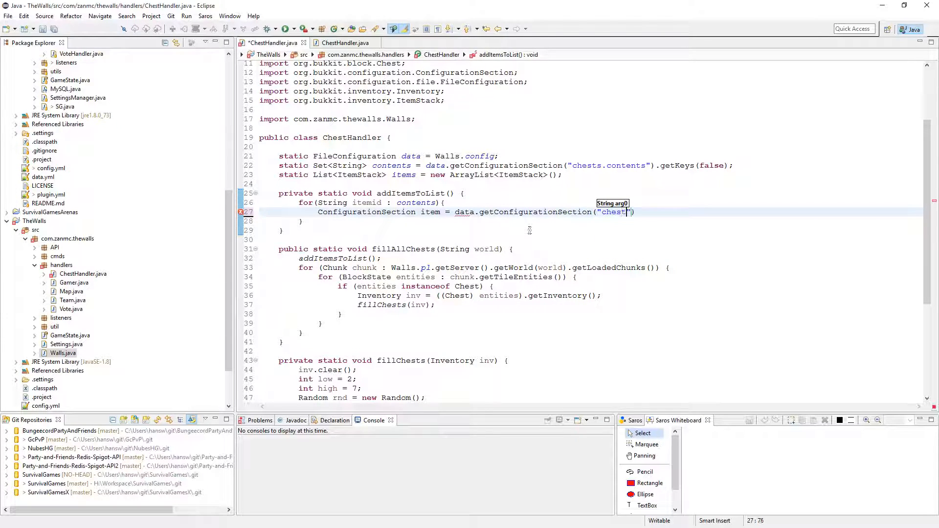
pyautogui.write('.contents')
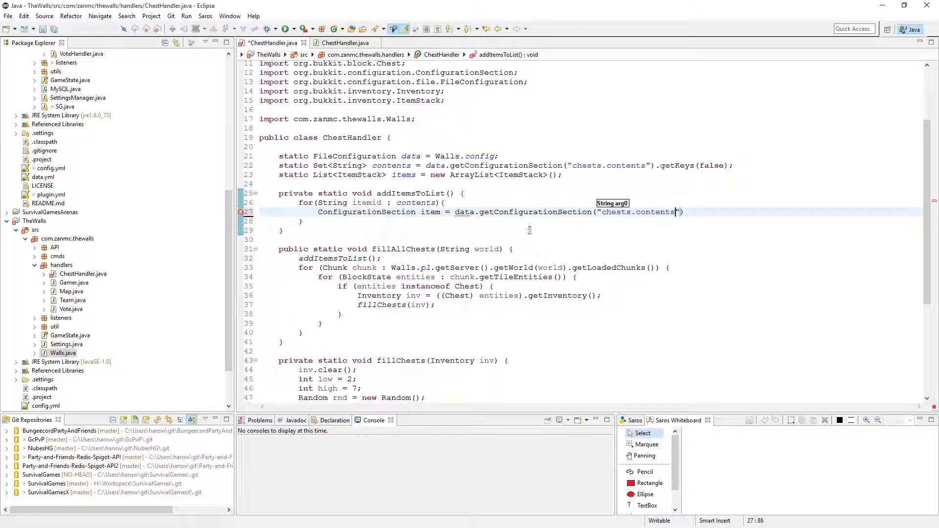
pyautogui.write('."+')
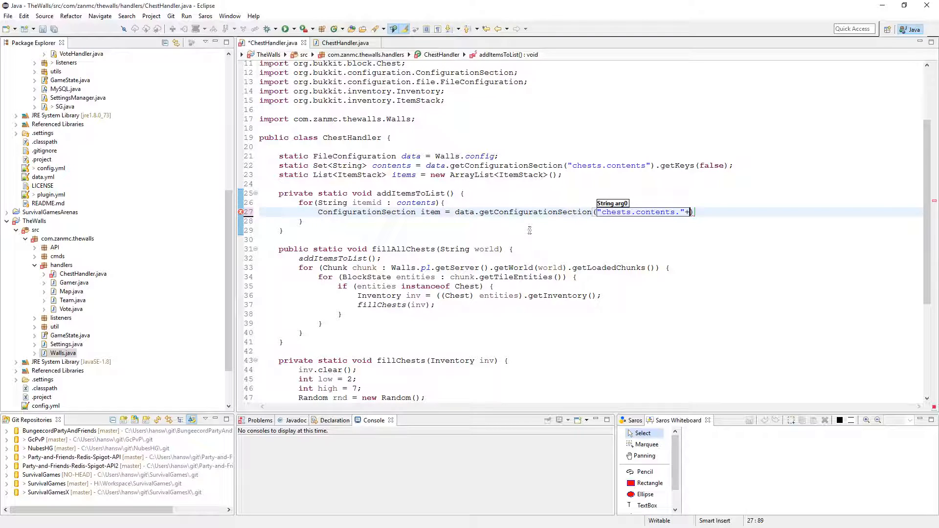
pyautogui.write('itemid)')
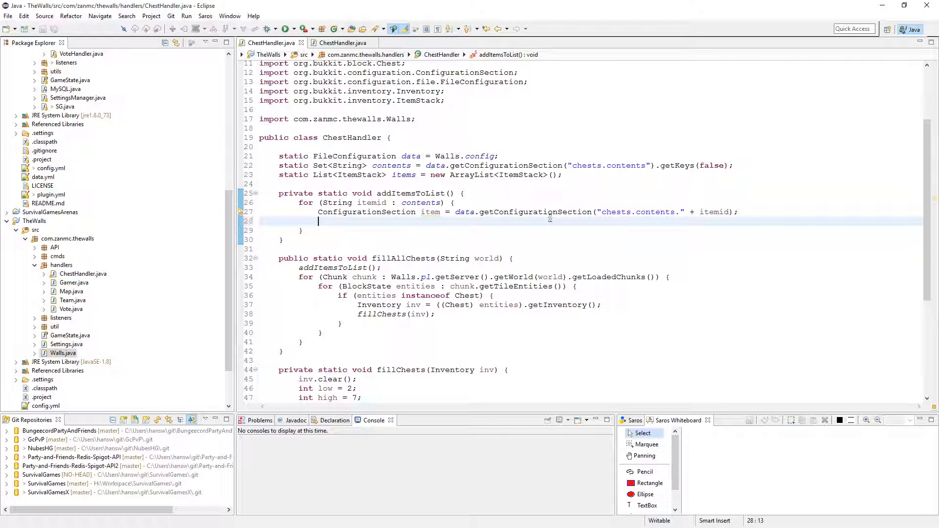
# Add int amount = item.getInt("amount") and save the file.
pyautogui.write('s')
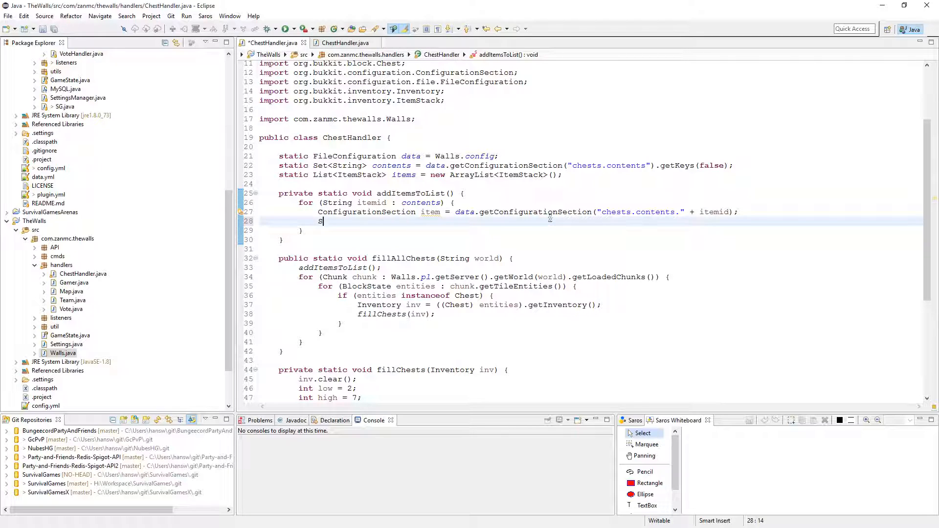
pyautogui.write('tring')
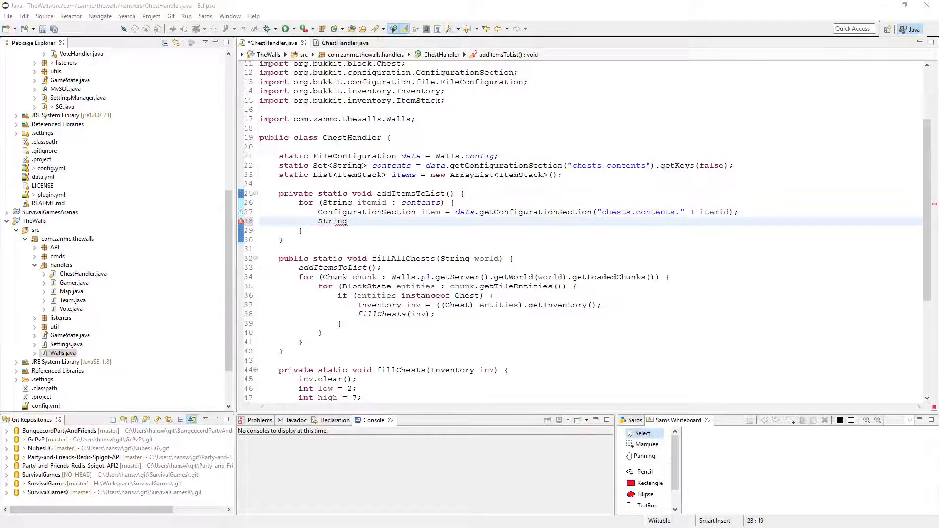
pyautogui.press('BackSpace')
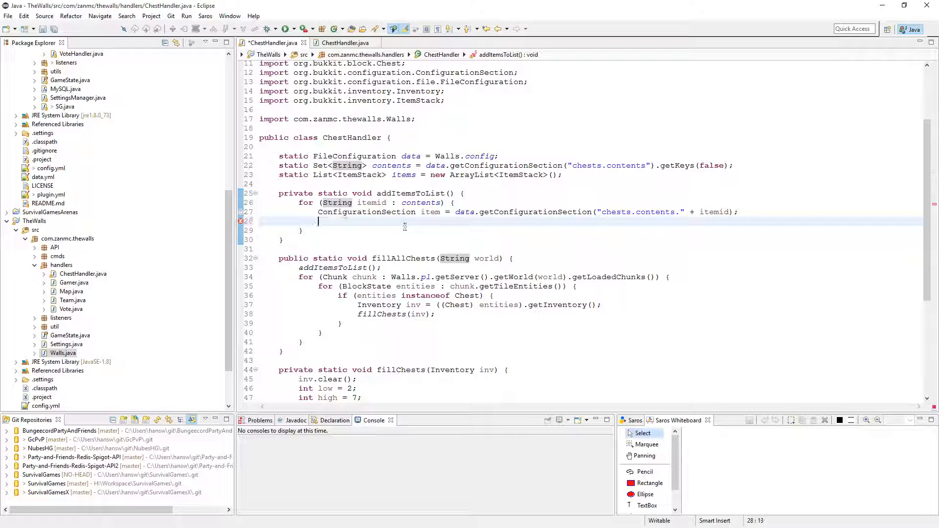
pyautogui.write('int amount =')
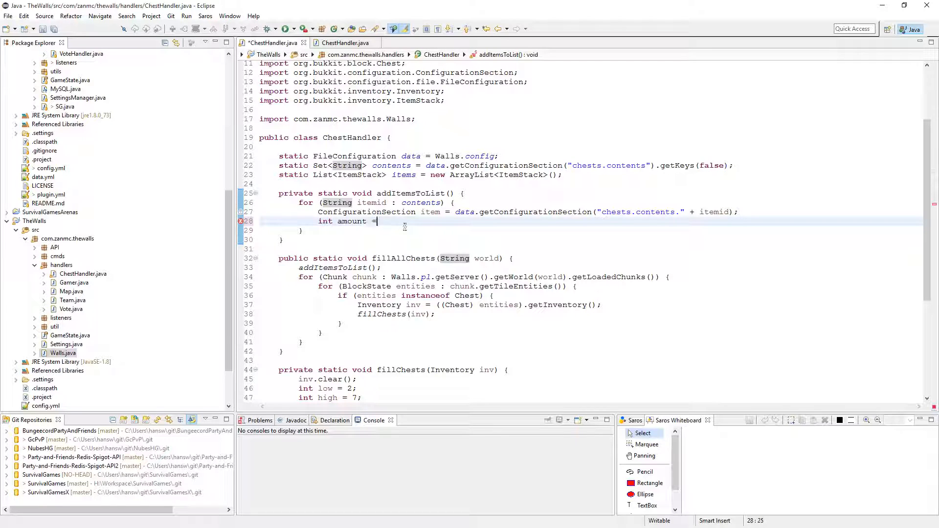
pyautogui.write('item.g')
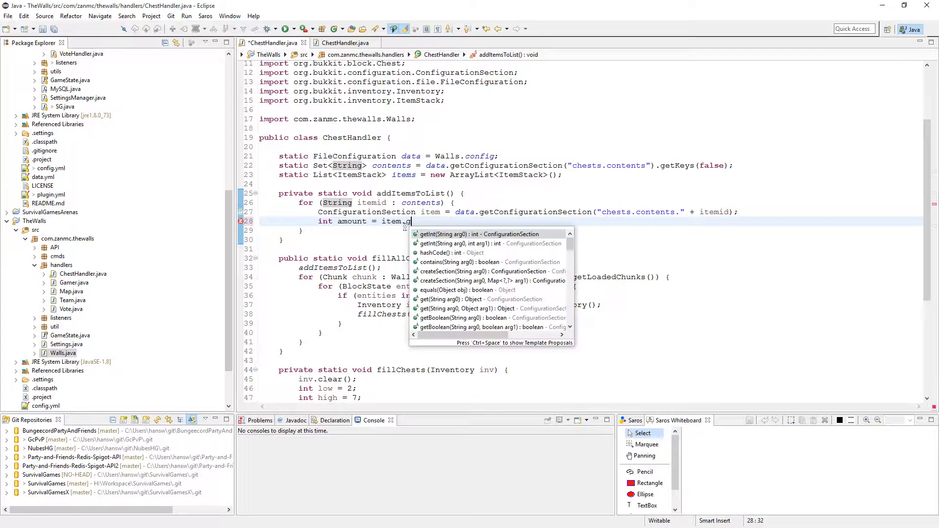
pyautogui.click(479, 235)
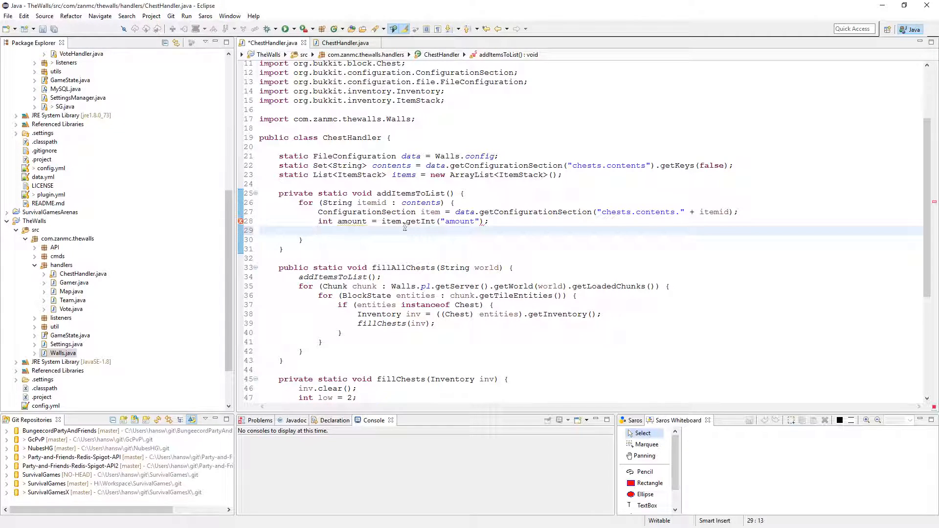
pyautogui.press('Ctrl+s')
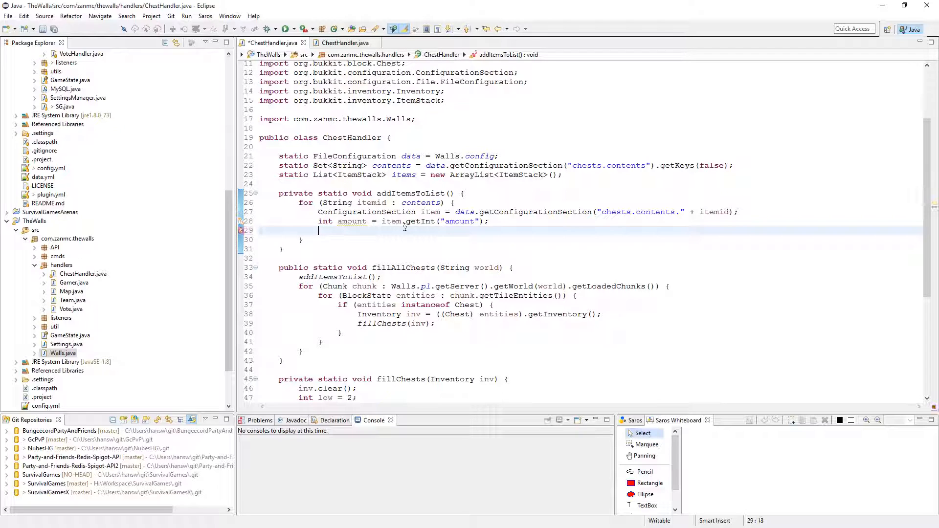
# Add String name = item.getString("name") below the amount line.
pyautogui.write('String name;')
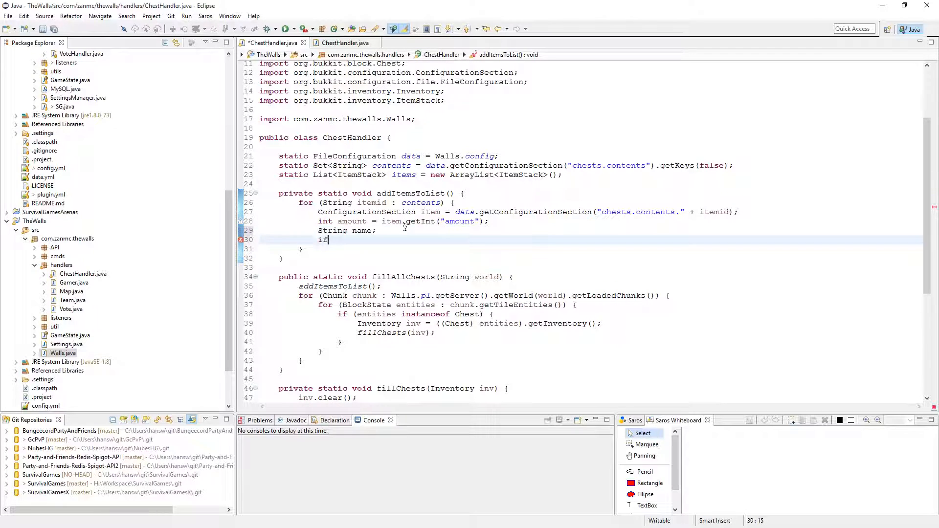
pyautogui.write('()')
pyautogui.click(592, 231)
pyautogui.write(' =')
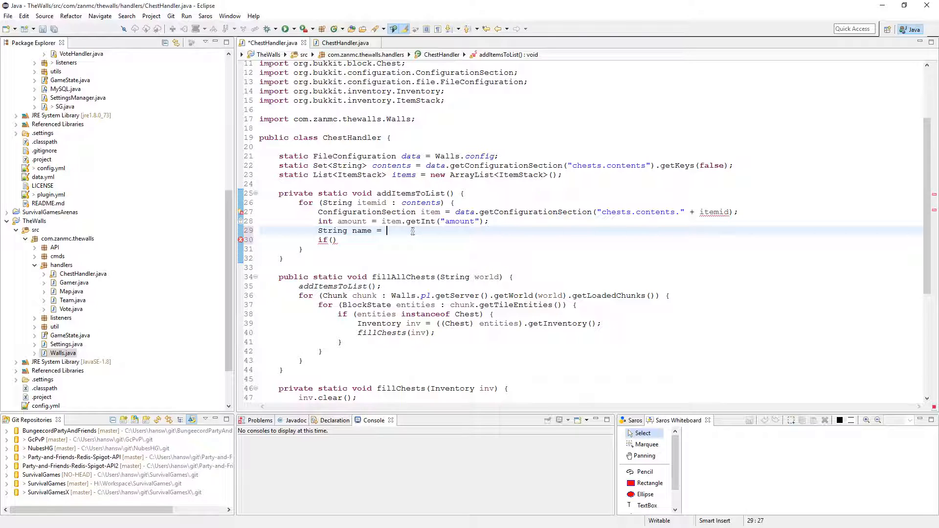
pyautogui.write('datsa')
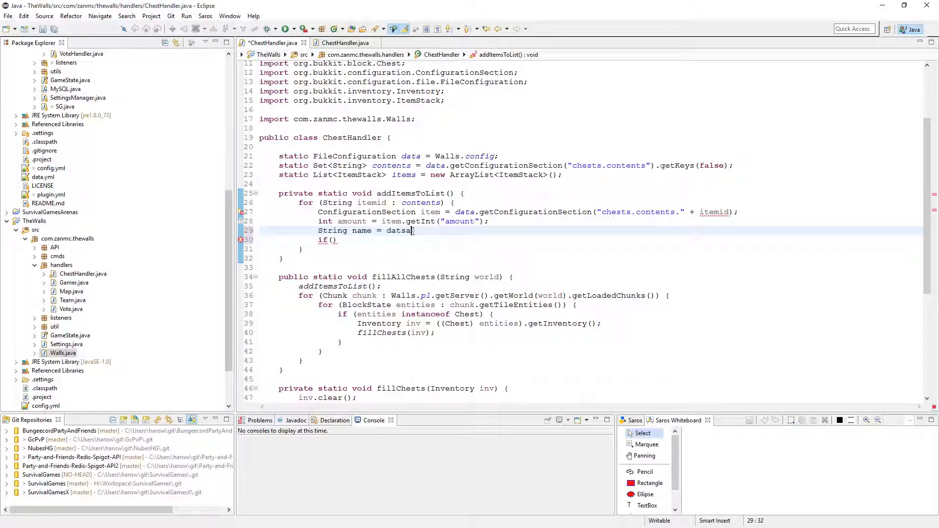
pyautogui.write('item.getString("name')
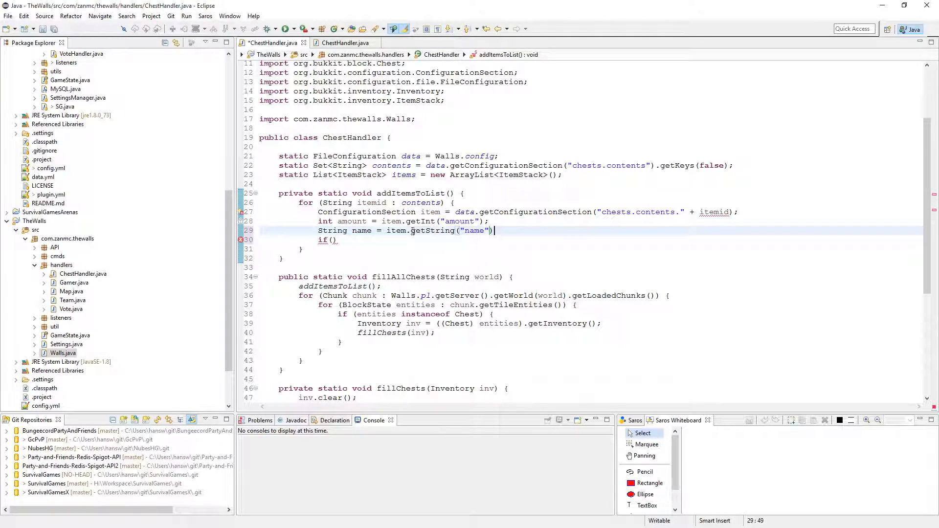
pyautogui.write('name.equalsIgnoreCase("none')
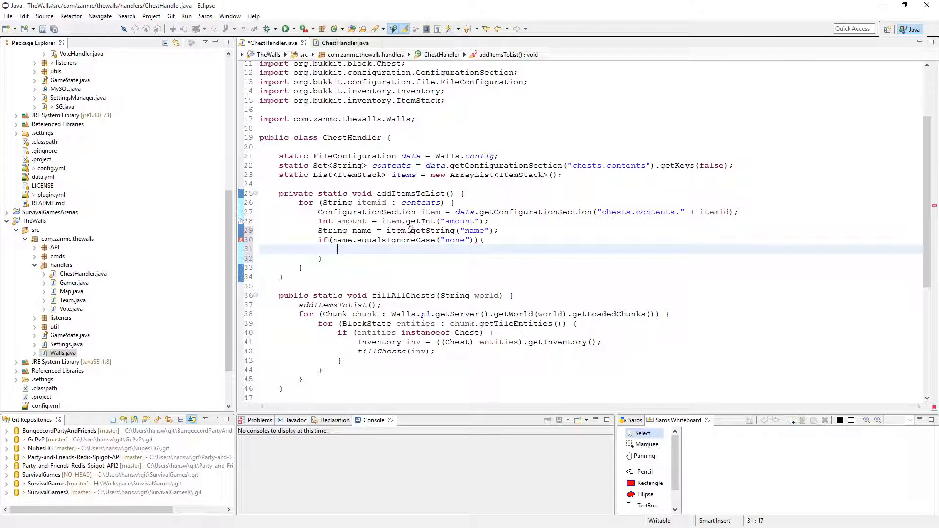
# Negate the "none" name check and start an ItemMeta meta declaration inside.
pyautogui.write('!')
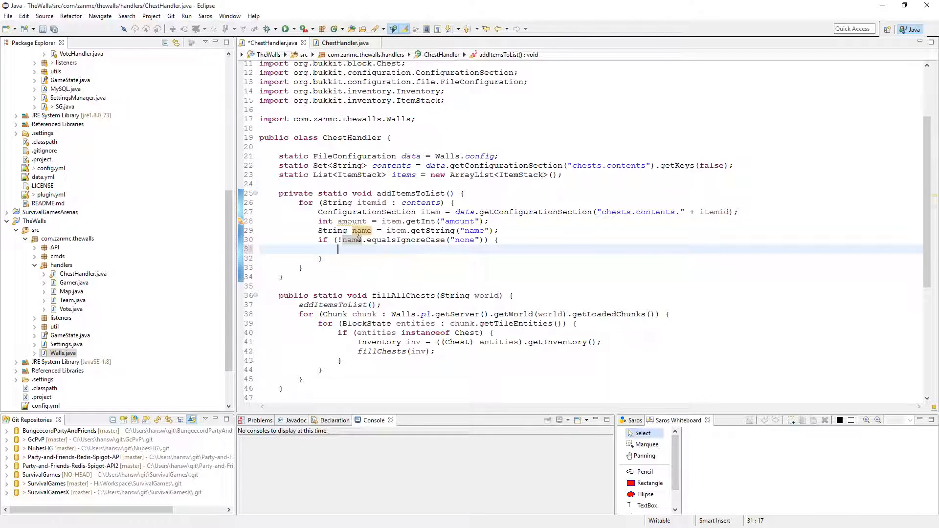
pyautogui.write('ItemMeta')
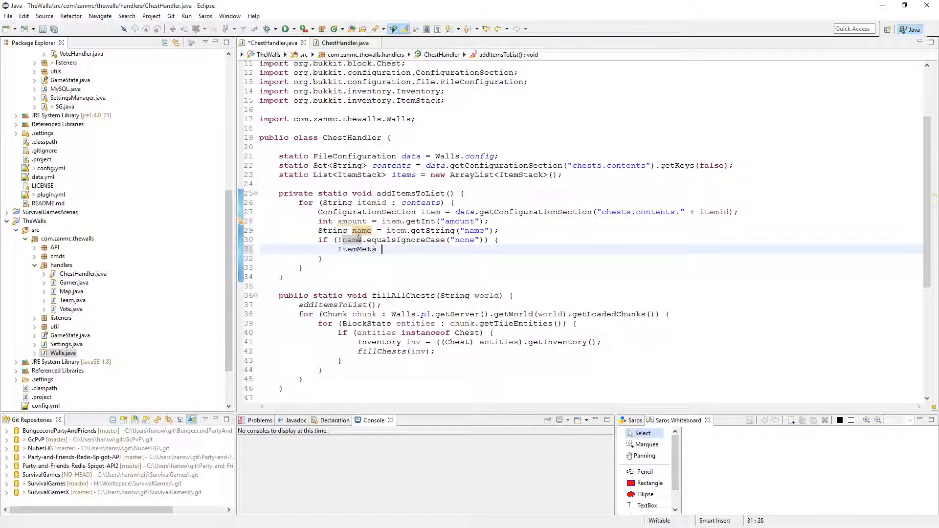
pyautogui.write('meta =')
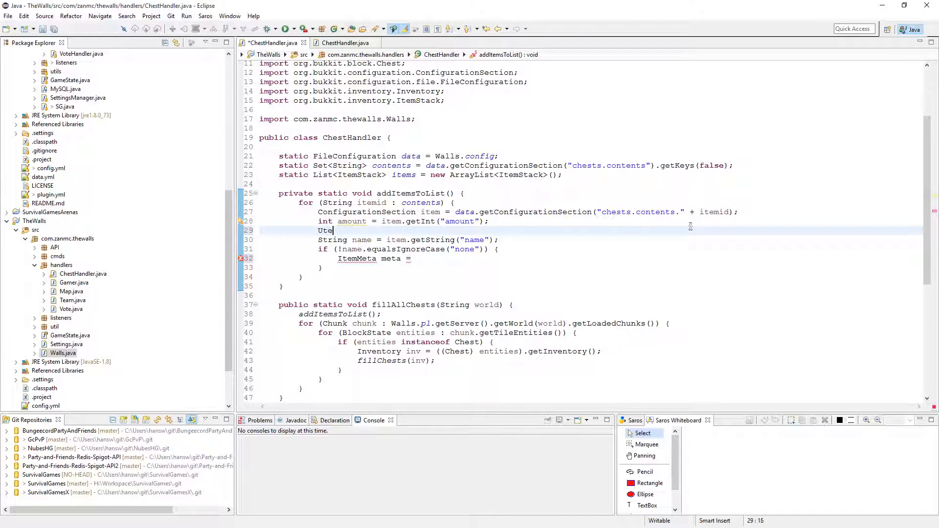
# Build ItemStack is from Integer.parseInt(itemid) material and amount.
pyautogui.write('ItemSt')
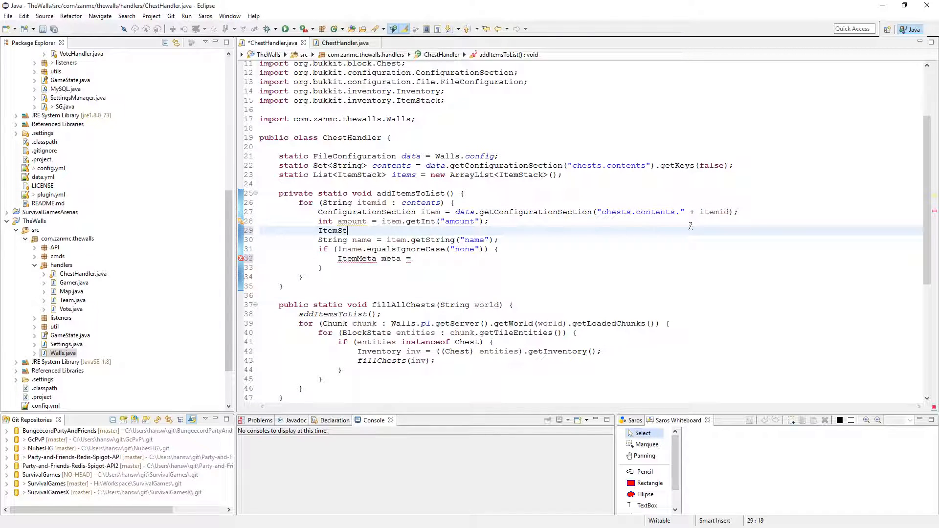
pyautogui.write('ack is')
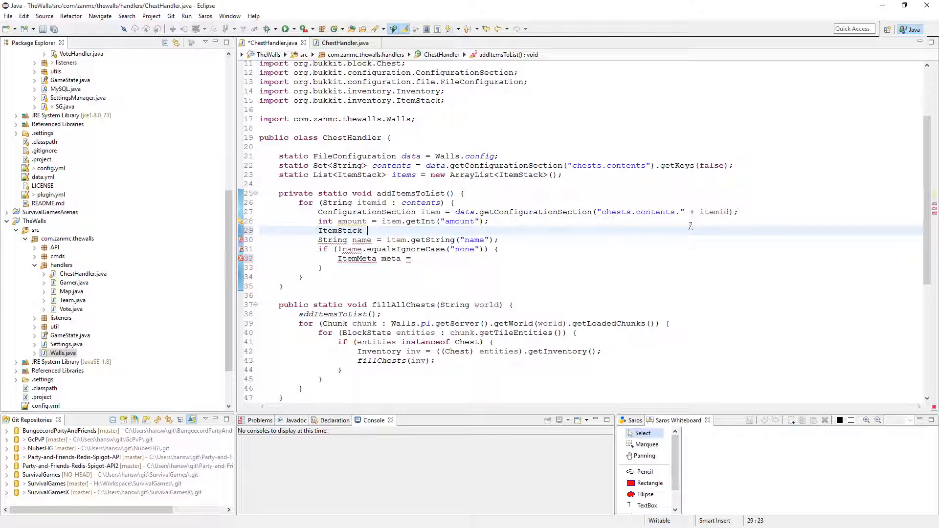
pyautogui.write('is = new ItemStack(Material.getMaterial(id')
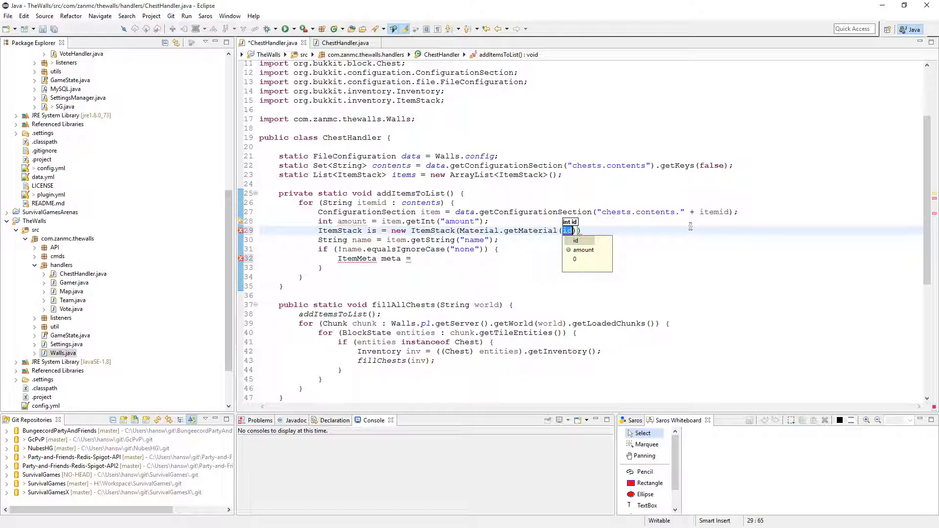
pyautogui.write('Integer.')
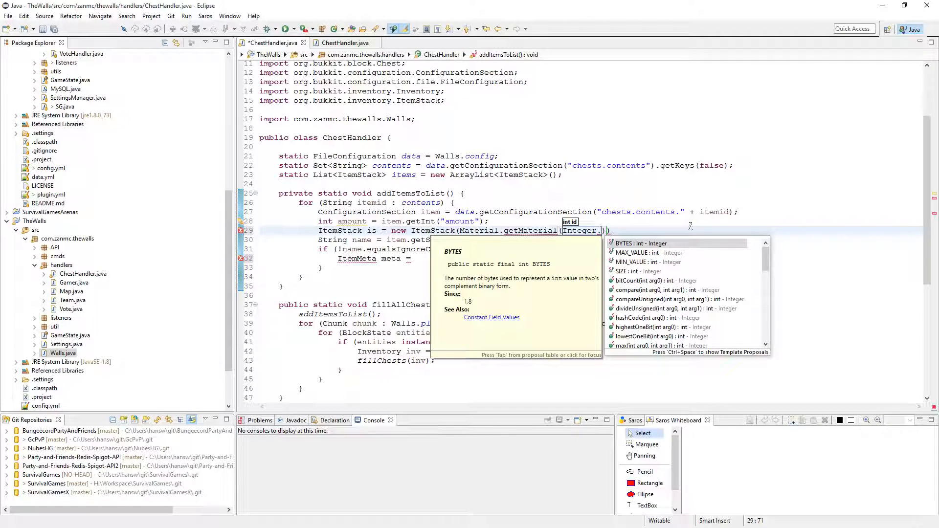
pyautogui.write('parseInt(itemid')
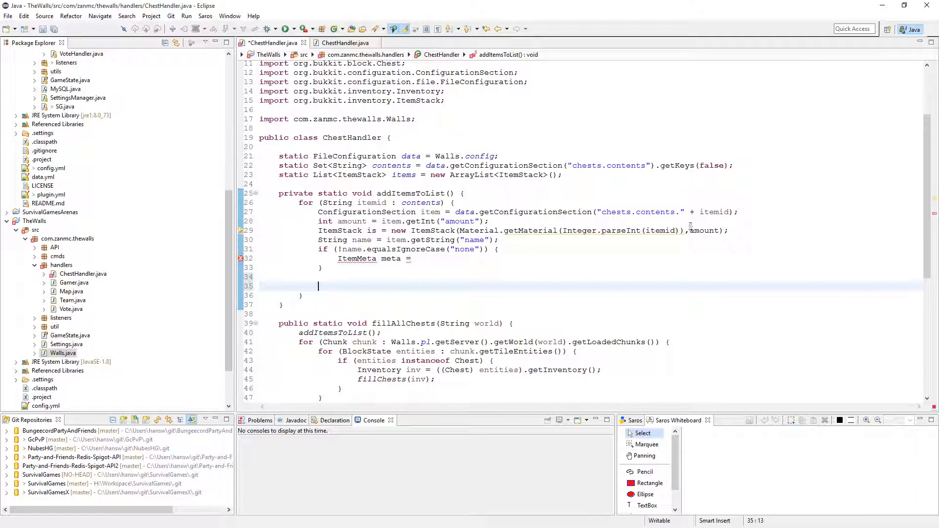
# Read the item's enchantments into a List<String> enchantments from the config.
pyautogui.write('List<S>')
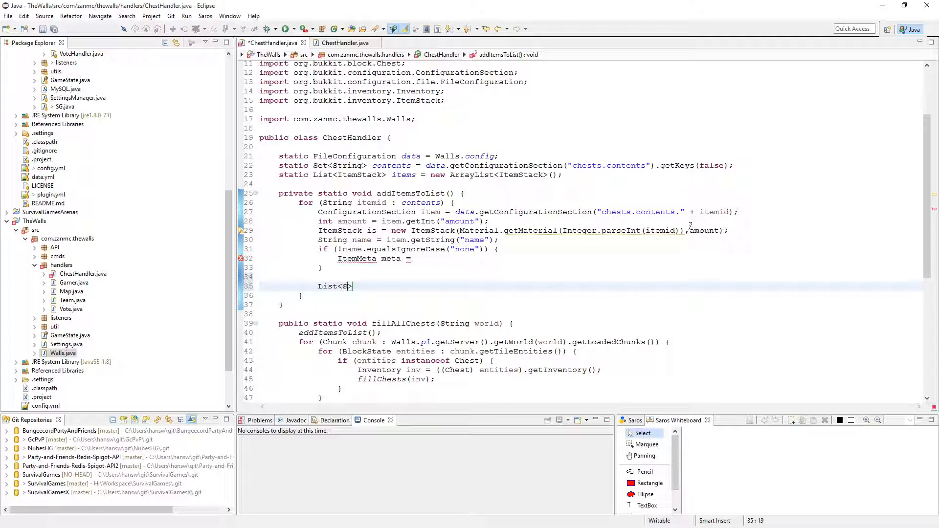
pyautogui.write('tring> enchantme')
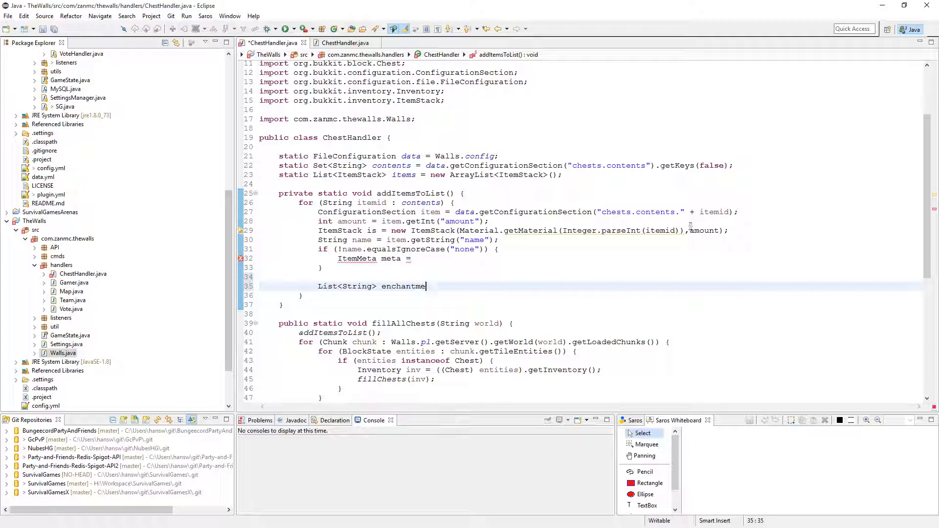
pyautogui.write('nts =')
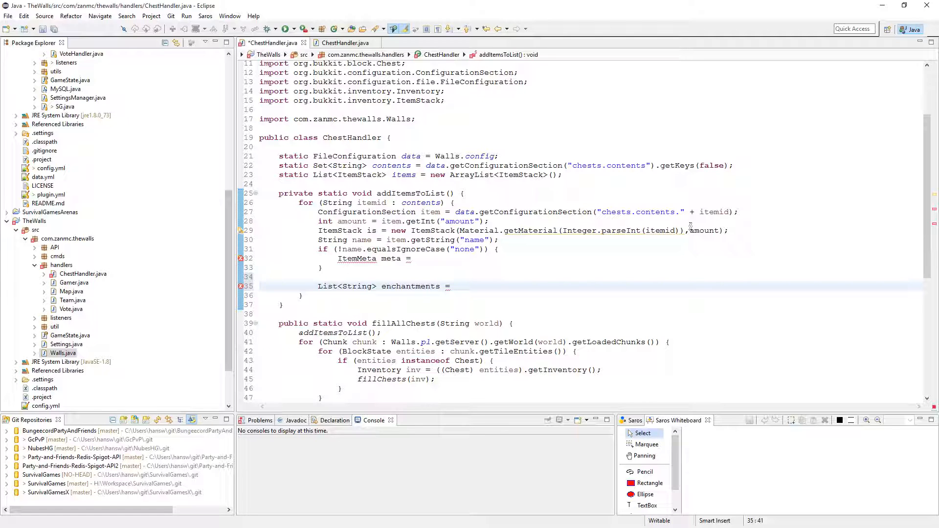
pyautogui.write('data.g')
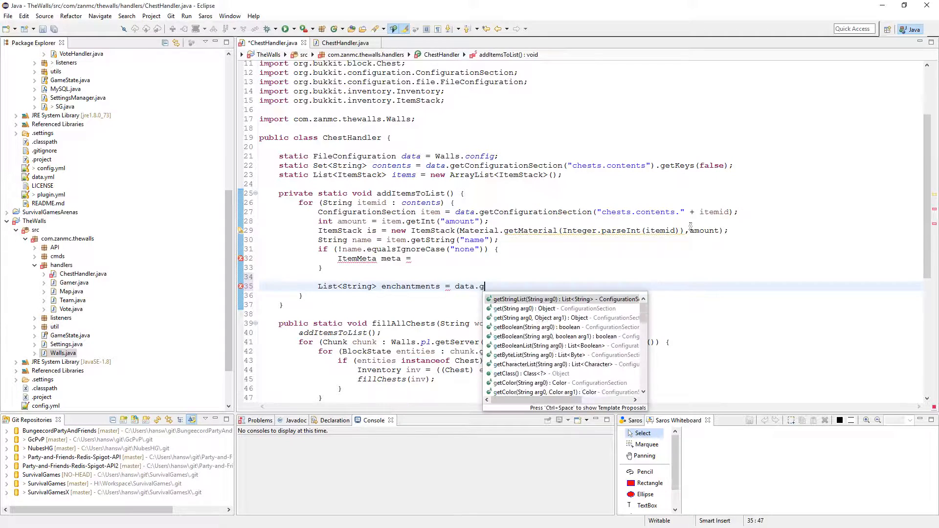
pyautogui.click(544, 309)
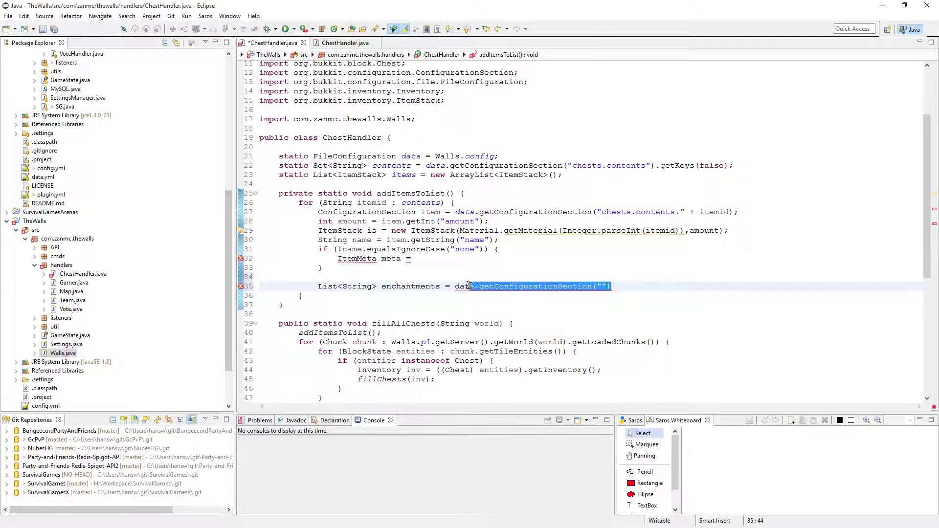
pyautogui.write('item.get')
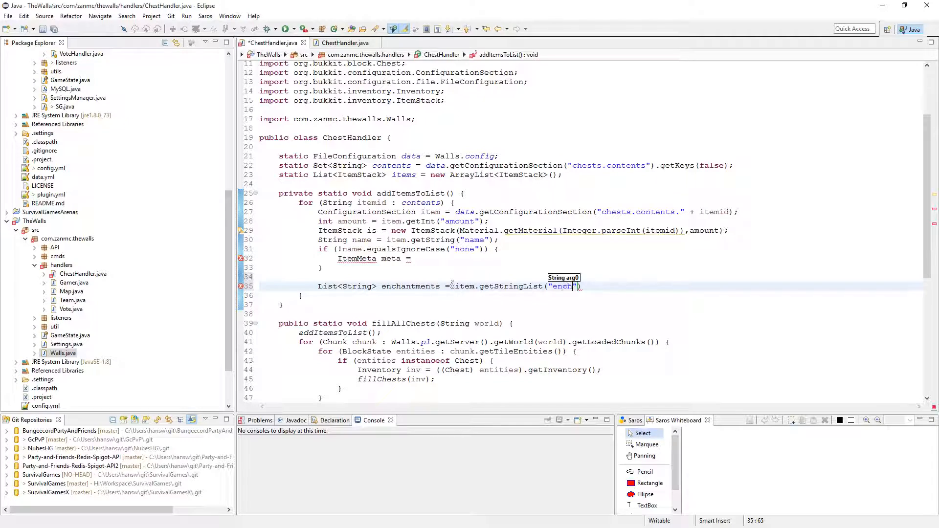
pyautogui.write('antments')
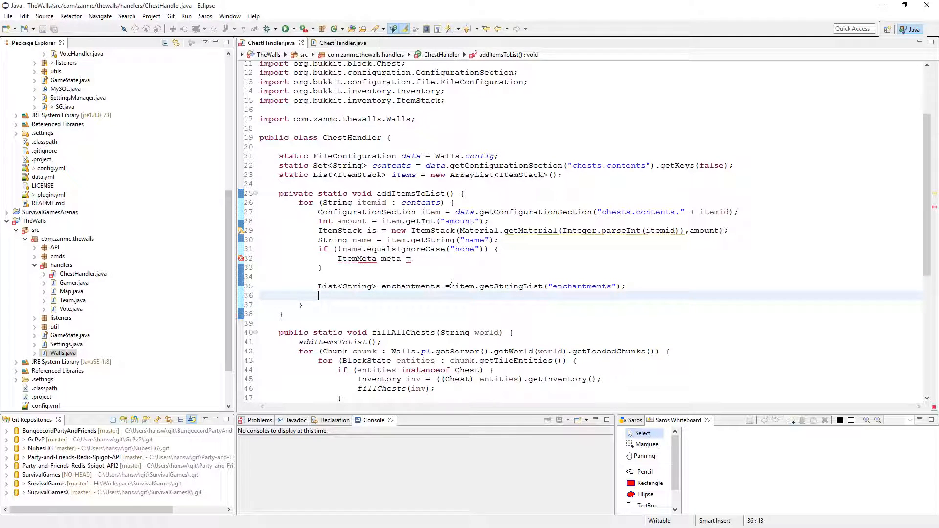
# Declare HashMap<Enchantment, Integer> ench and import org.bukkit.enchantments.Enchantment.
pyautogui.write('Li')
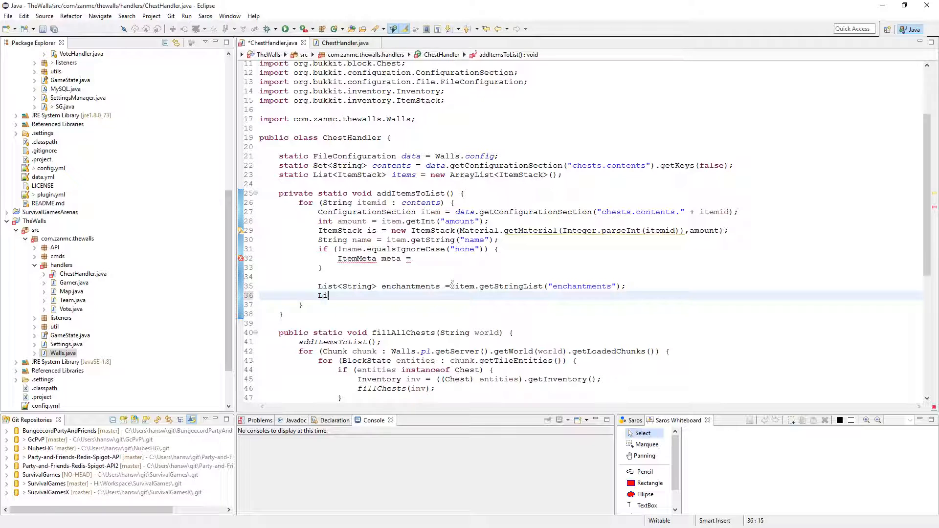
pyautogui.write('st<unsafe>')
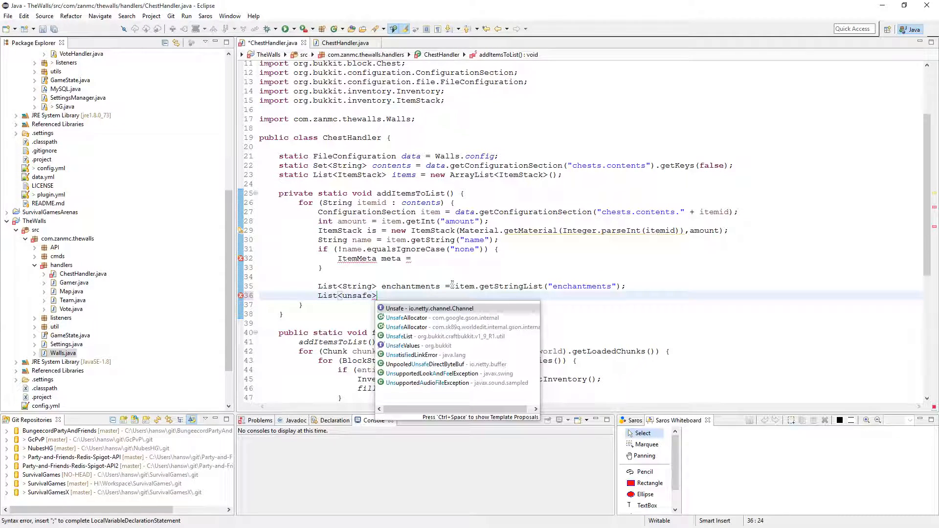
pyautogui.write('Enchantment')
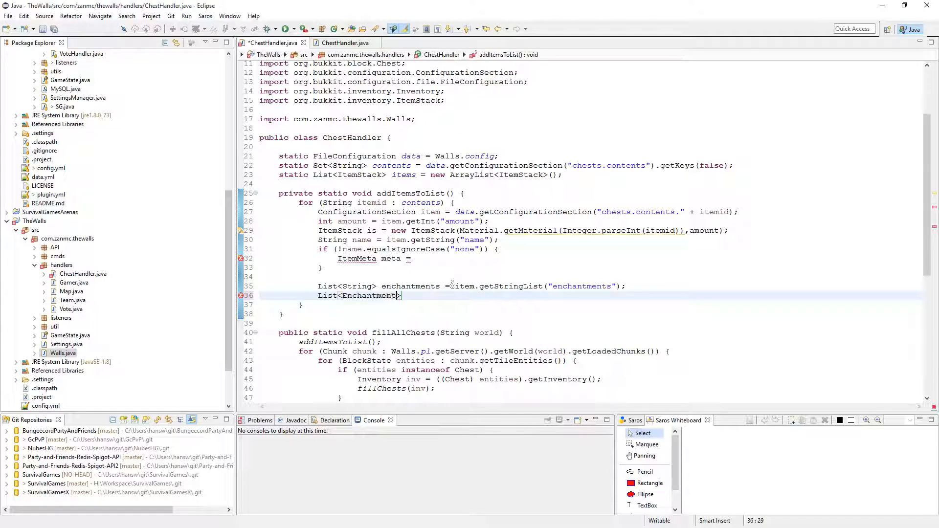
pyautogui.write('Ha')
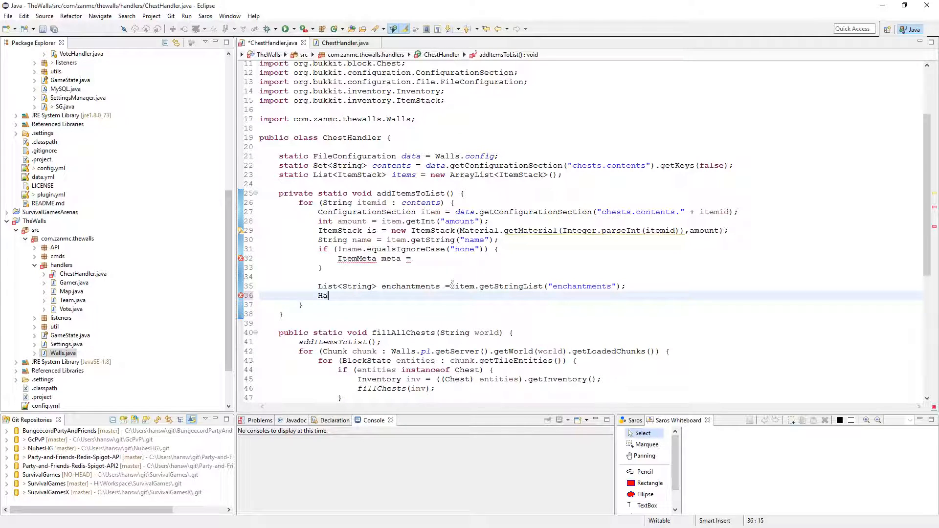
pyautogui.write('shMap<>')
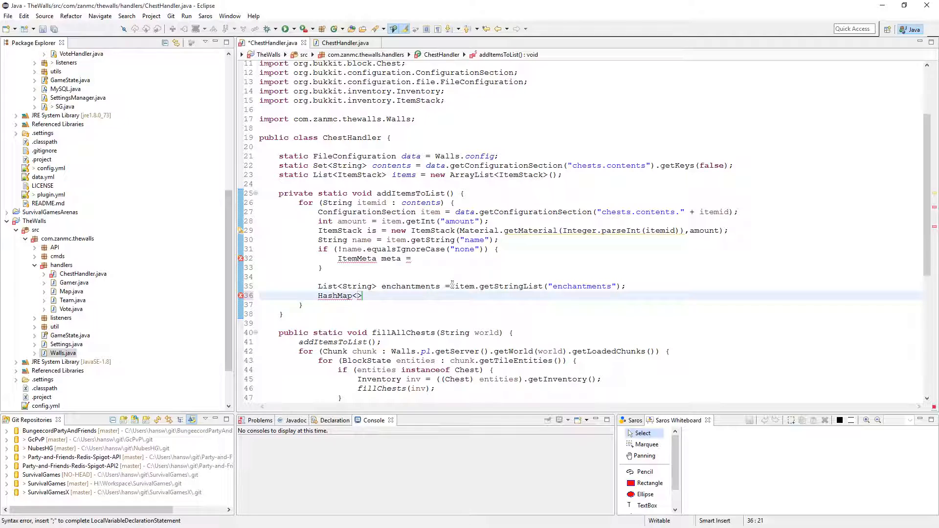
pyautogui.write('Enchantment, Integr')
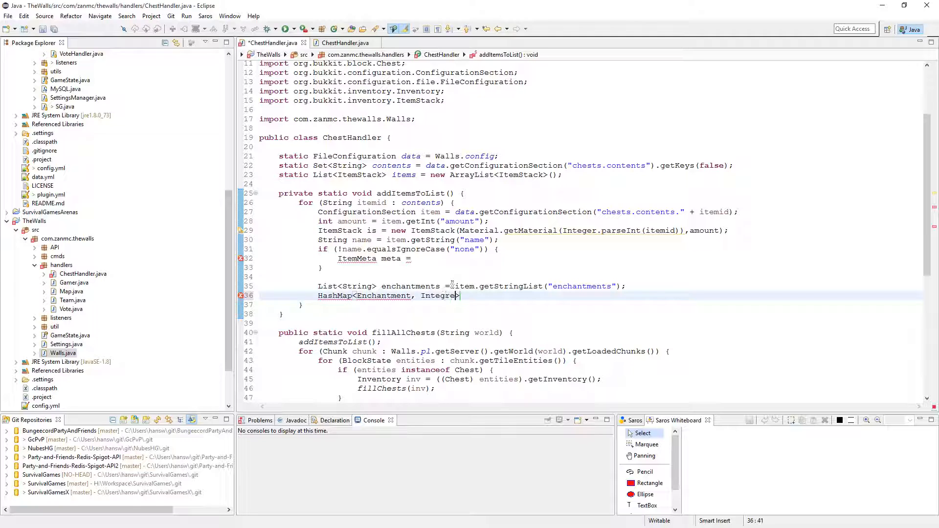
pyautogui.write('ench')
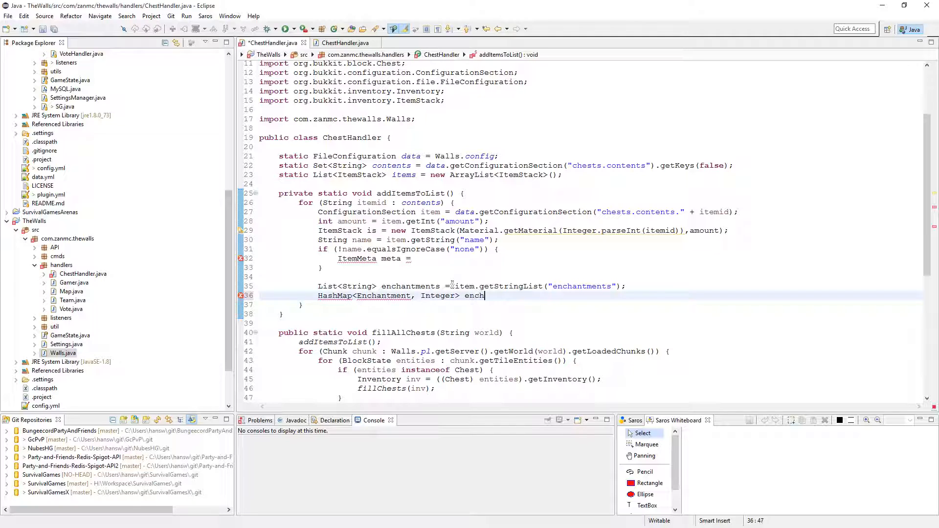
pyautogui.write('= new H')
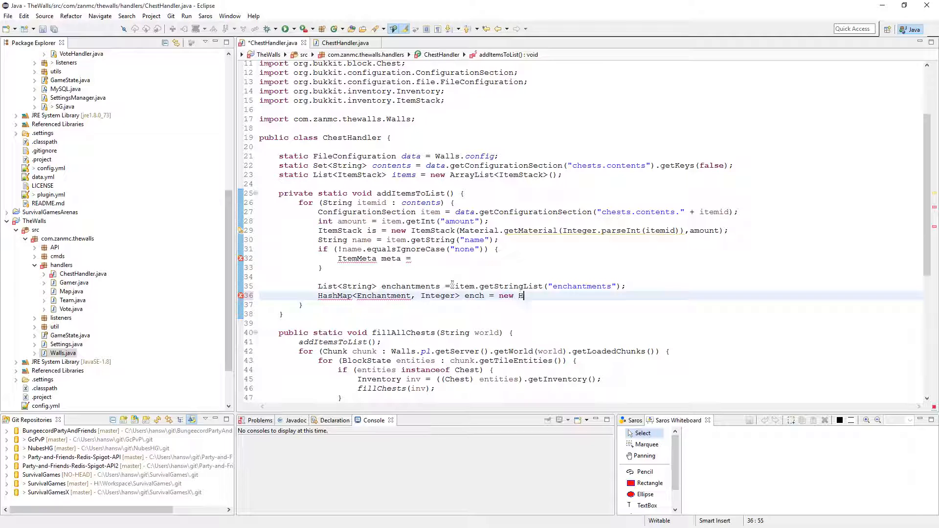
pyautogui.write('HashMap<>();')
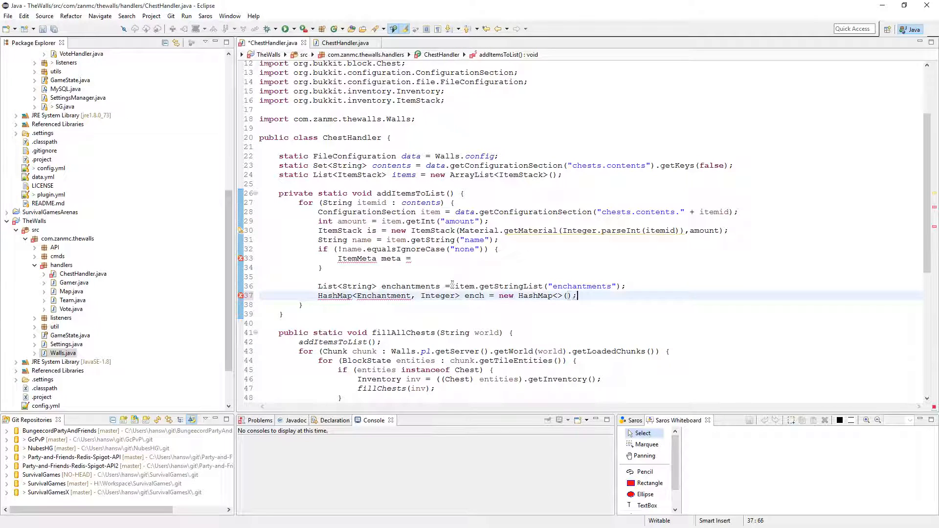
pyautogui.press('Ctrl+Shift+O')
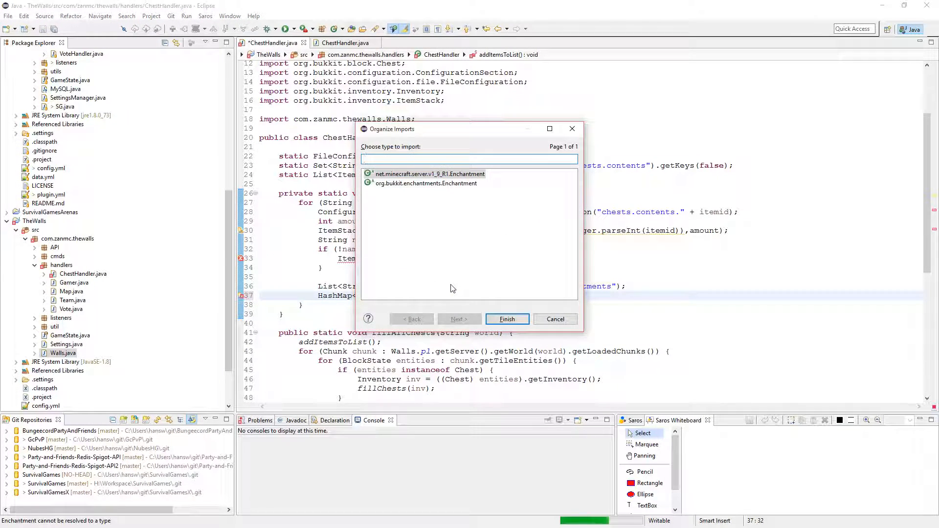
pyautogui.click(507, 319)
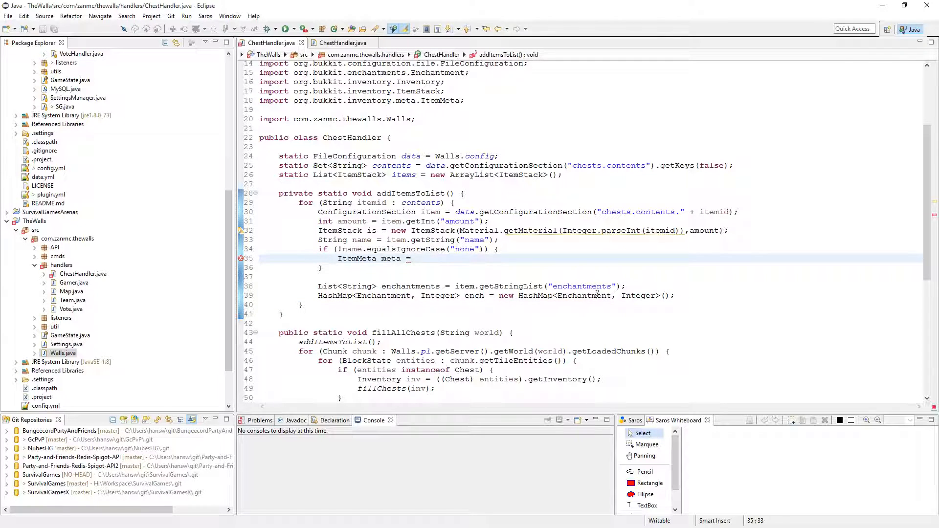
pyautogui.moveTo(546, 276)
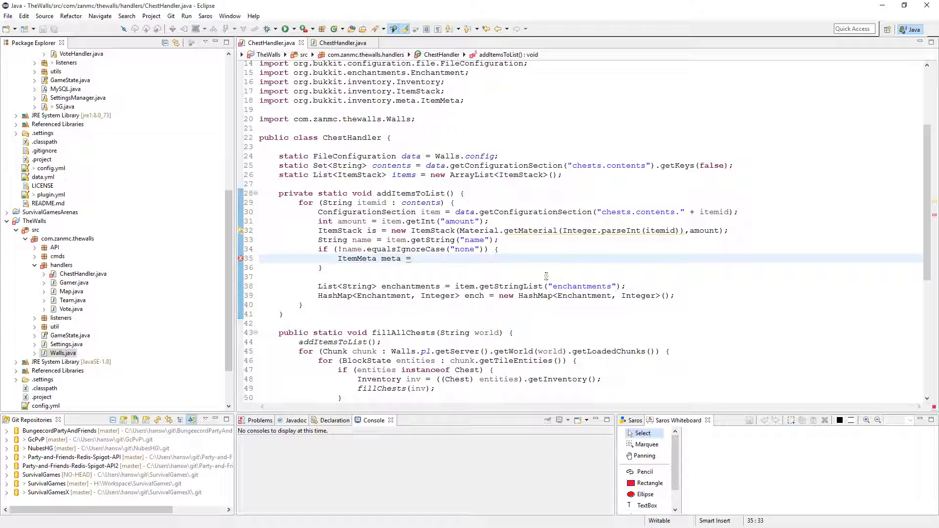
# Get meta from is.getItemMeta() and set its display name via ChatColor.translateAlternateColorCodes('&', name).
pyautogui.write('is.get')
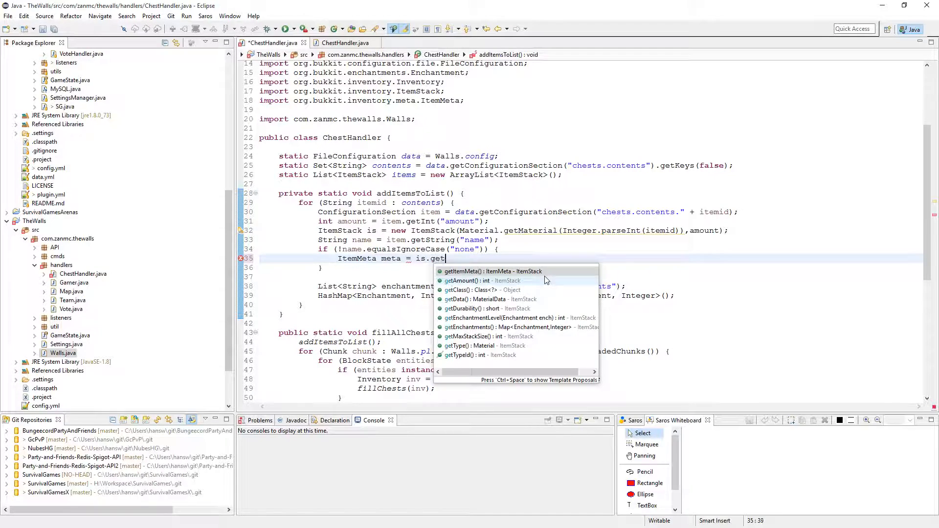
pyautogui.click(488, 271)
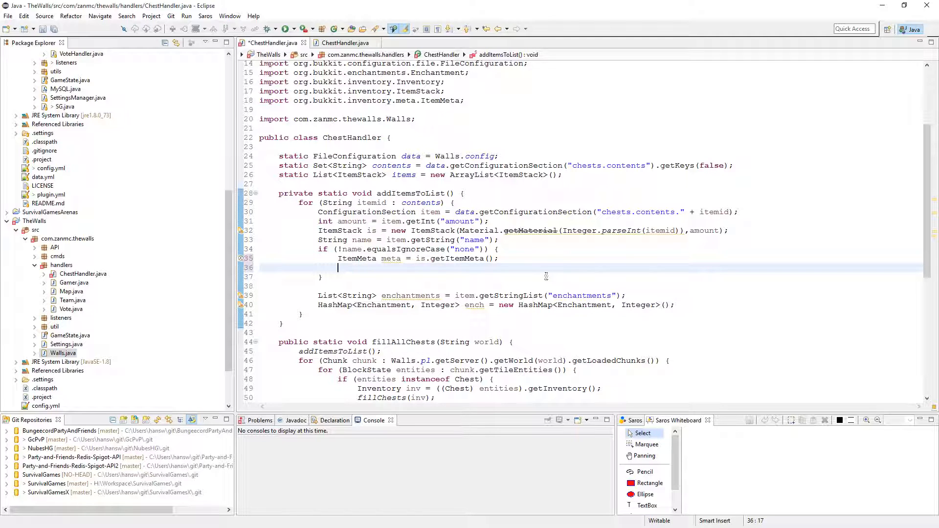
pyautogui.write('meta.s')
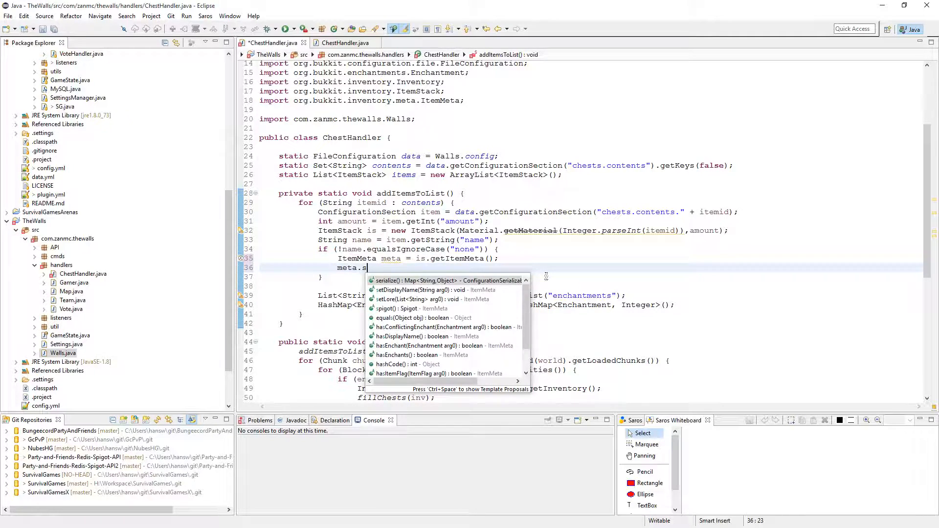
pyautogui.click(407, 290)
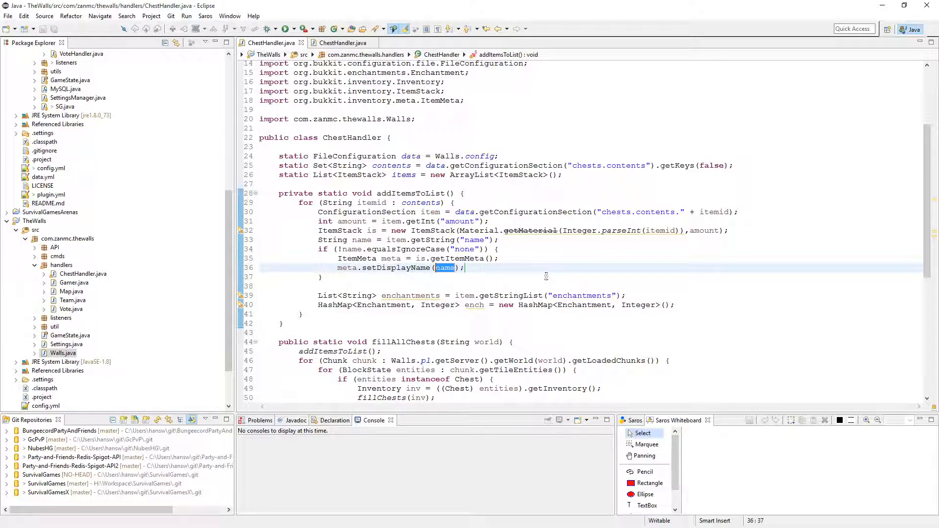
pyautogui.write('ChatColo')
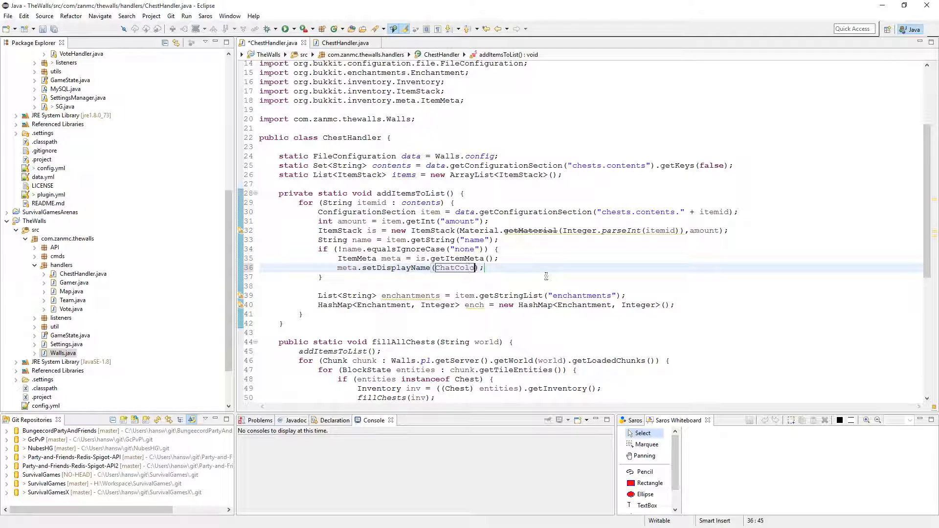
pyautogui.write(".translateAlternateColorCodes('', textToTranslate)")
pyautogui.write('met')
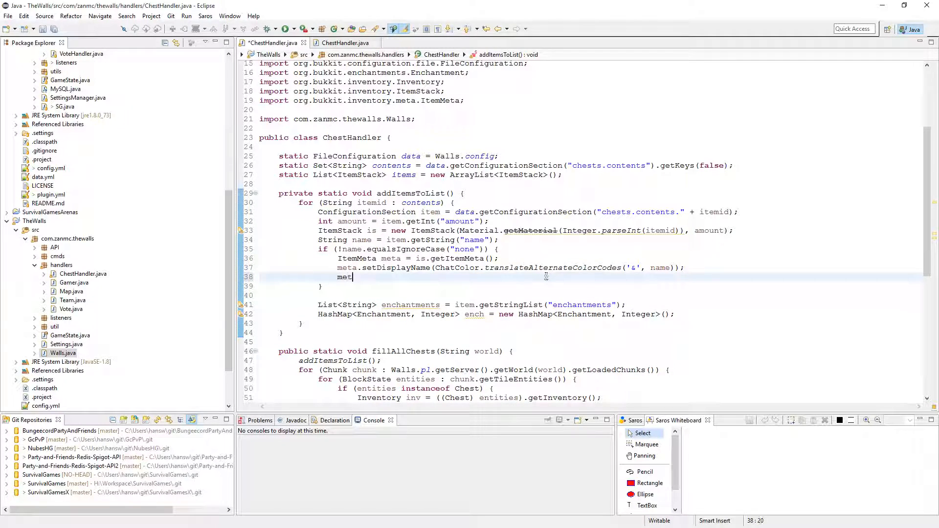
# Add meta.setLore(item.getStringList("lore")) and try replacing '&' with "§".
pyautogui.write('.setLore(a);')
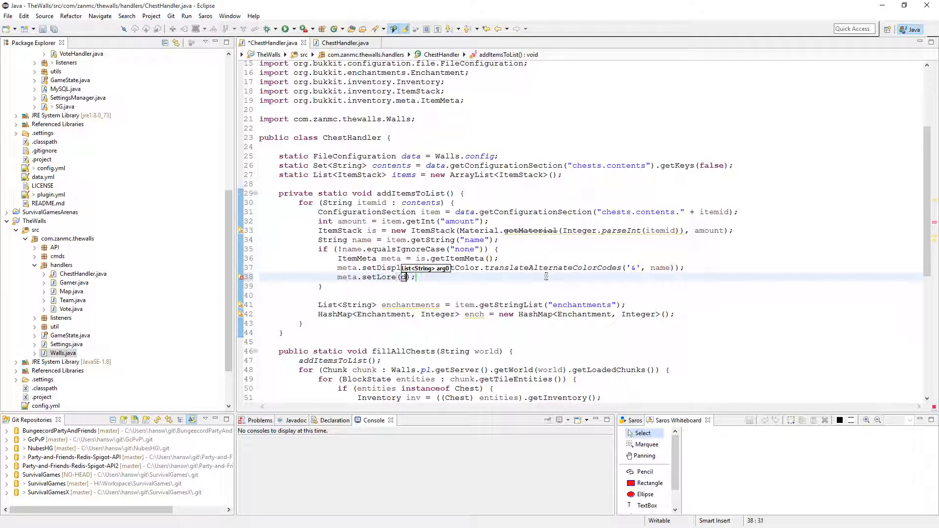
pyautogui.write('item.getStringList(')
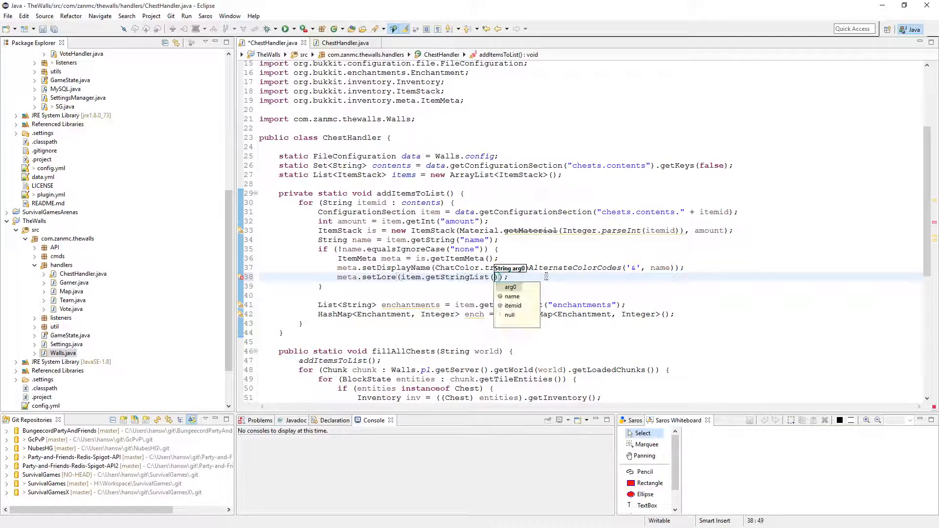
pyautogui.write('"lore"')
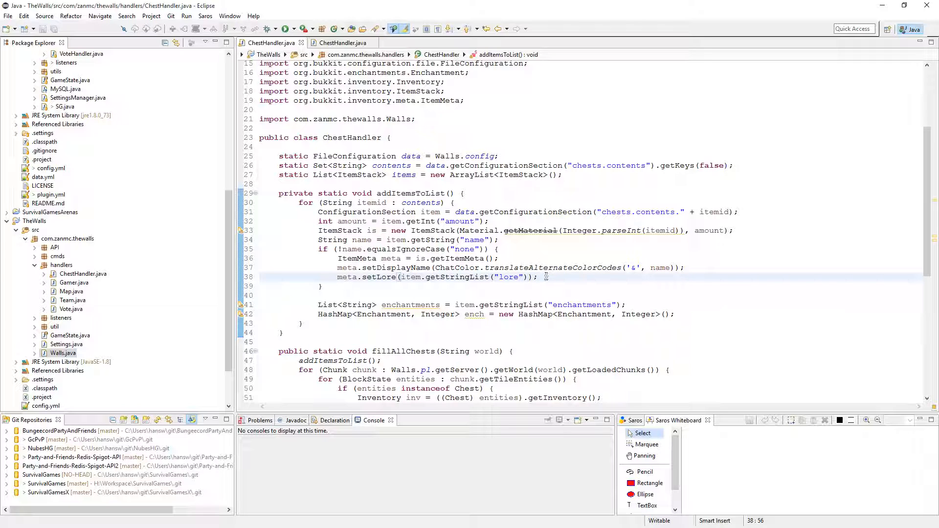
pyautogui.write('.')
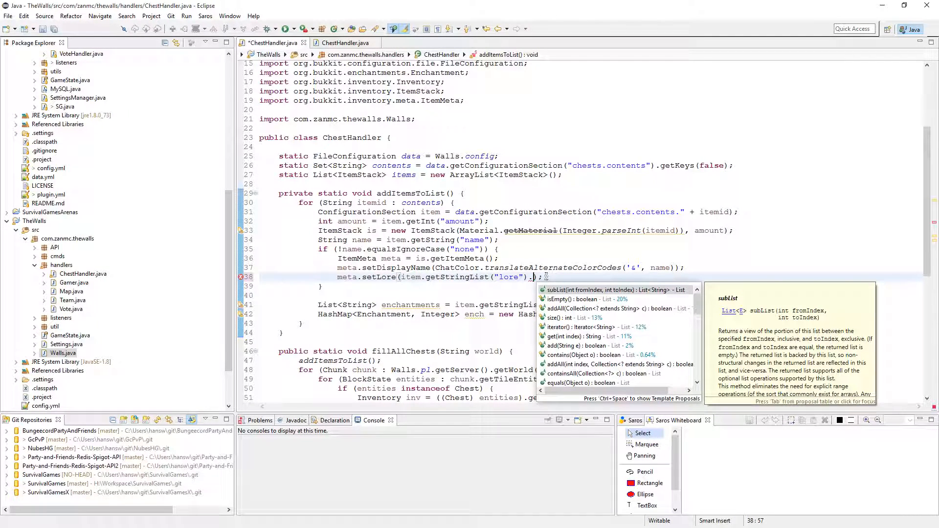
pyautogui.write("reglaceAll('")
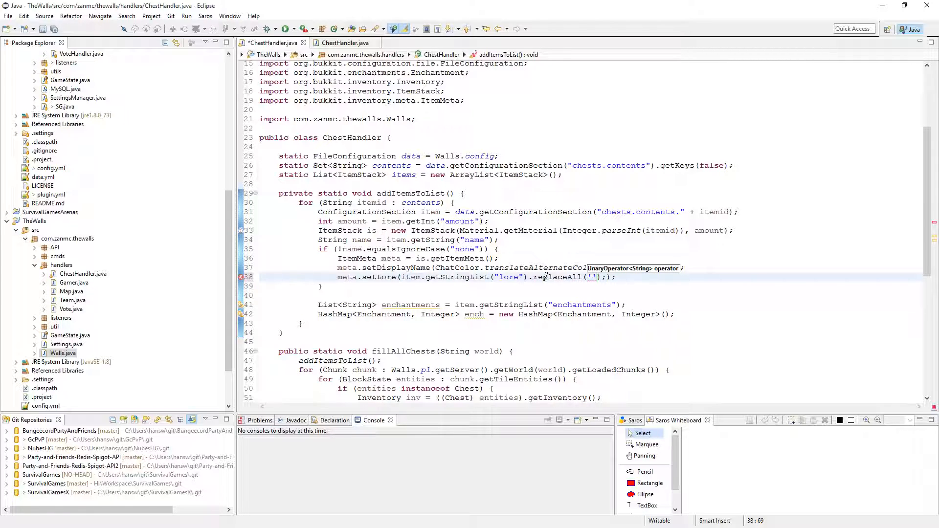
pyautogui.write('&')
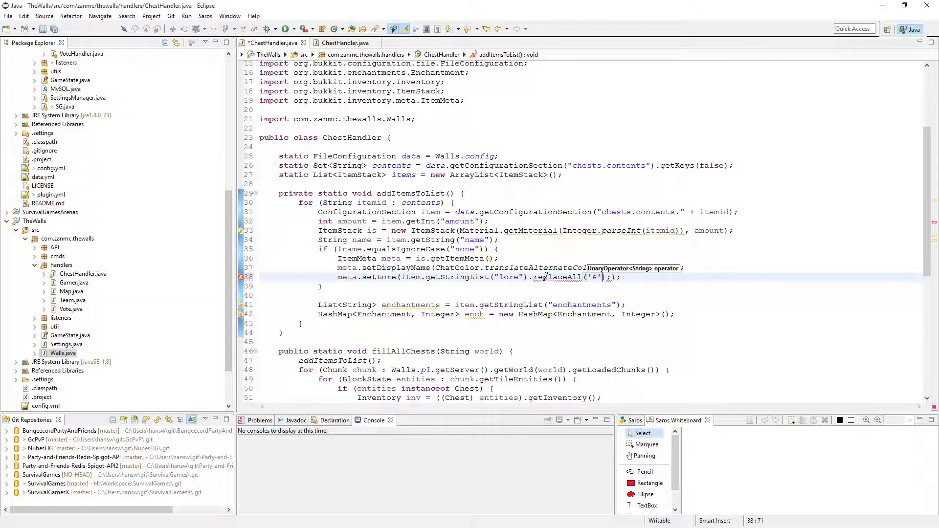
pyautogui.write(',""')
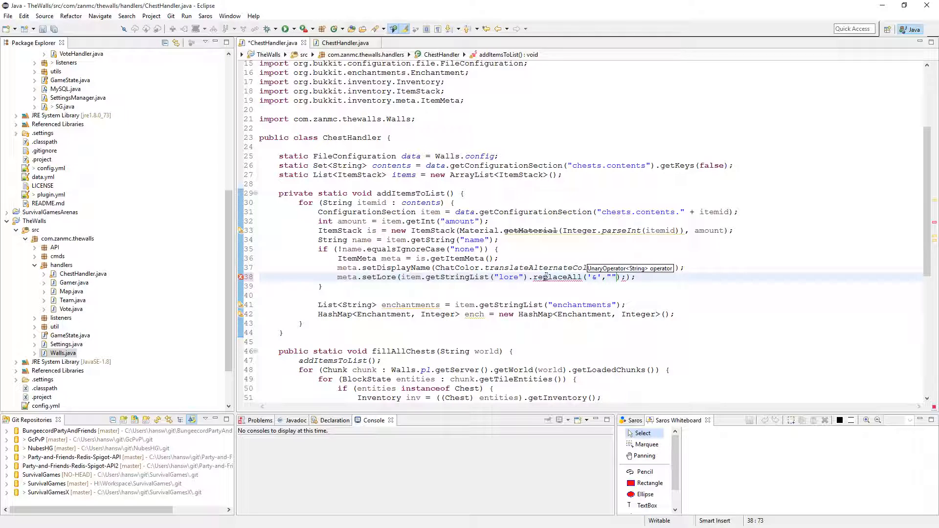
pyautogui.write('§')
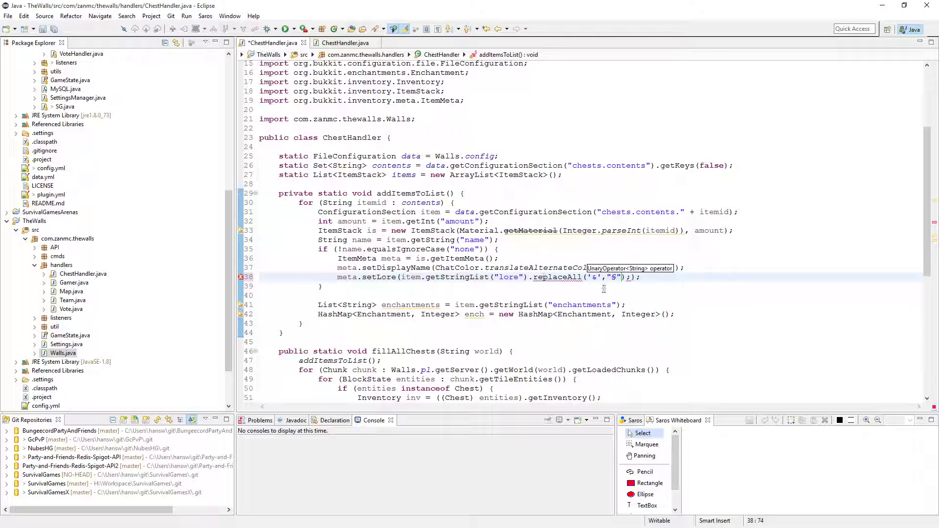
pyautogui.moveTo(566, 277)
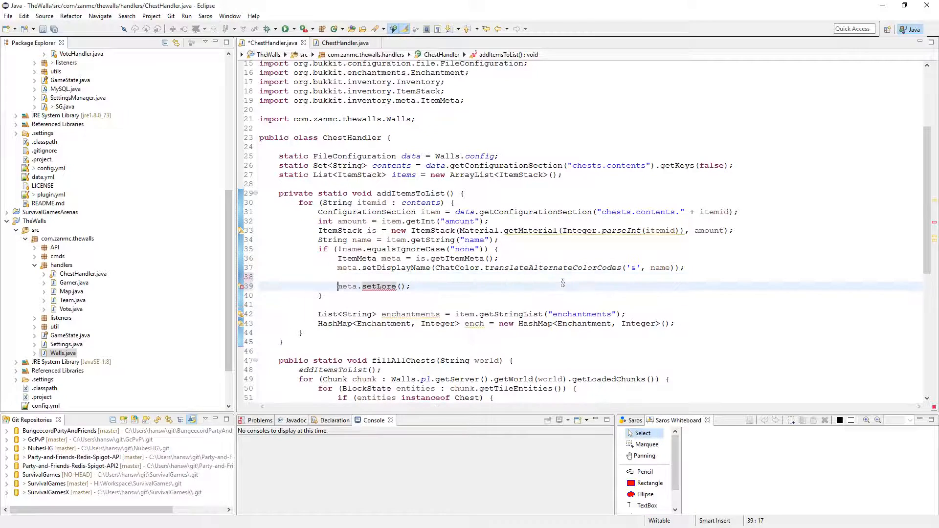
# Declare List<String> lore as a new ArrayList for the config lore lines.
pyautogui.write('List')
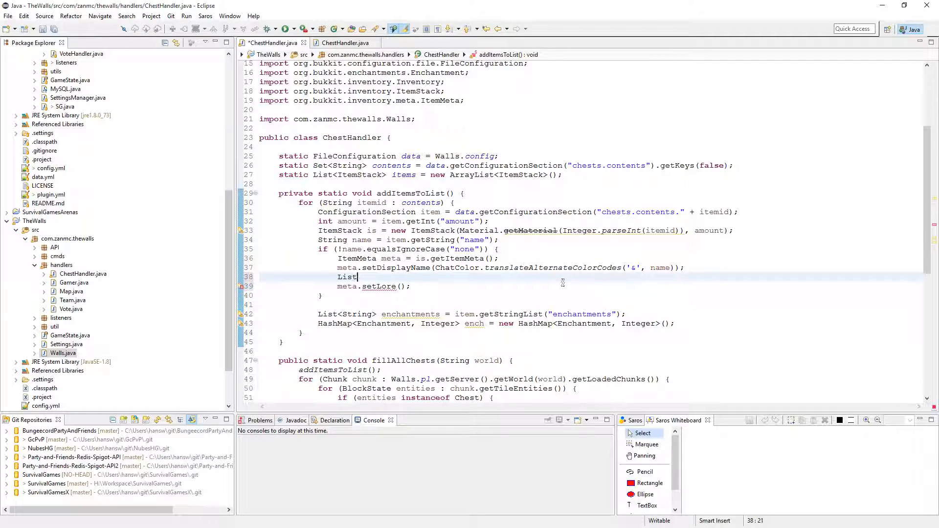
pyautogui.write('<String> l')
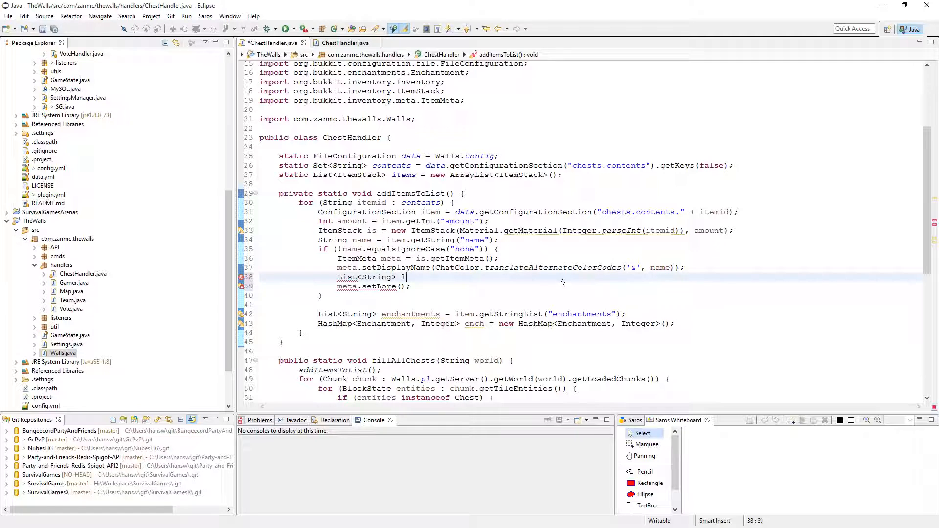
pyautogui.write('ore = item.getStringList("lore");')
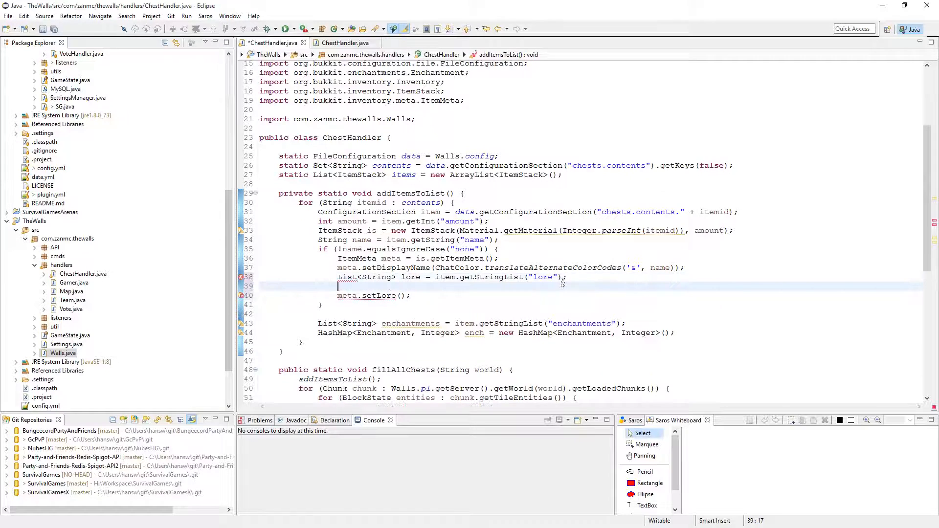
pyautogui.write('for(String s :')
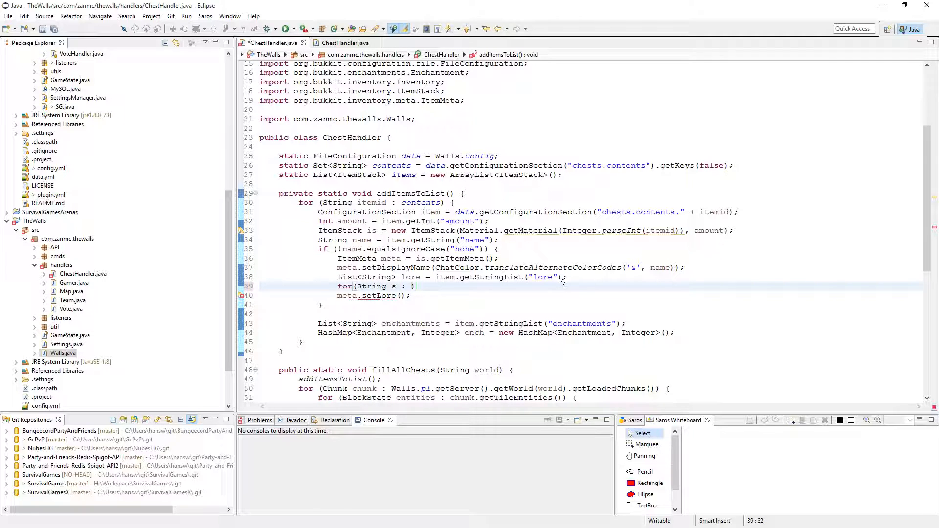
pyautogui.write('item.getStringList("lore')
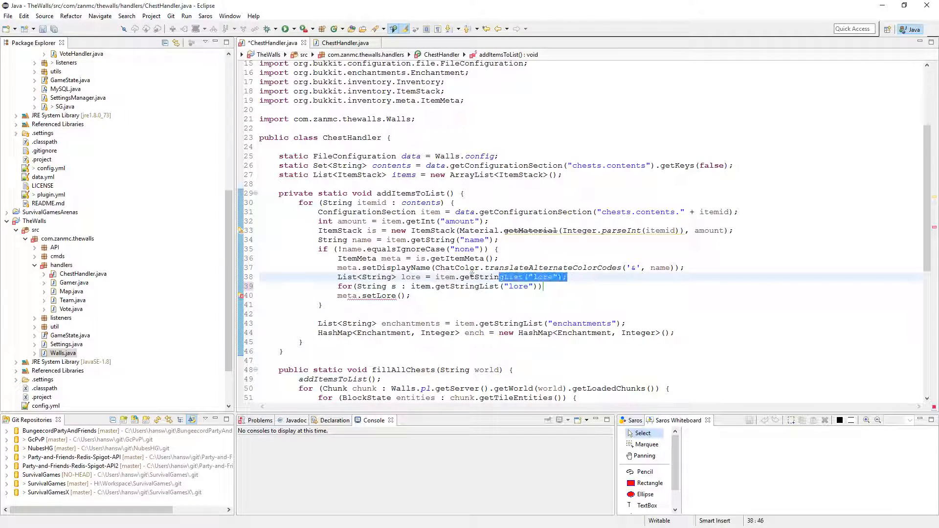
pyautogui.write('ng> lore =')
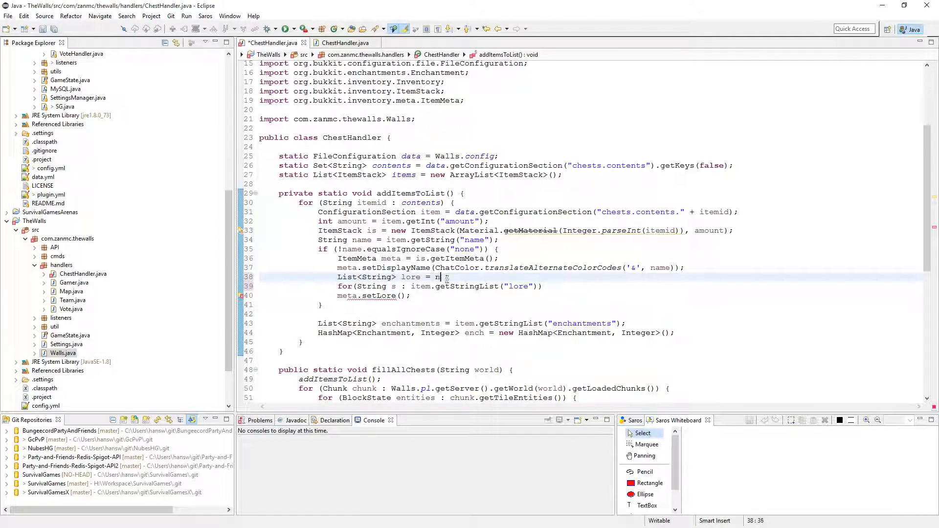
pyautogui.write('new ArrayList<String>')
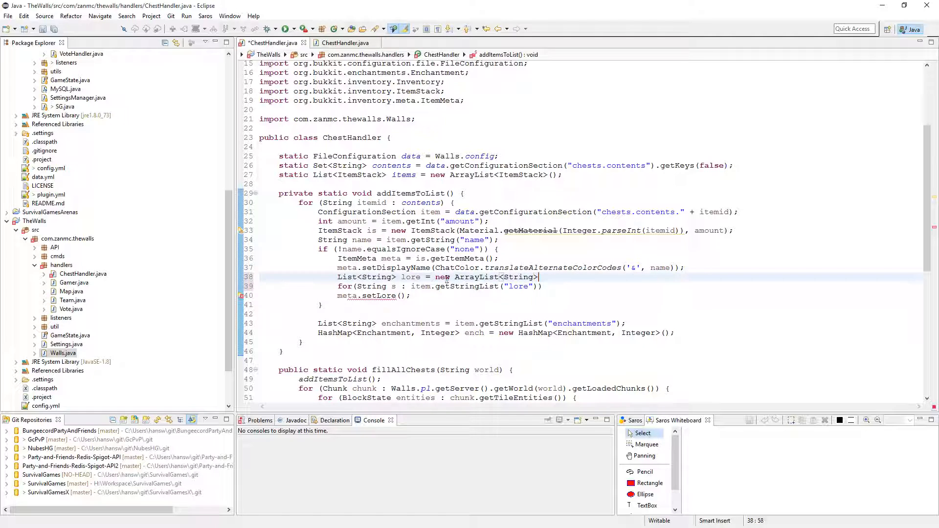
pyautogui.write('();')
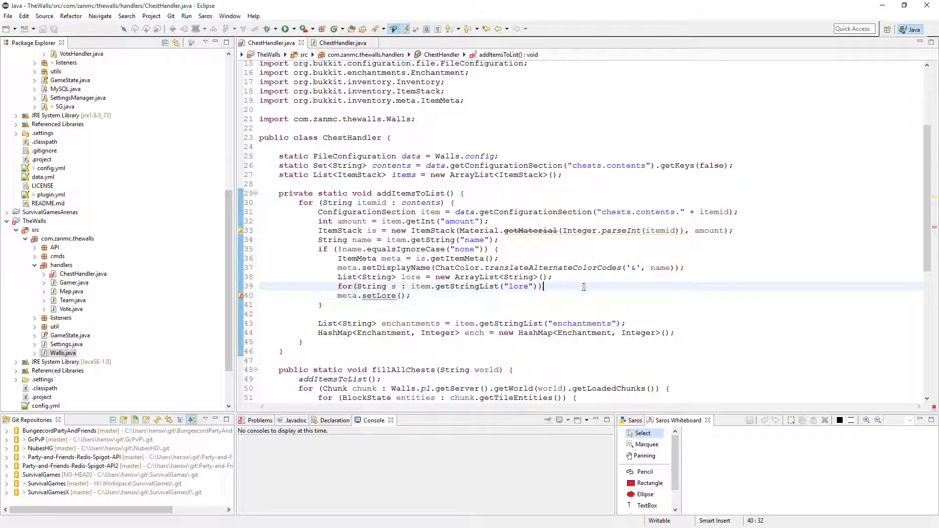
# Loop over item lore lines, adding each ChatColor-translated line to lore.
pyautogui.write('{')
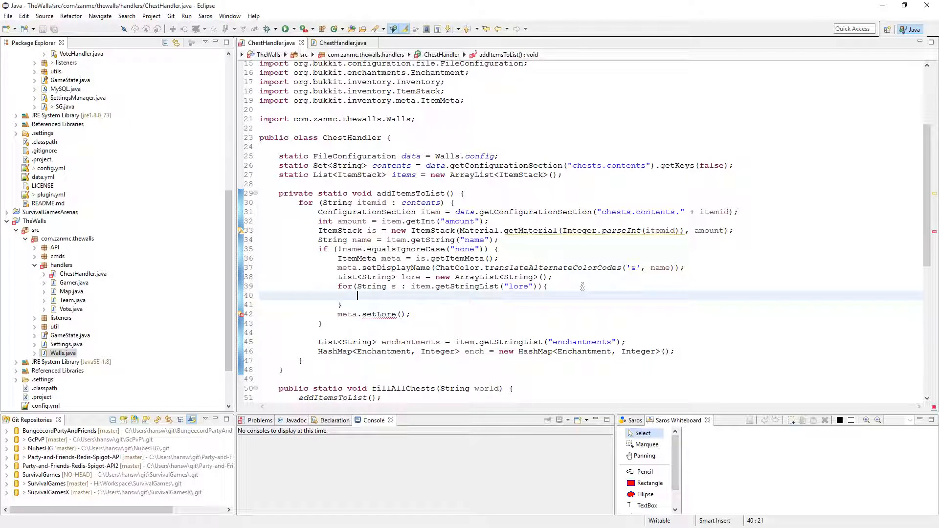
pyautogui.write('lore.add(s')
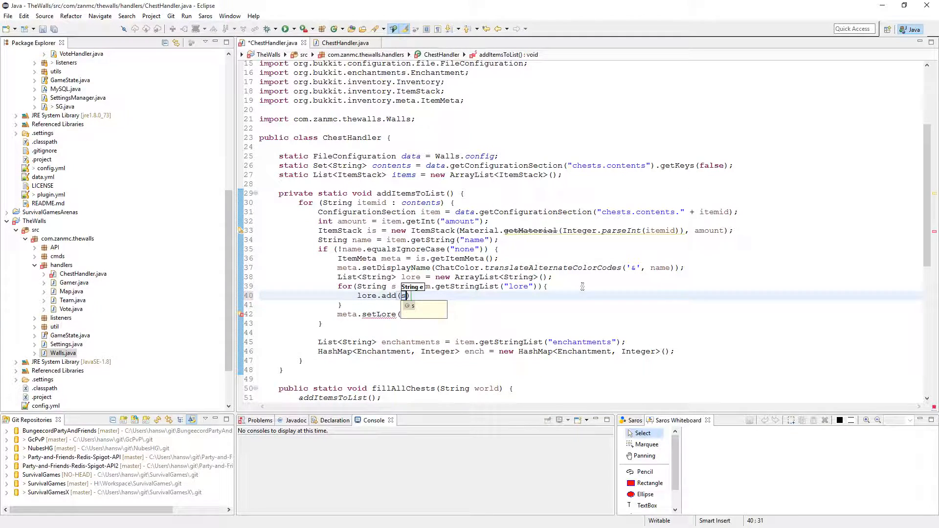
pyautogui.write("ChatColor.translateAlternateColorCodes('&',")
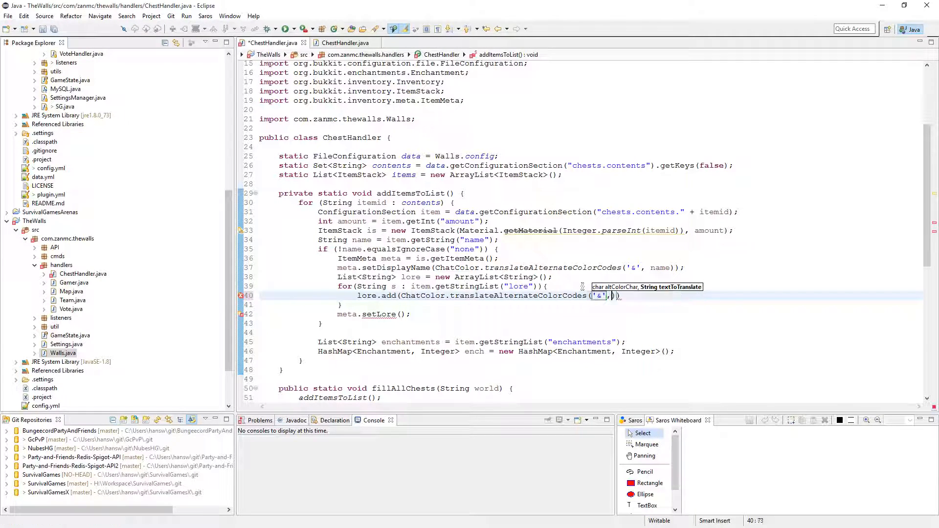
pyautogui.write('s)')
pyautogui.click(376, 314)
pyautogui.write('l')
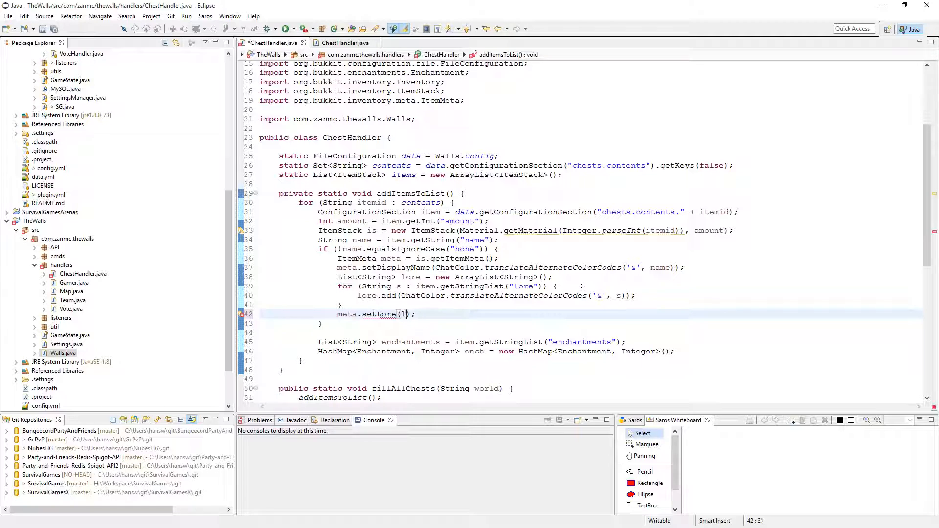
pyautogui.write('ore')
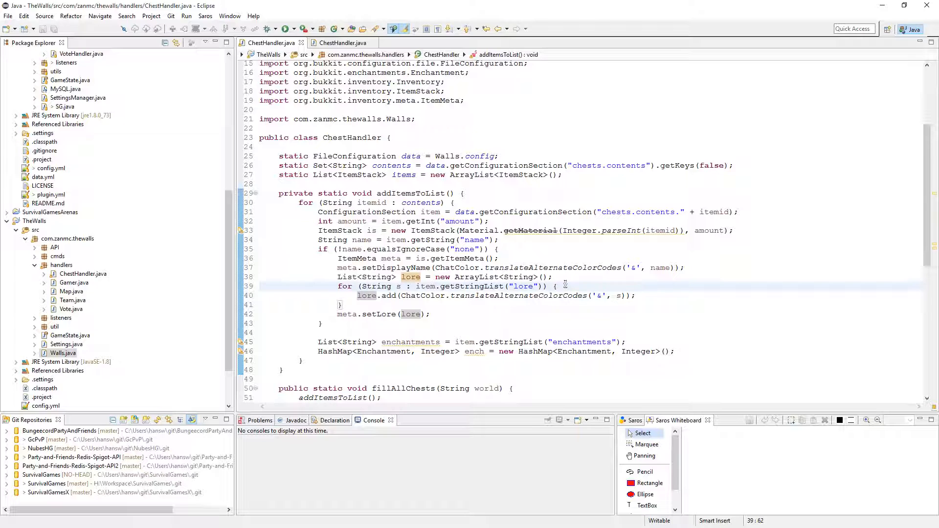
pyautogui.click(323, 323)
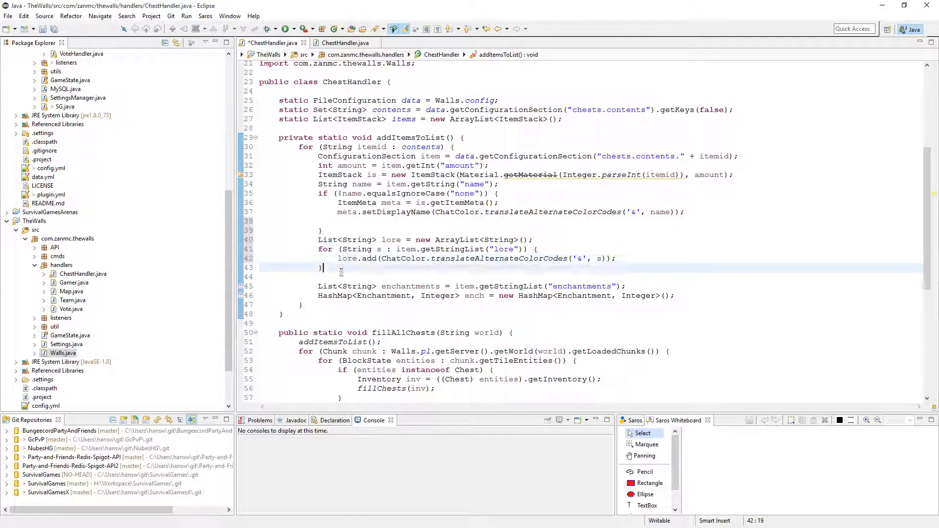
# After the lore loop, add meta.setLore(lore); and is.setItemMeta(meta);.
pyautogui.write('meta.setLore(lore);')
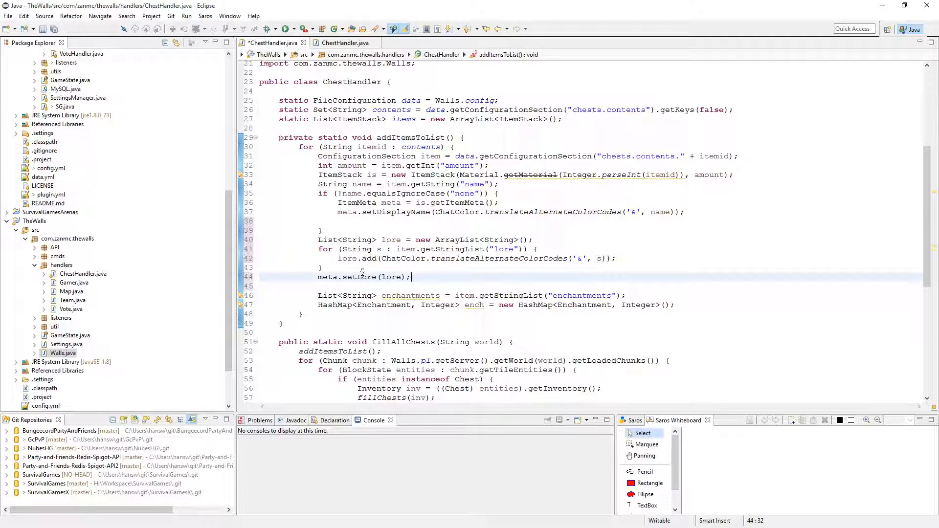
pyautogui.write('is.')
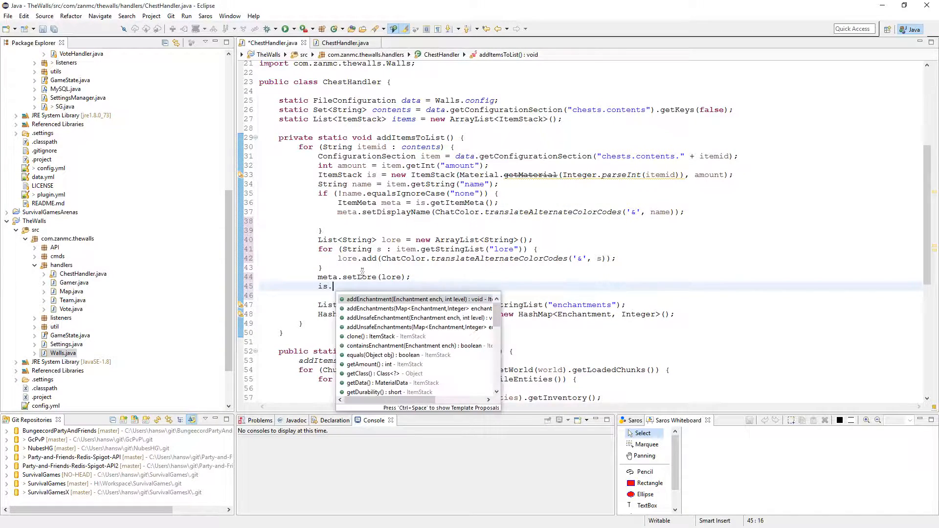
pyautogui.write('setItemMeta(meta);')
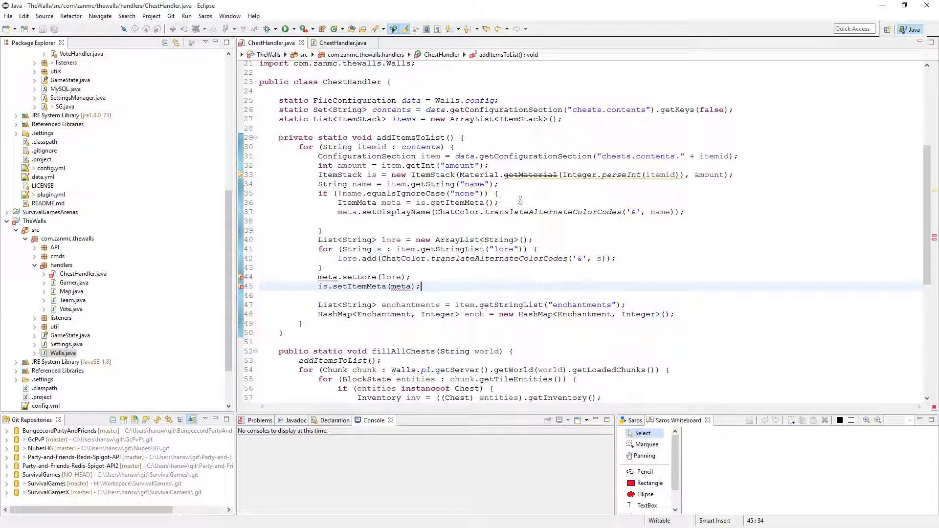
# Move 'ItemMeta meta = is.getItemMeta();' above the name check, then start a line below the enchantments map.
pyautogui.click(390, 203)
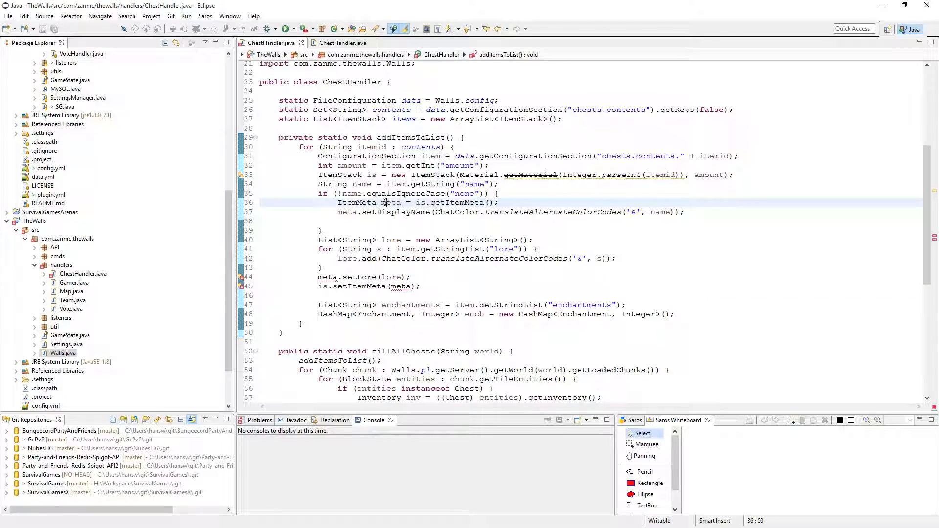
pyautogui.press('Delete')
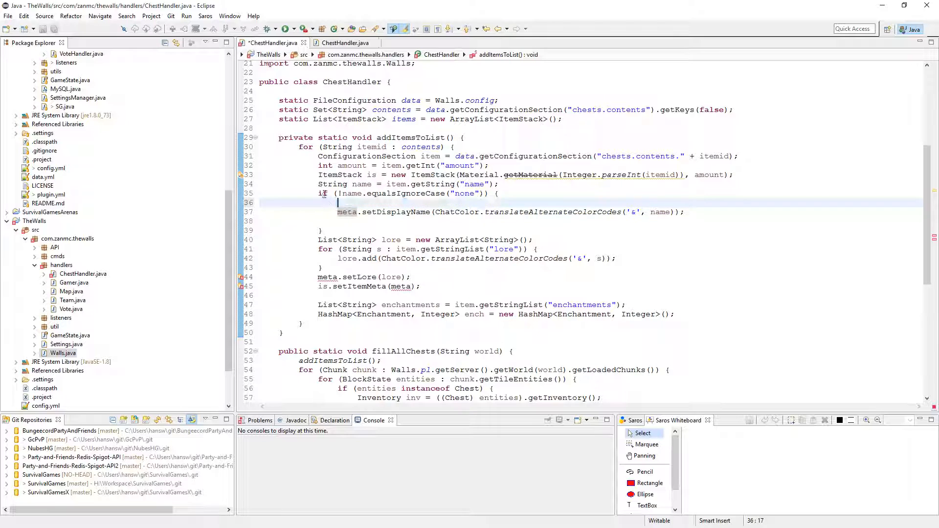
pyautogui.write('ItemMeta meta = is.getItemMeta();')
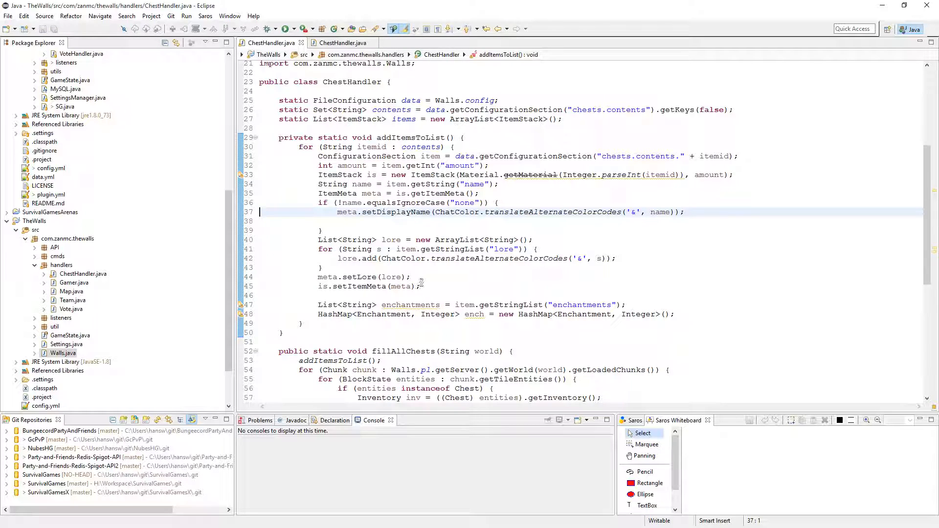
pyautogui.click(676, 314)
pyautogui.write('for (E')
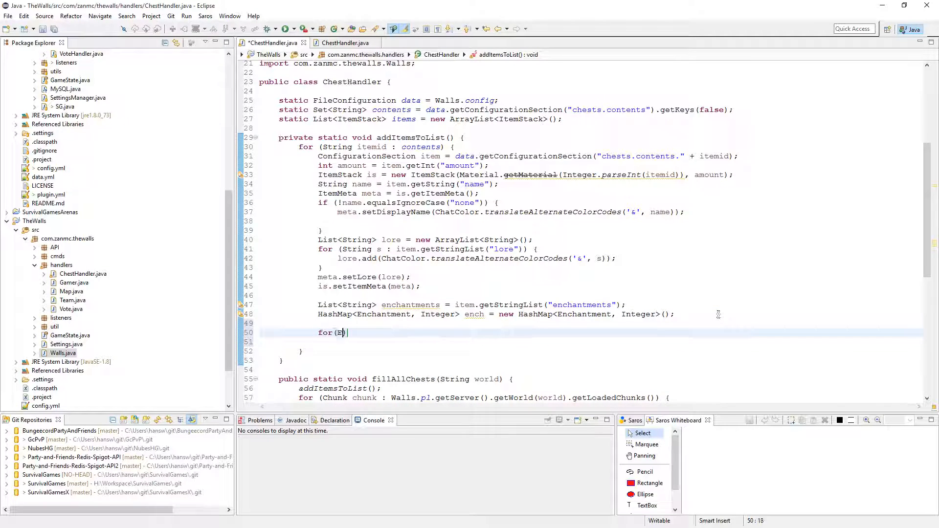
# Begin the loop for (String s : item.getStringList("enchantments")) {.
pyautogui.write('nchantment')
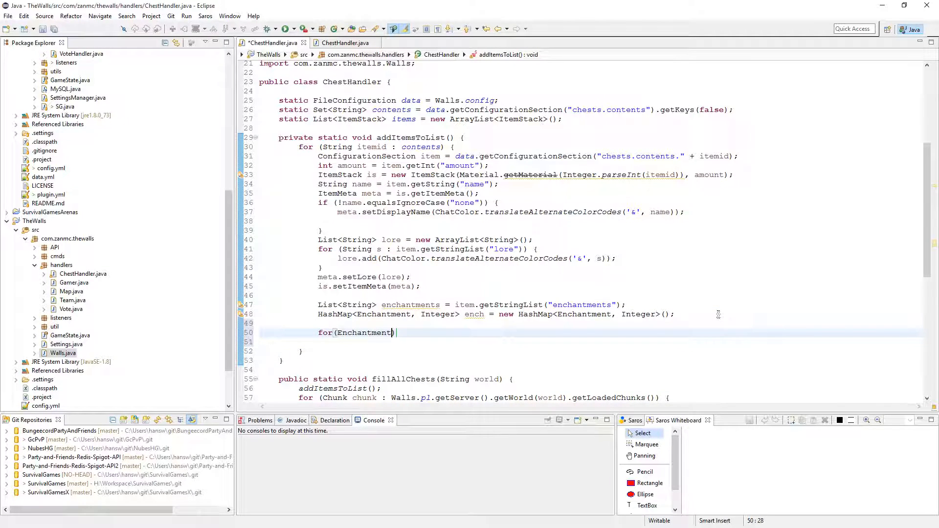
pyautogui.press('BackSpace')
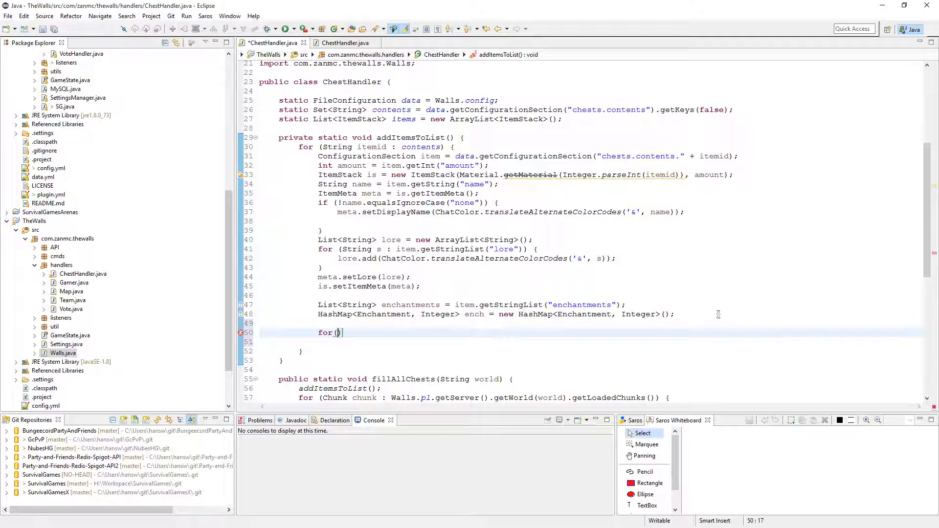
pyautogui.write('String ench')
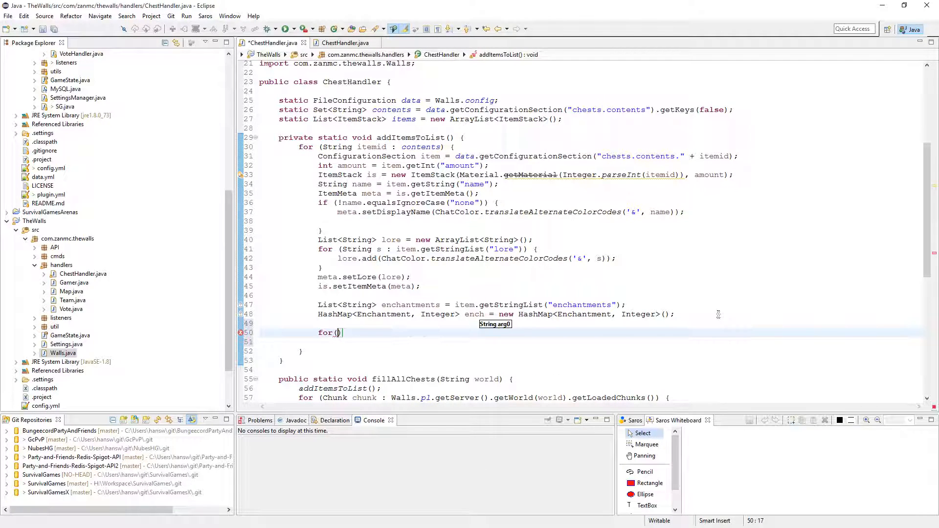
pyautogui.write('String')
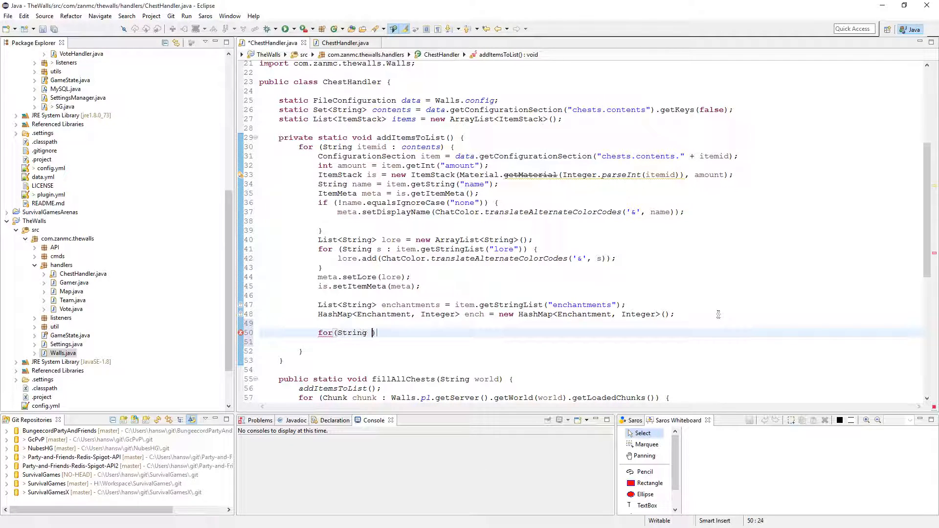
pyautogui.write('s : item.gewt')
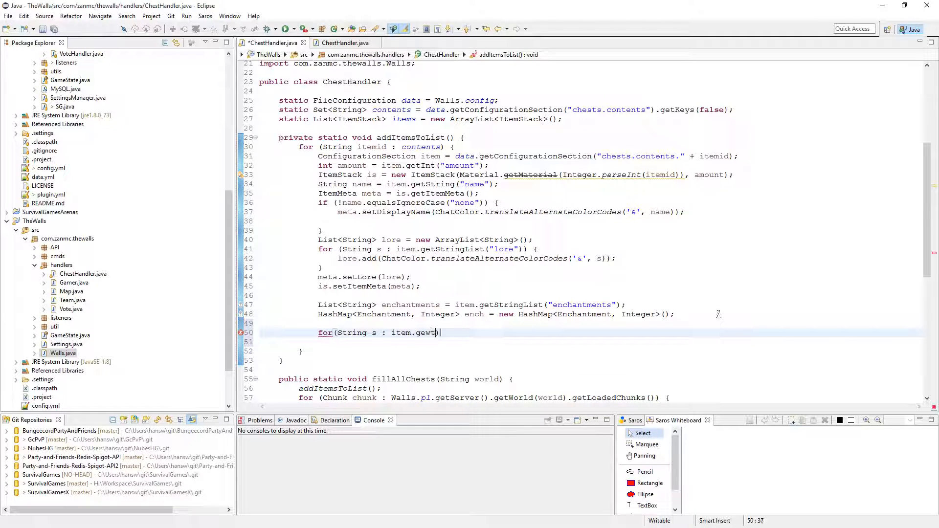
pyautogui.write('str')
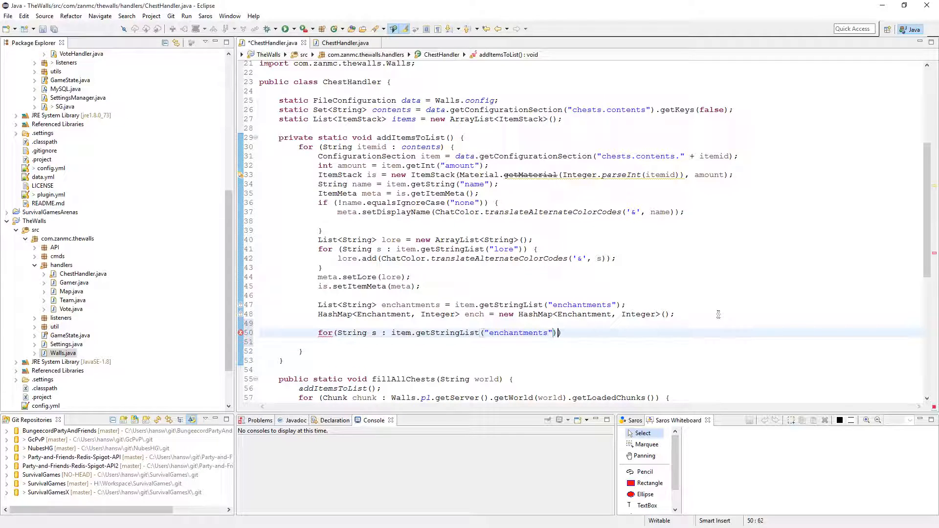
pyautogui.write('{')
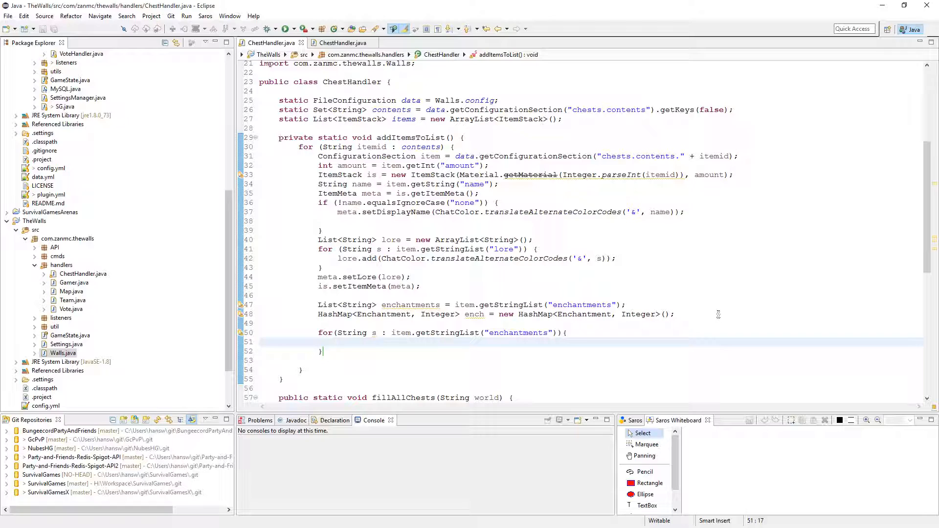
# Inside the loop, declare String id = s.split(",")[0]; and String amm = s.split(",")[1];.
pyautogui.write('String')
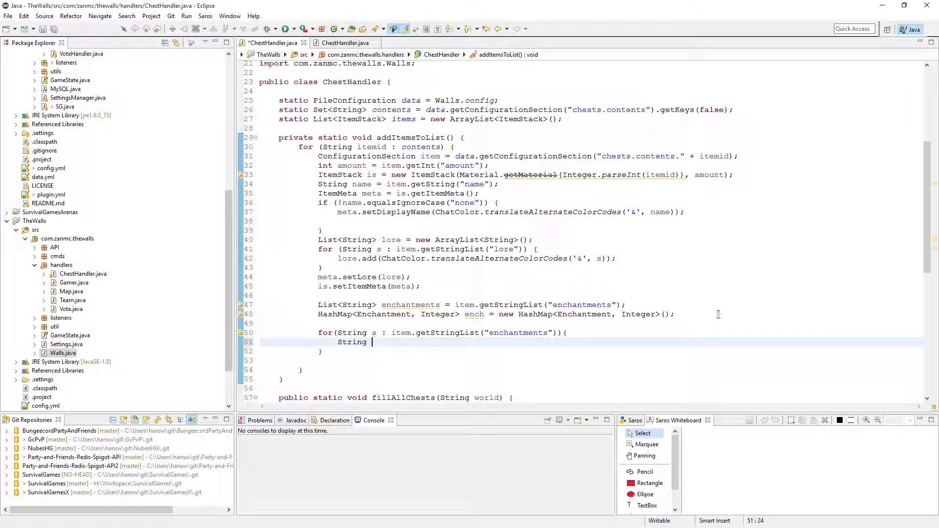
pyautogui.write('id')
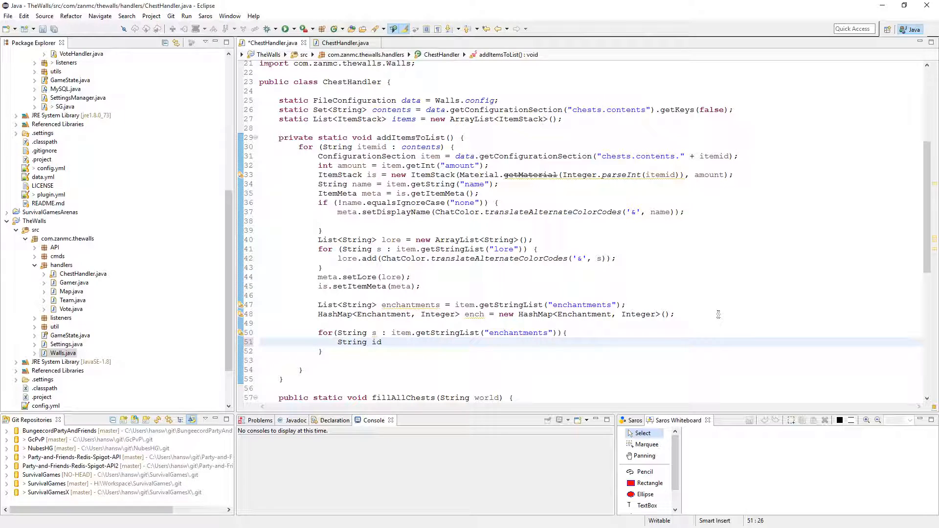
pyautogui.write('= s.plit("')
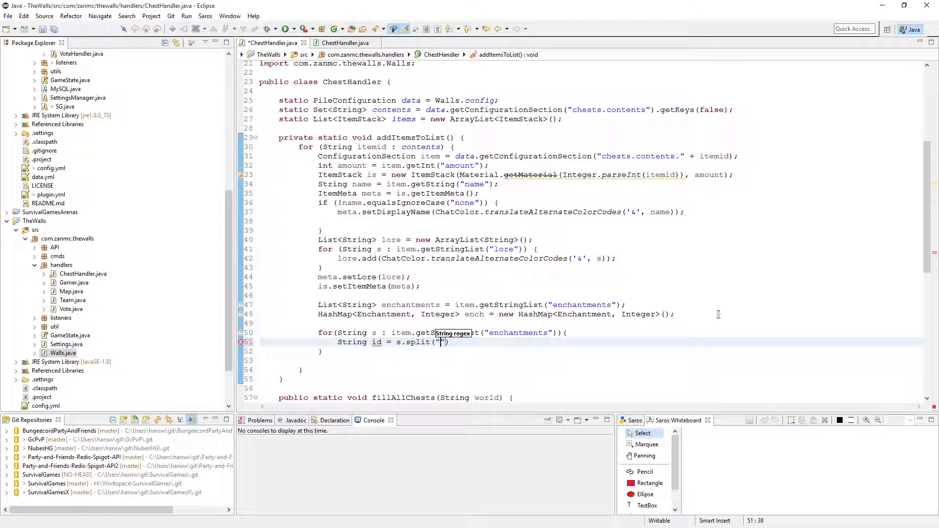
pyautogui.write(',"')
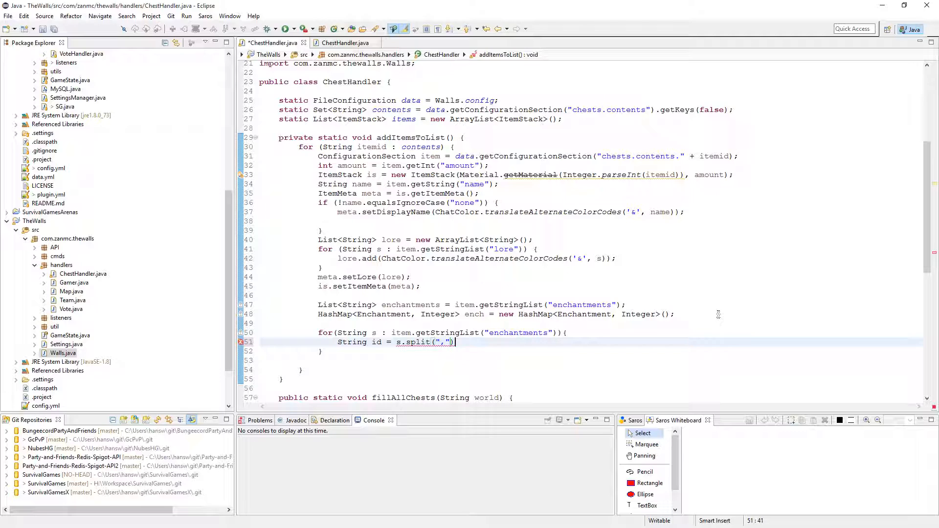
pyautogui.write('[0]M;')
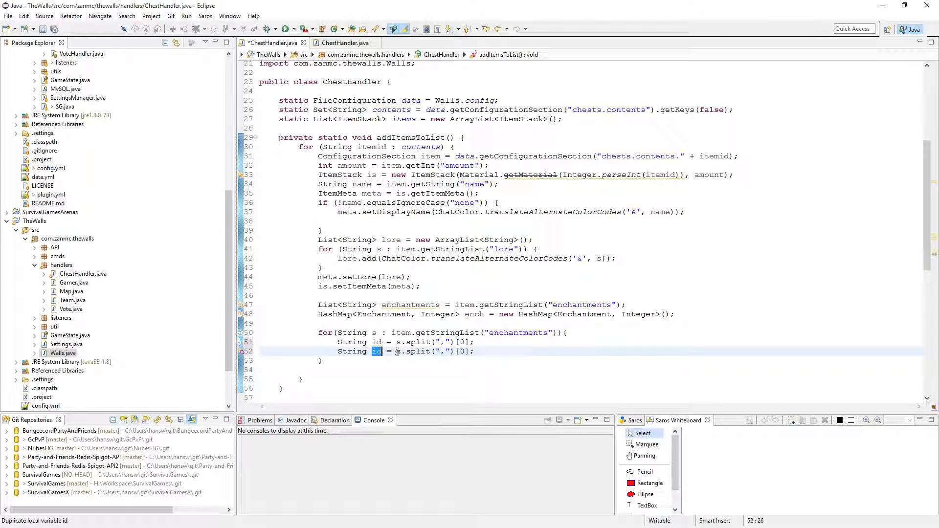
pyautogui.write('amount')
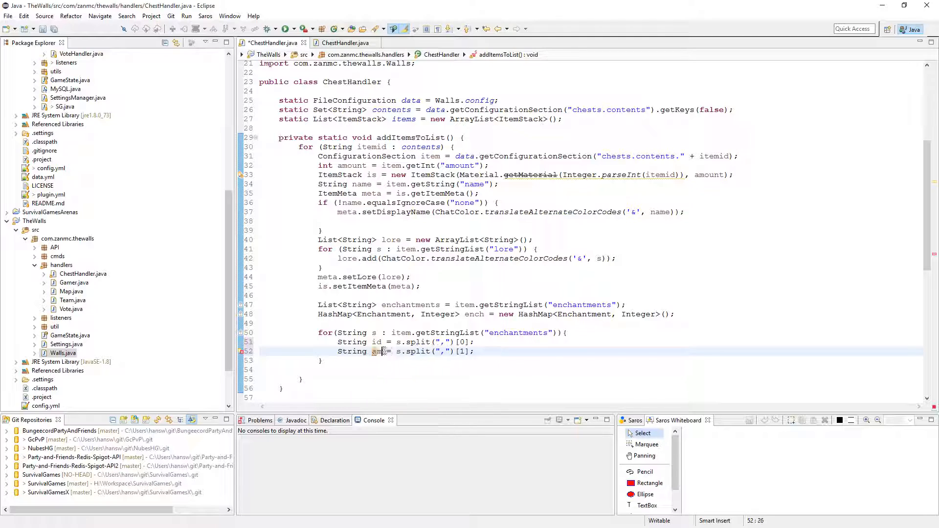
pyautogui.write('amm')
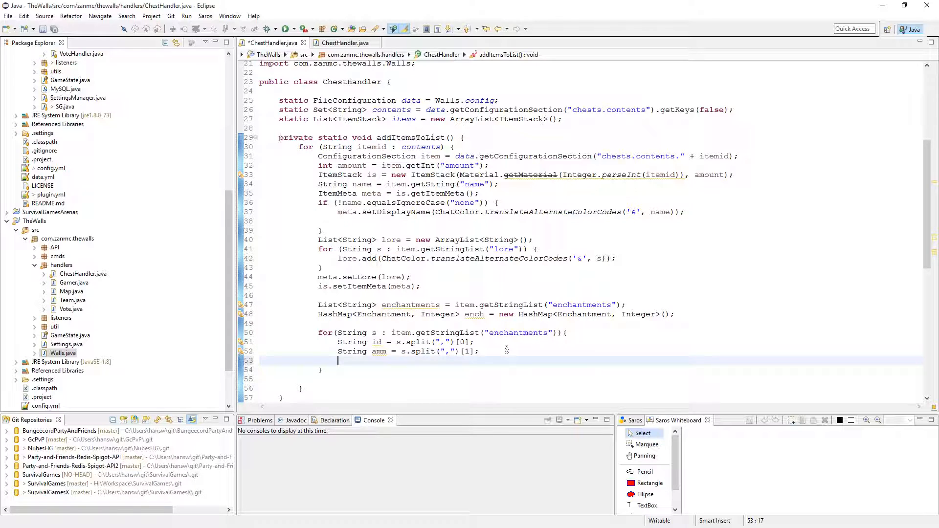
# Add ench.put(Enchantment.getByName(id), Integer.parseInt(amm)) for each enchantment entry.
pyautogui.write('ench.put(Enchantmen, value')
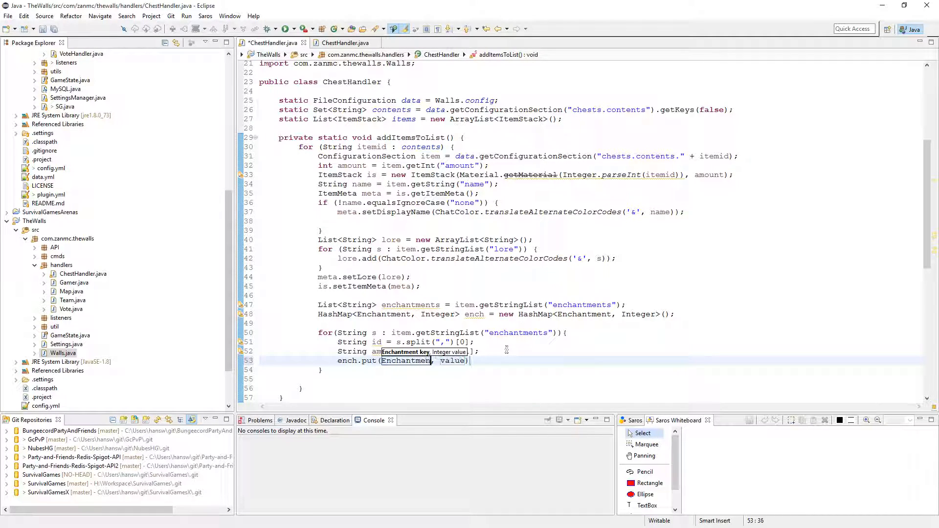
pyautogui.write('.get')
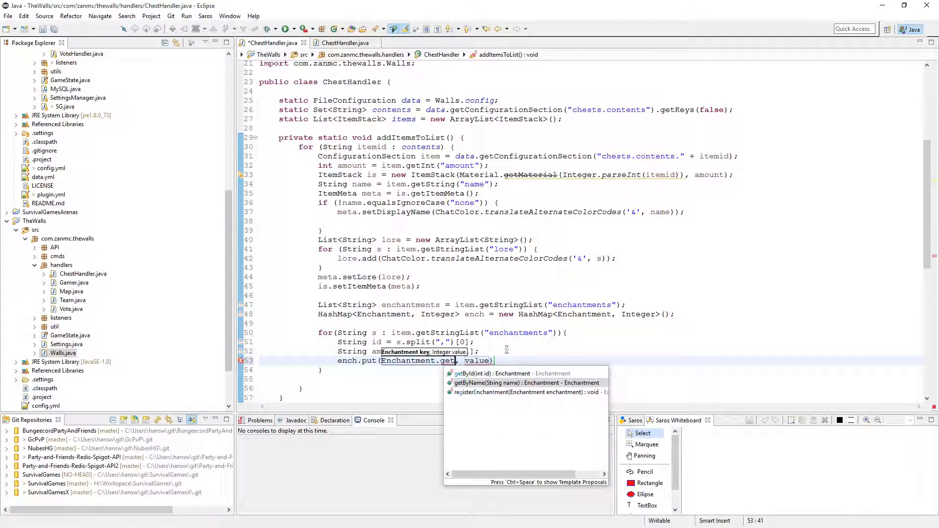
pyautogui.click(527, 382)
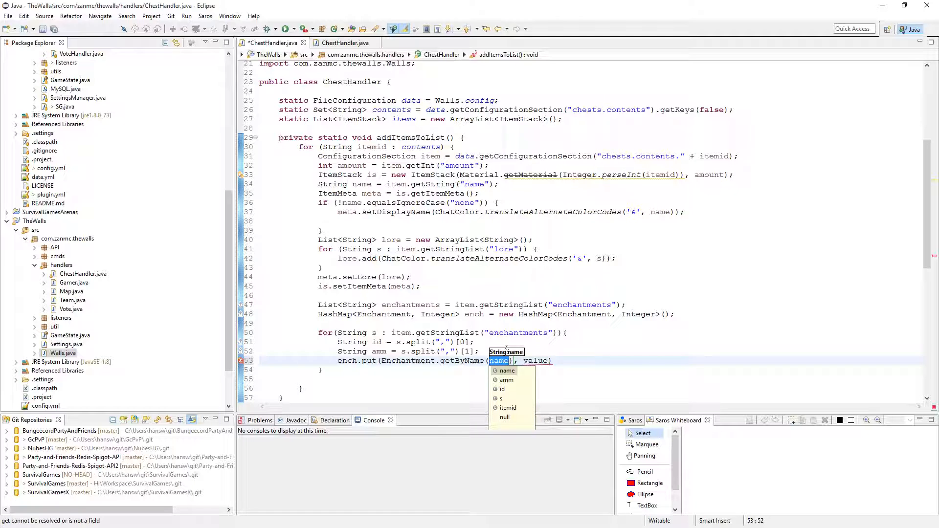
pyautogui.write('id')
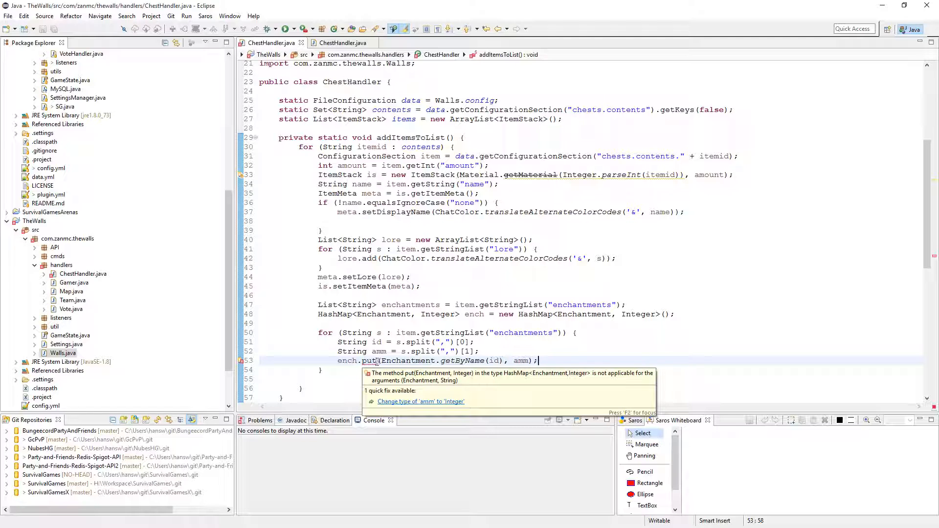
pyautogui.doubleClick(520, 361)
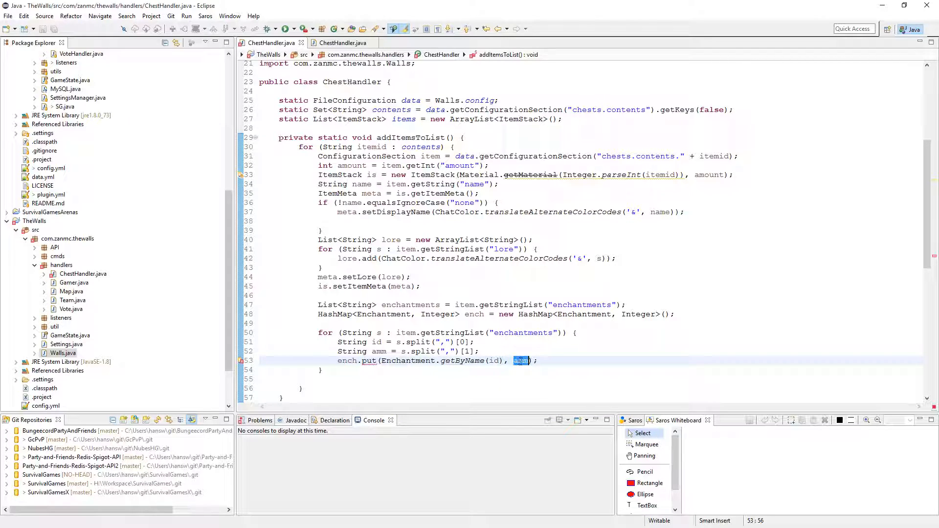
pyautogui.write('Integer')
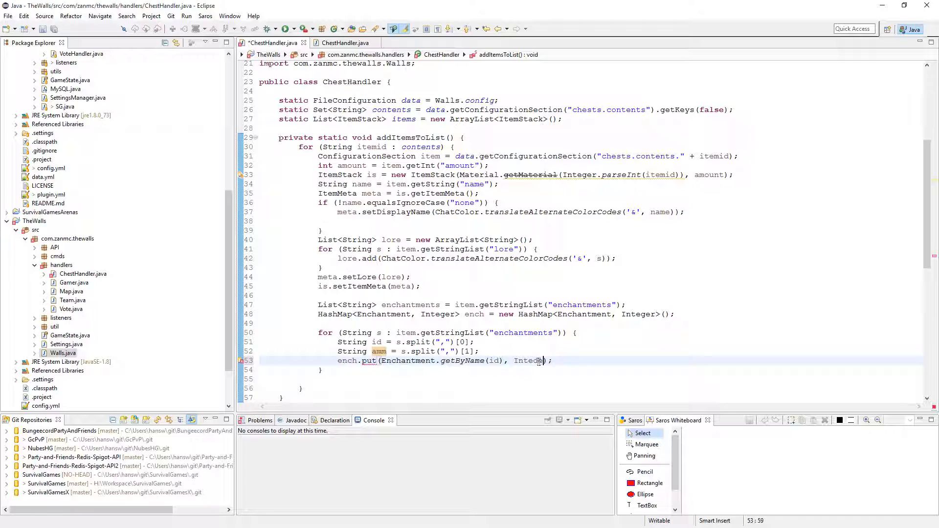
pyautogui.write('Integer.parseInt(amm')
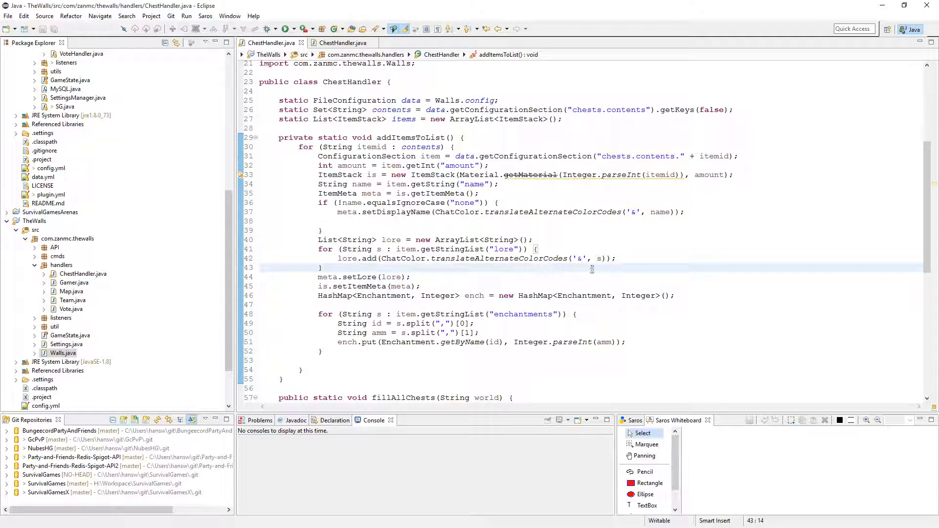
pyautogui.press('Ctrl+f')
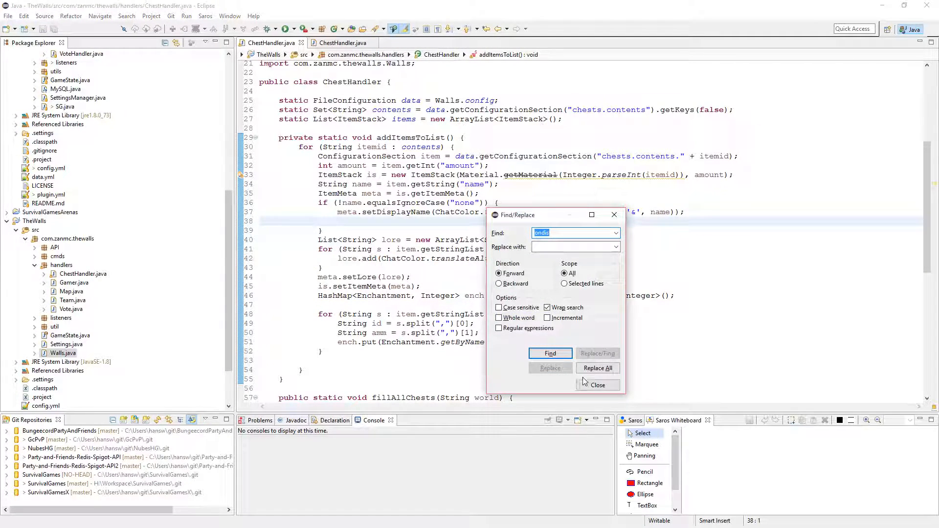
pyautogui.click(598, 385)
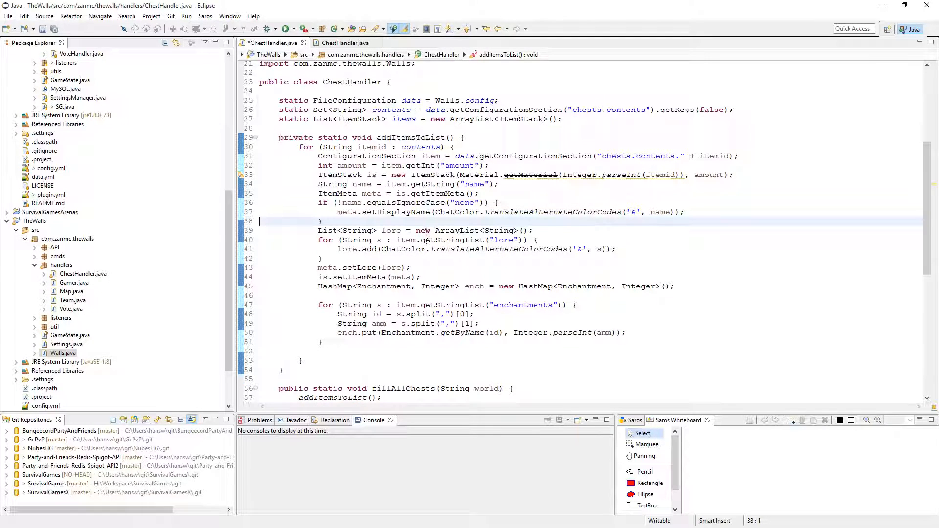
pyautogui.press('Ctrl+s')
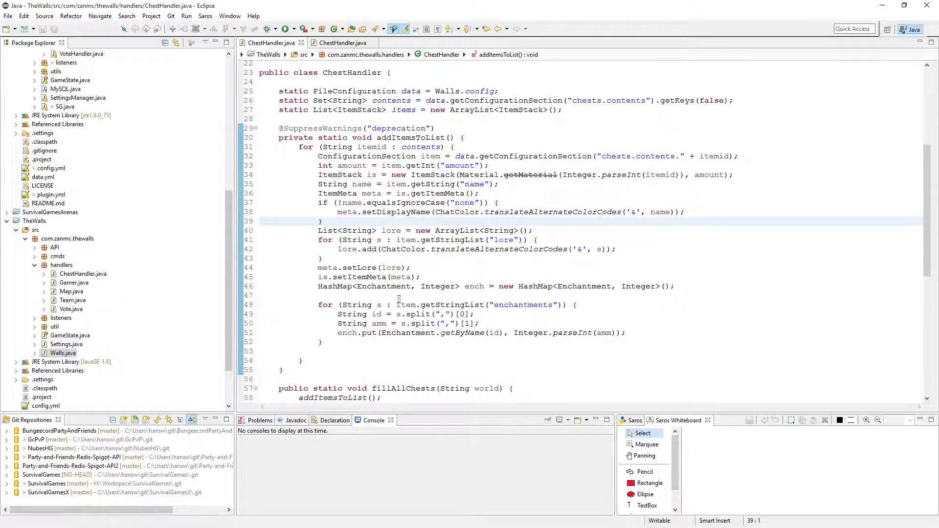
pyautogui.scroll(-3)
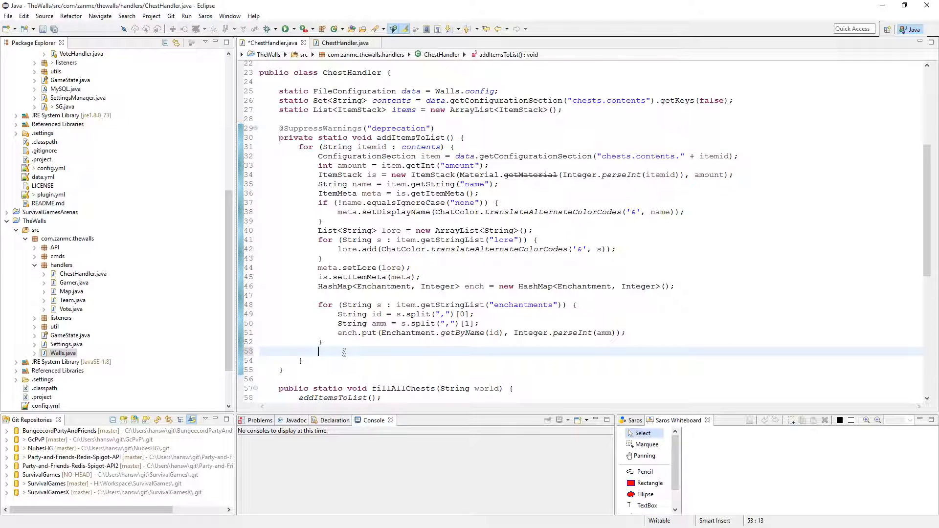
# Add items.add(is); after the enchantment loop and scroll down to fillChests.
pyautogui.write('items.add(is);')
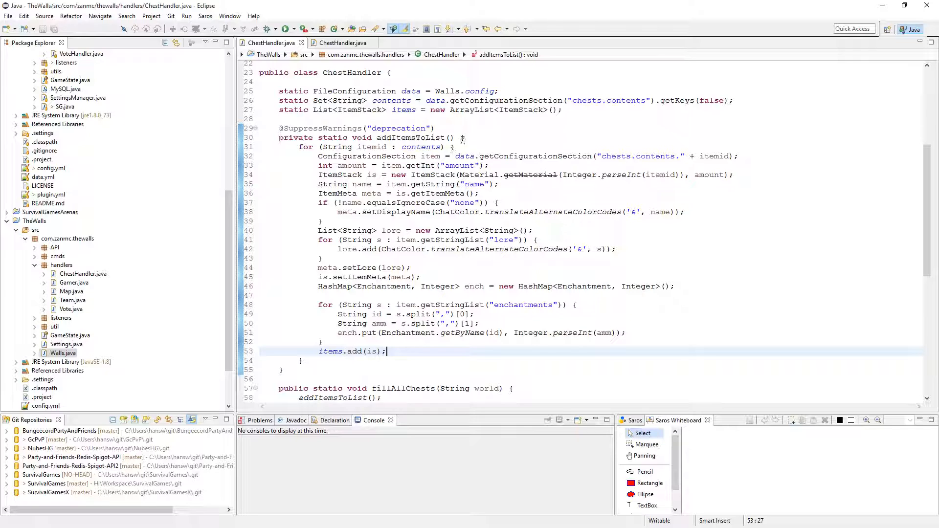
pyautogui.scroll(-3)
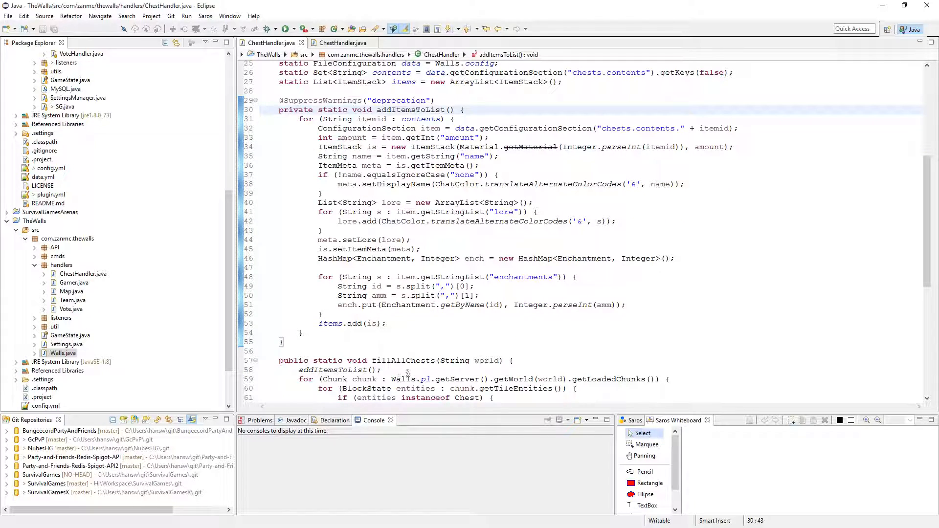
pyautogui.scroll(-3)
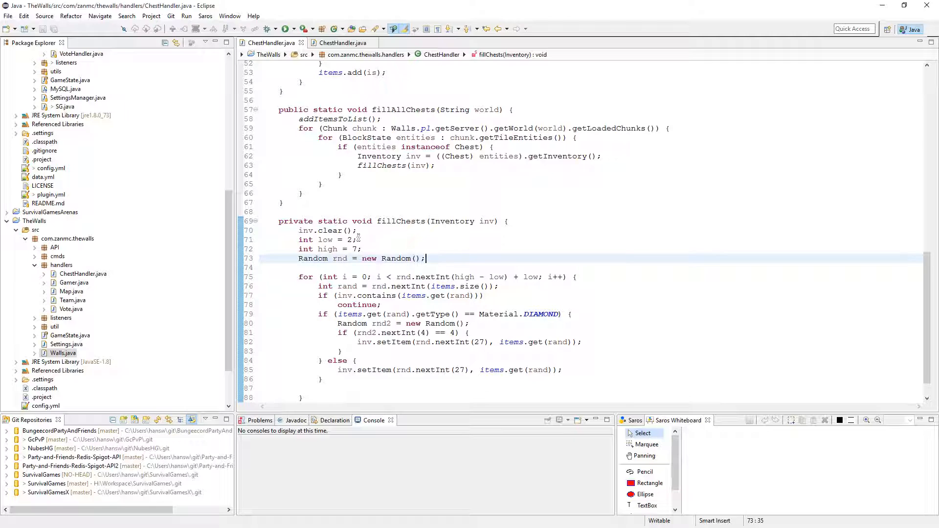
# Remove the blank line and the diamond if/else branch from fillChests.
pyautogui.click(361, 240)
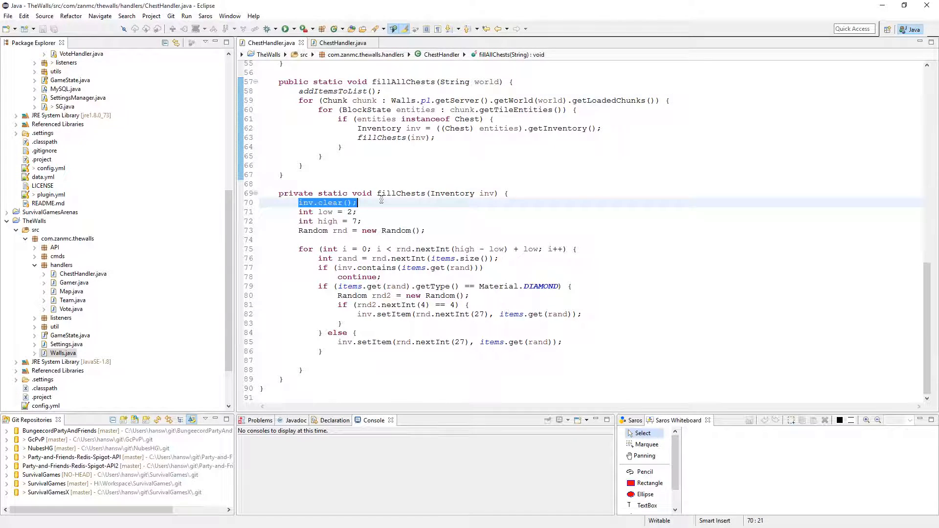
pyautogui.click(326, 212)
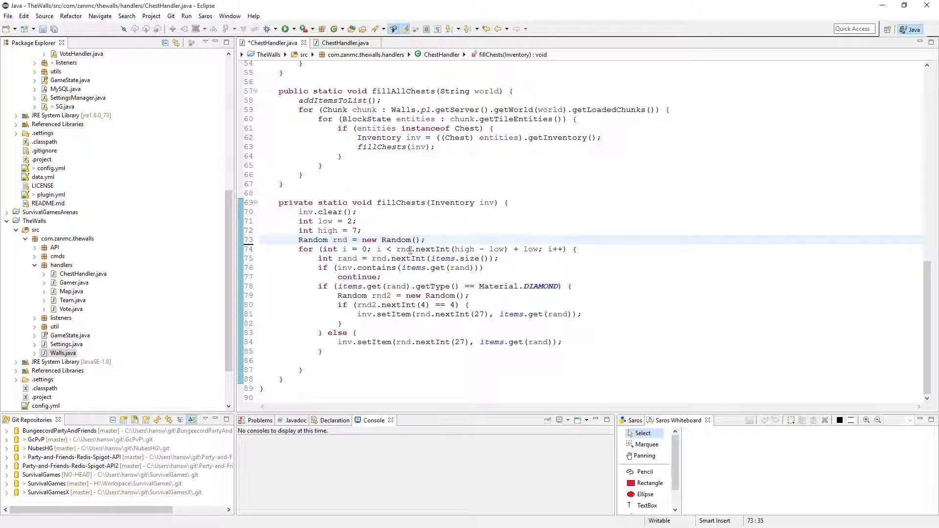
pyautogui.moveTo(463, 249)
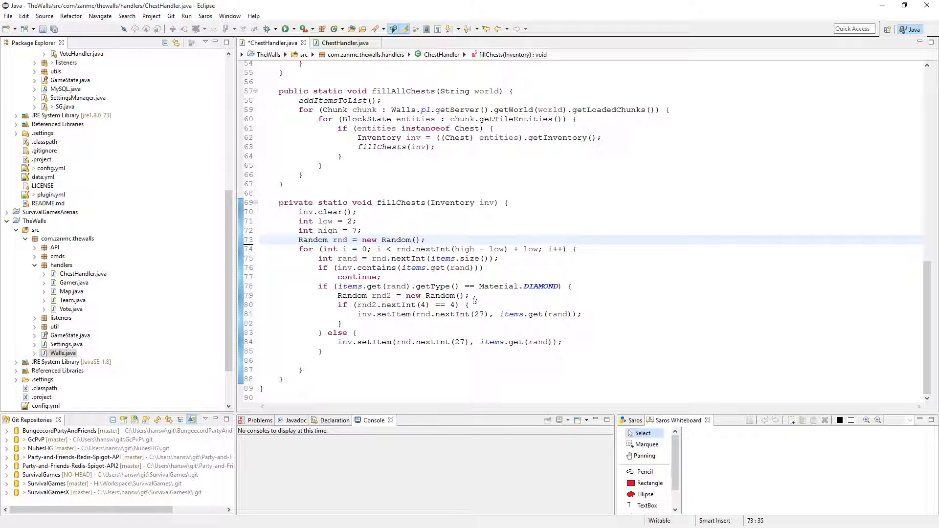
pyautogui.moveTo(611, 291)
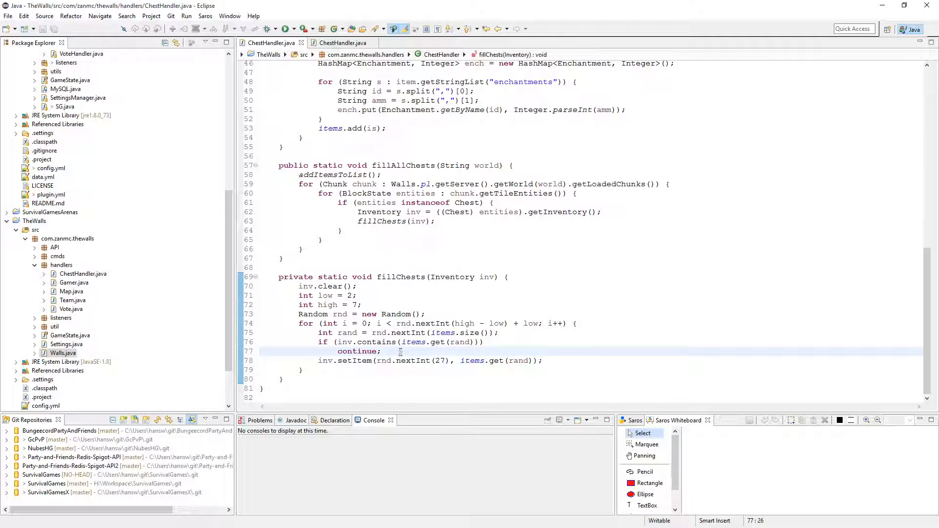
pyautogui.moveTo(387, 342)
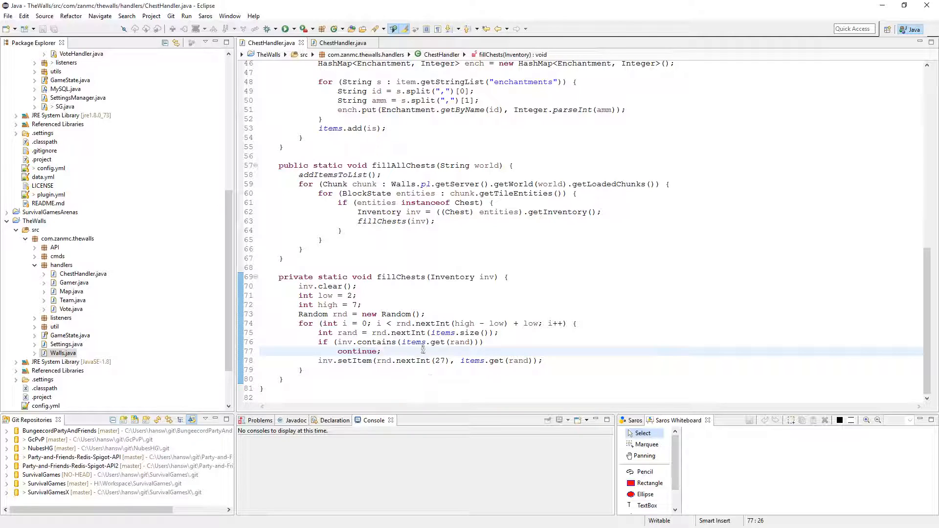
pyautogui.doubleClick(358, 351)
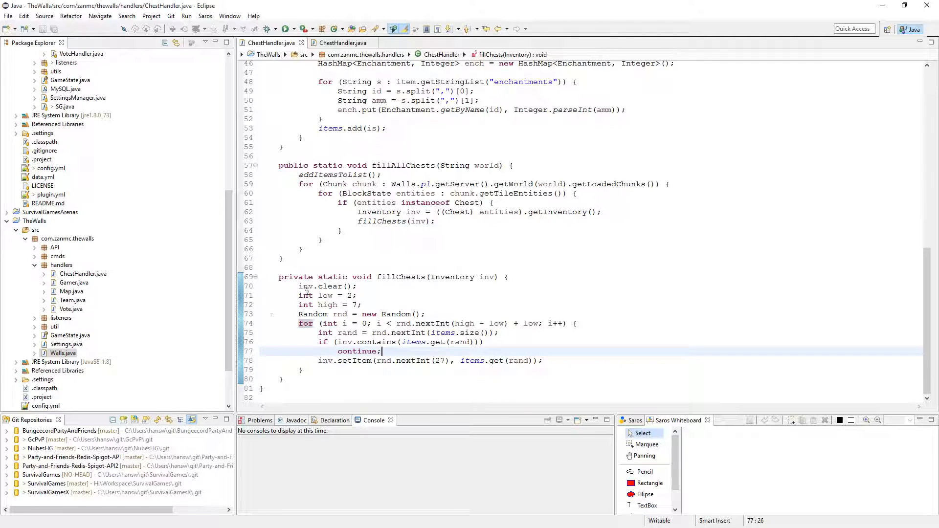
pyautogui.moveTo(393, 333)
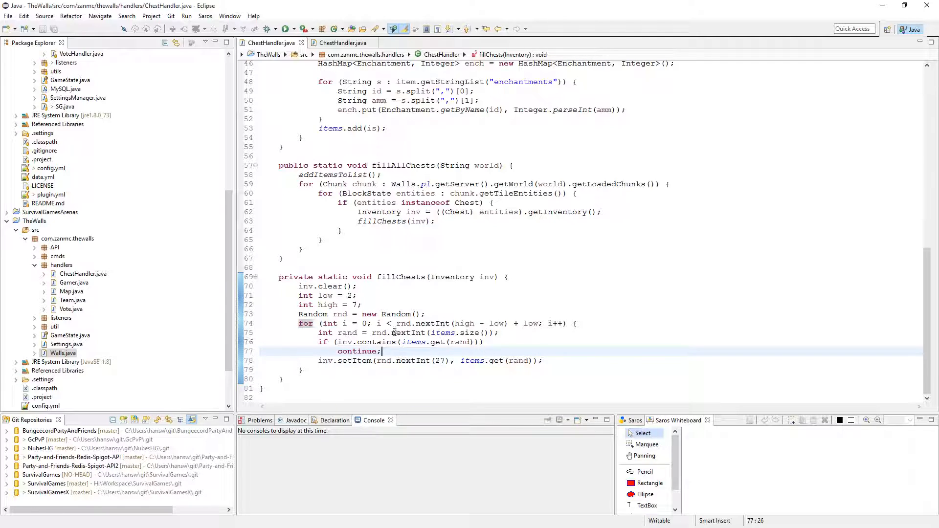
pyautogui.click(398, 342)
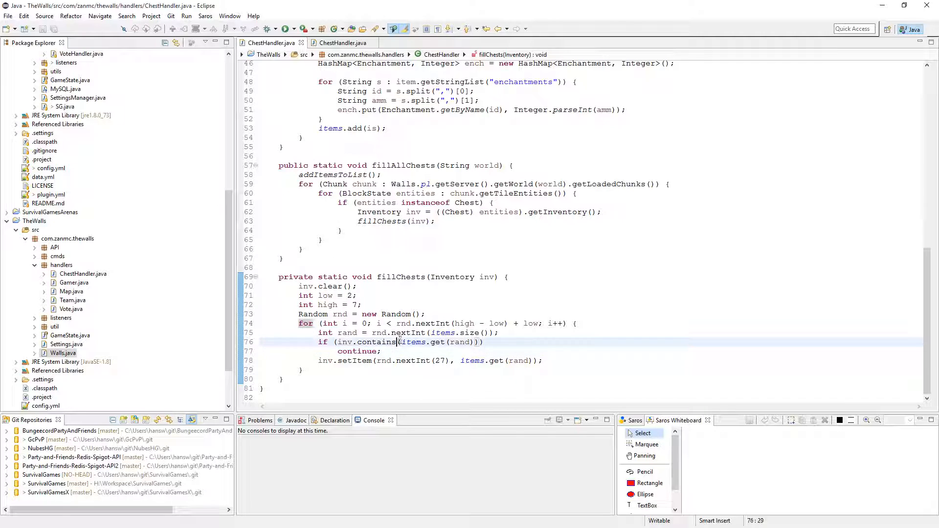
pyautogui.moveTo(377, 343)
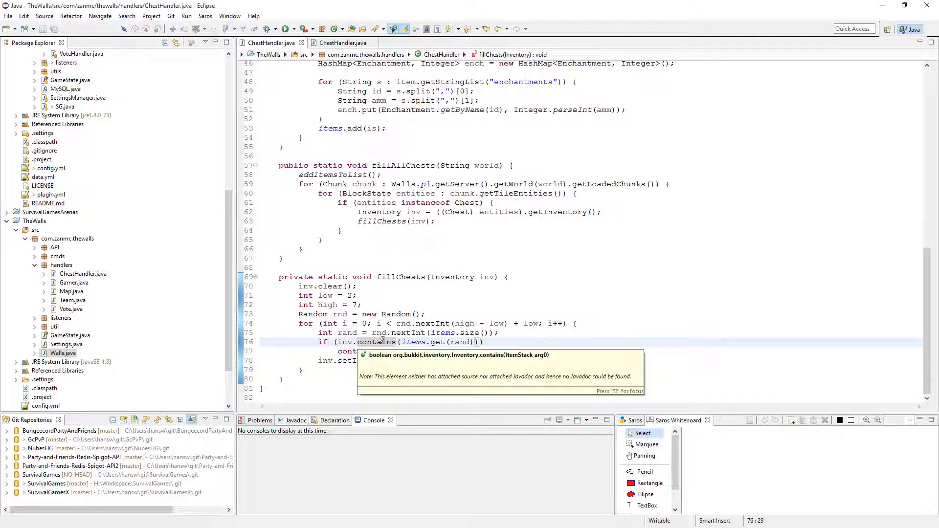
pyautogui.moveTo(583, 361)
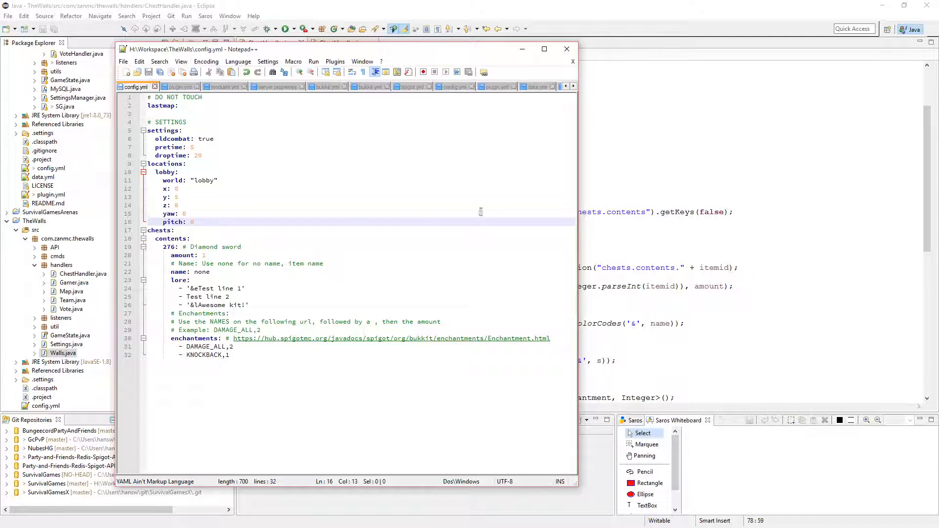
pyautogui.moveTo(255, 380)
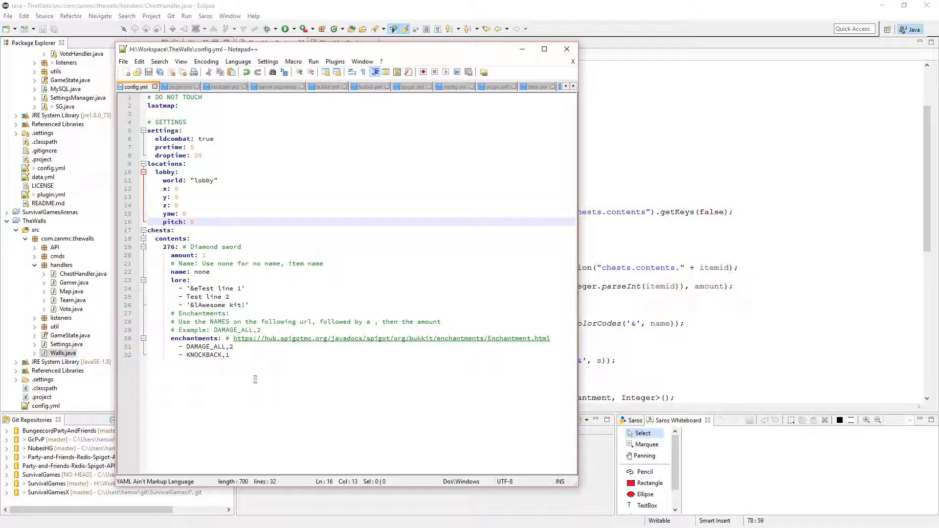
# Check the chests contents section of config.yml, then close Notepad++.
pyautogui.click(190, 239)
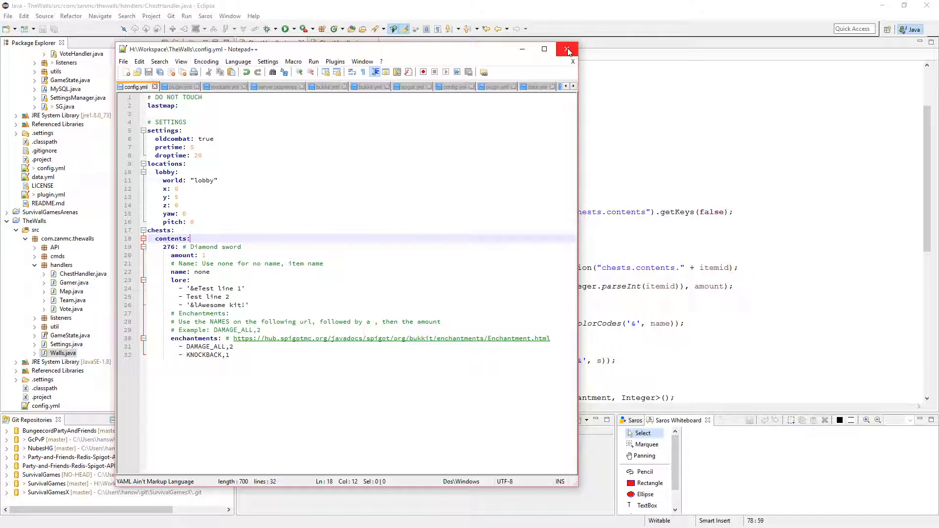
pyautogui.click(568, 50)
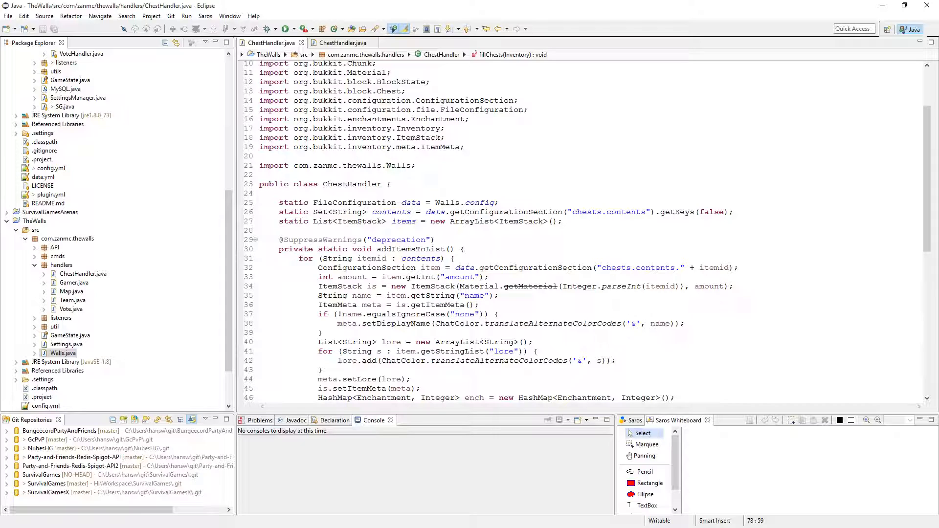
# Expand TheWalls' cmds package to show ArenaCommands.java and the other command classes.
pyautogui.click(35, 256)
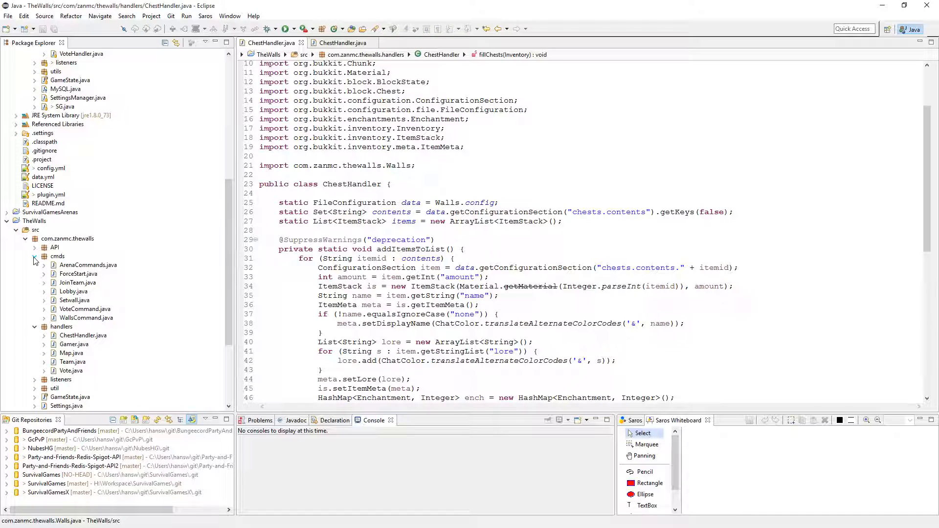